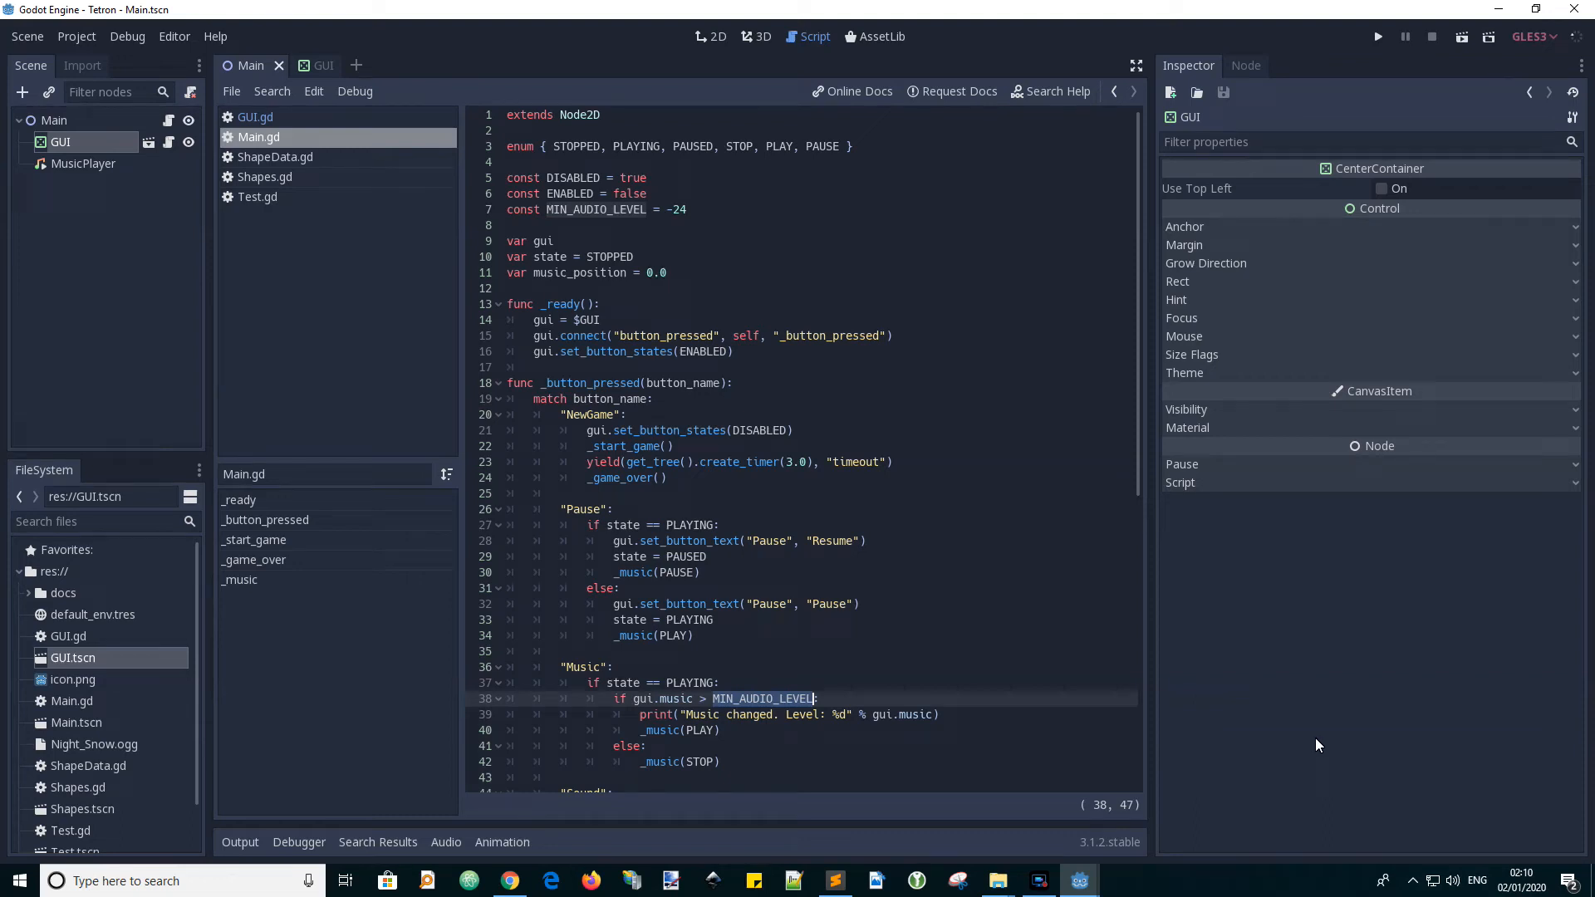
mouse_move(1105, 576)
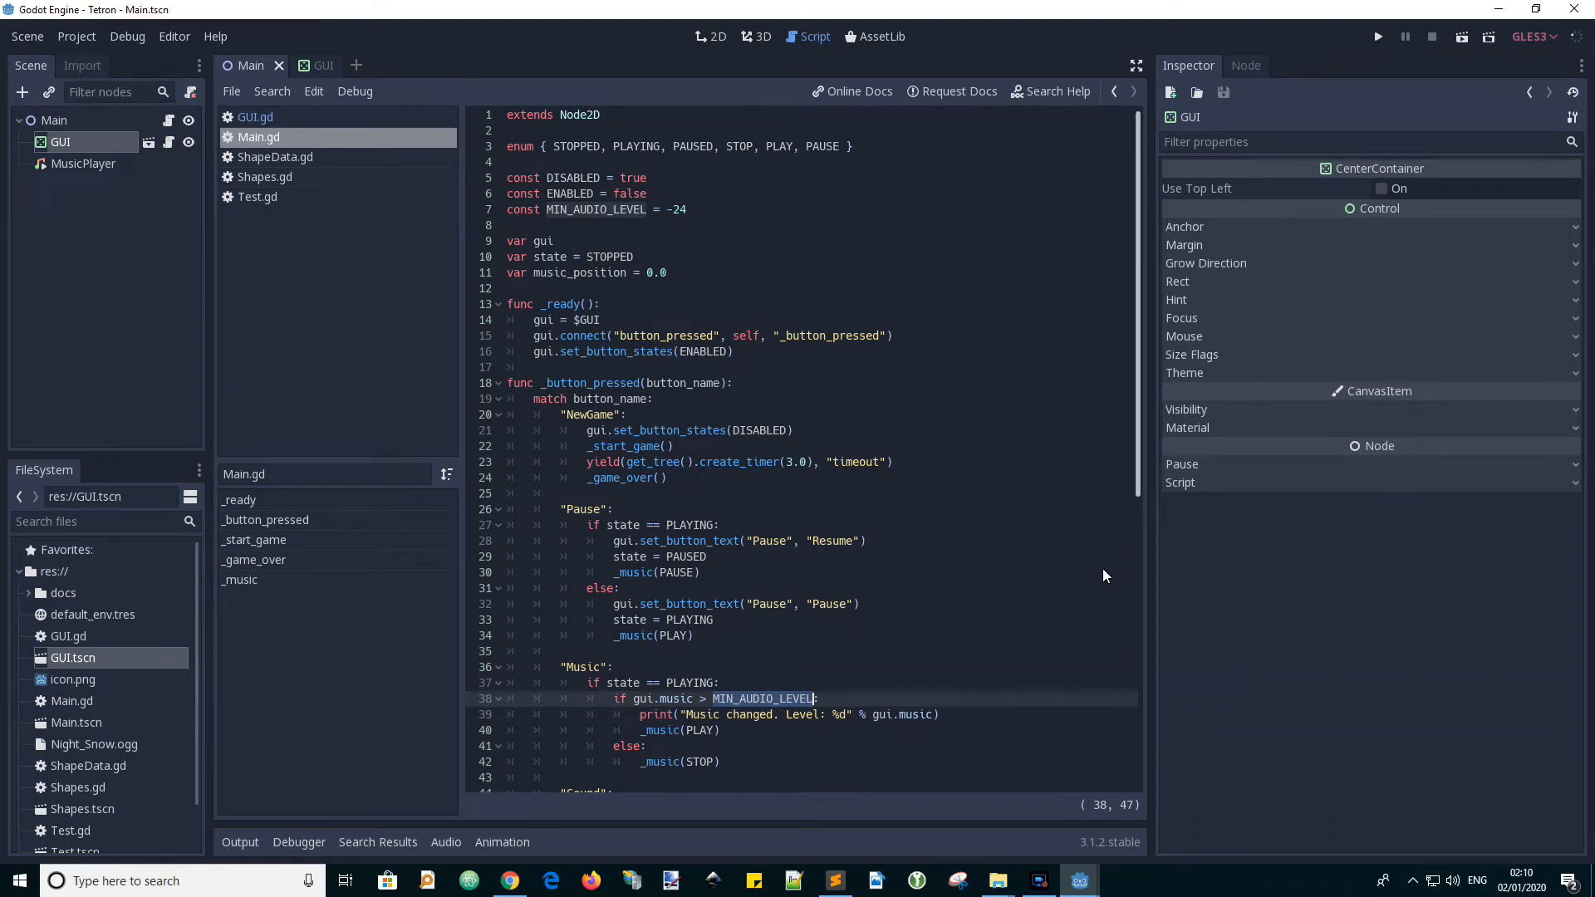
mouse_move(868, 506)
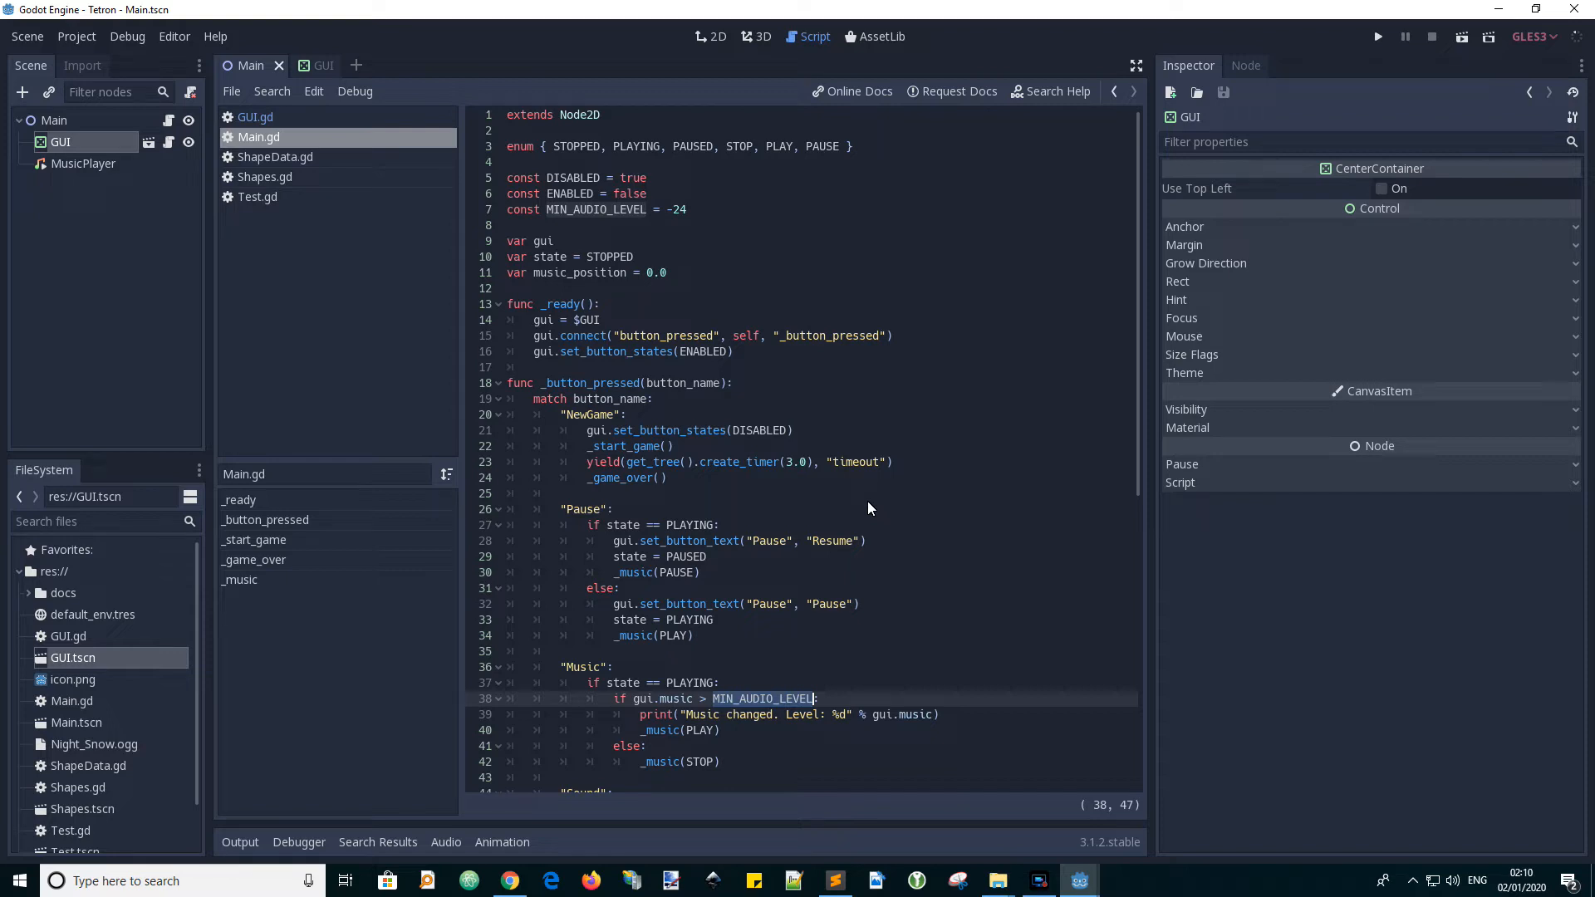
mouse_move(873, 495)
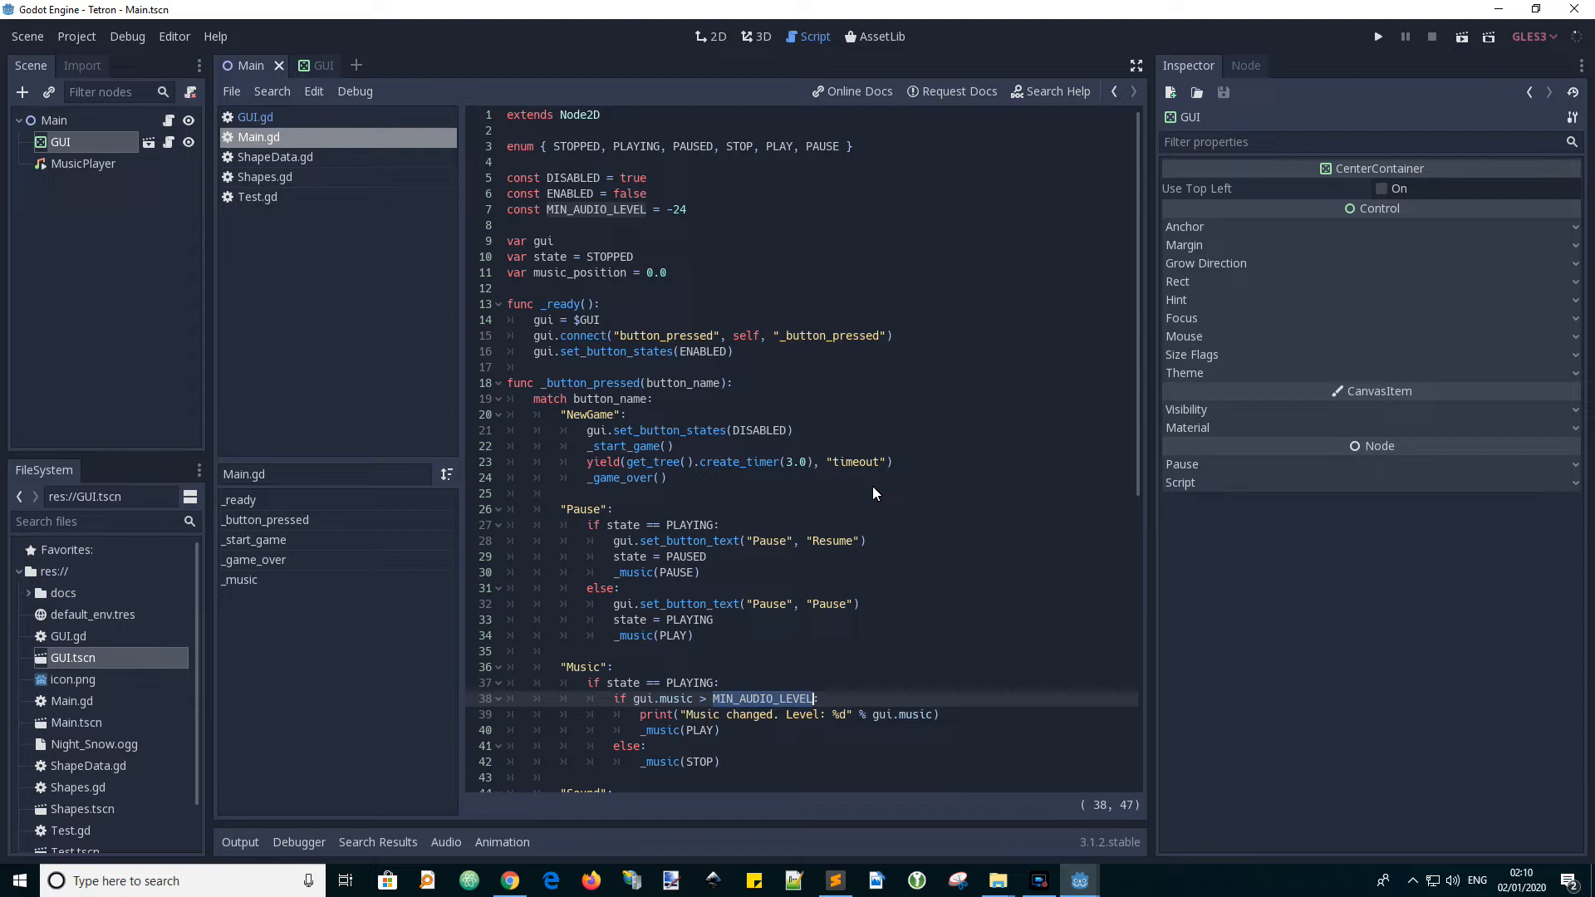
mouse_move(909, 493)
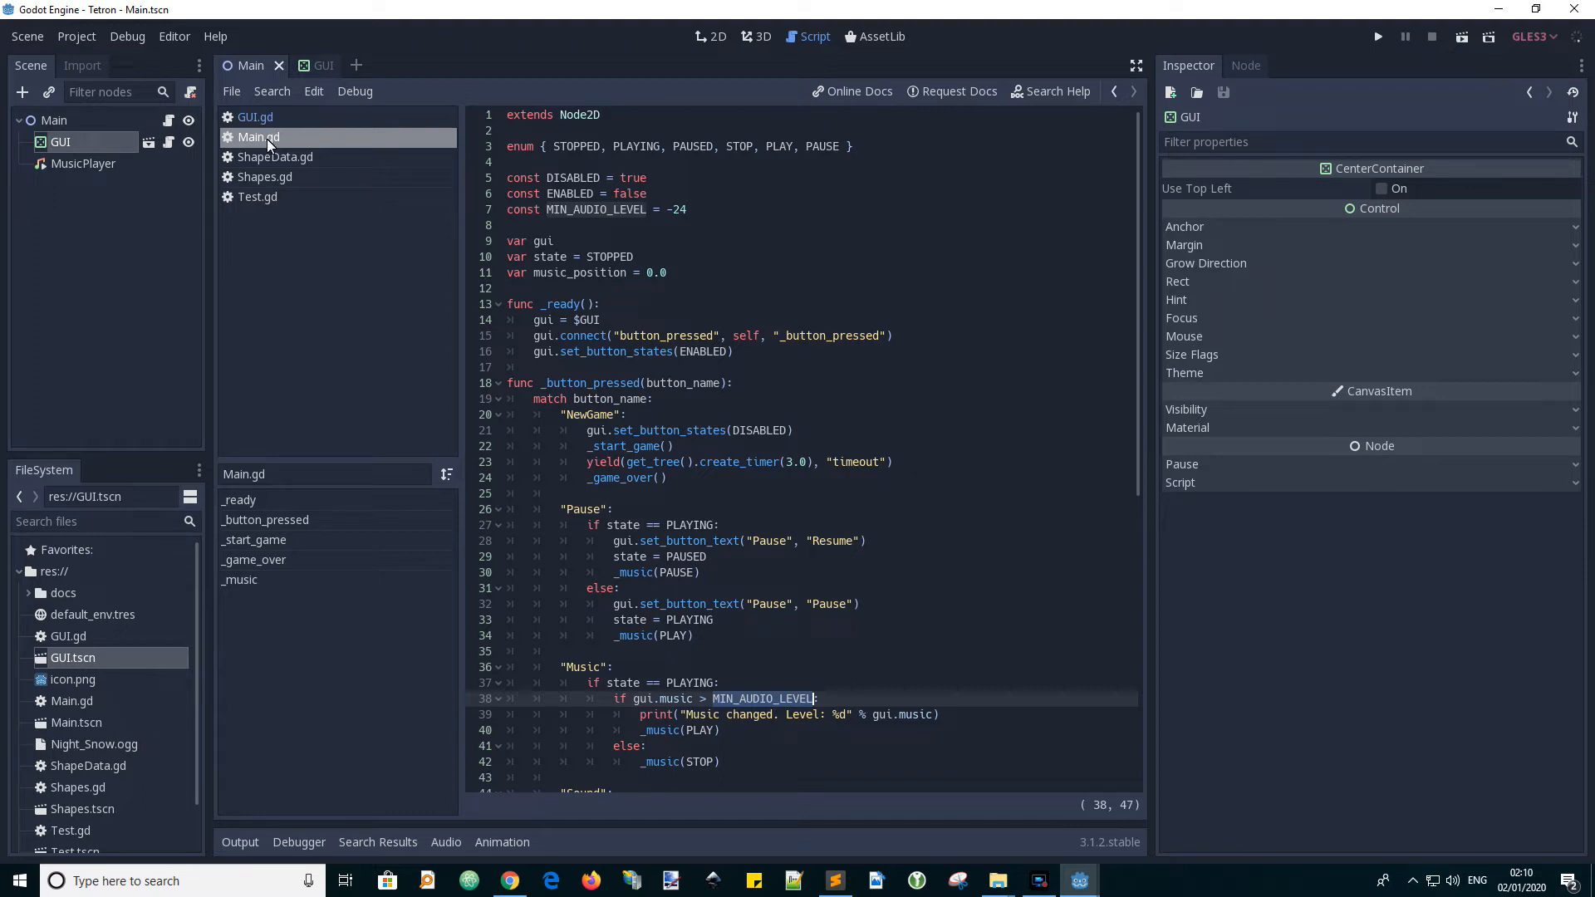
- Open GUI.gd, then view the Tetron interface with its Music and Sound sliders in 2D
left_click(254, 117)
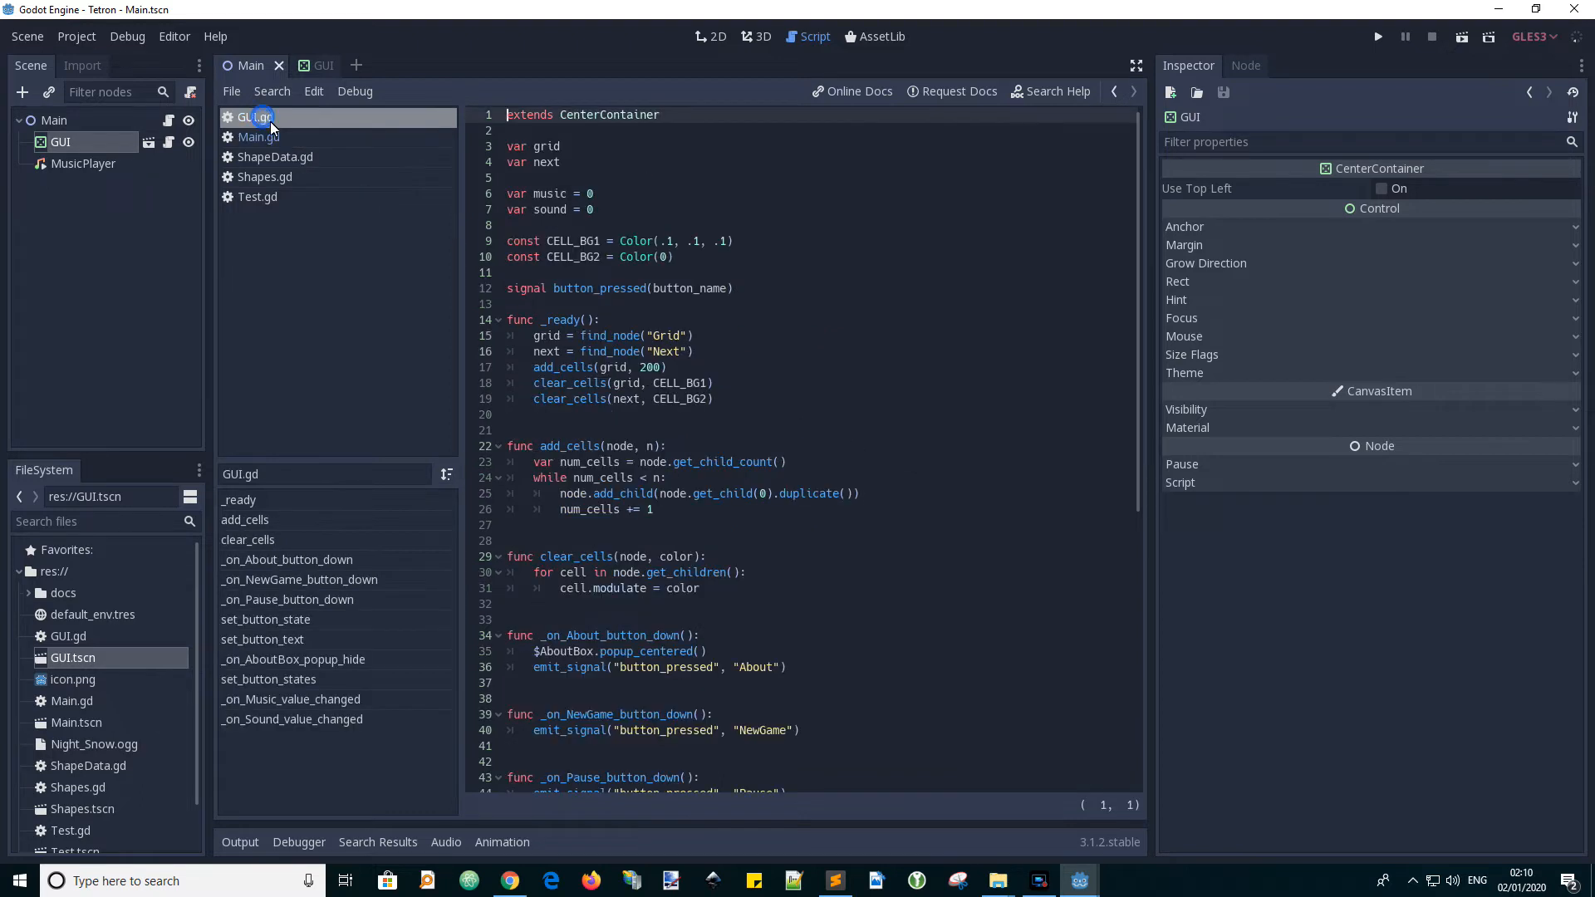
left_click(710, 36)
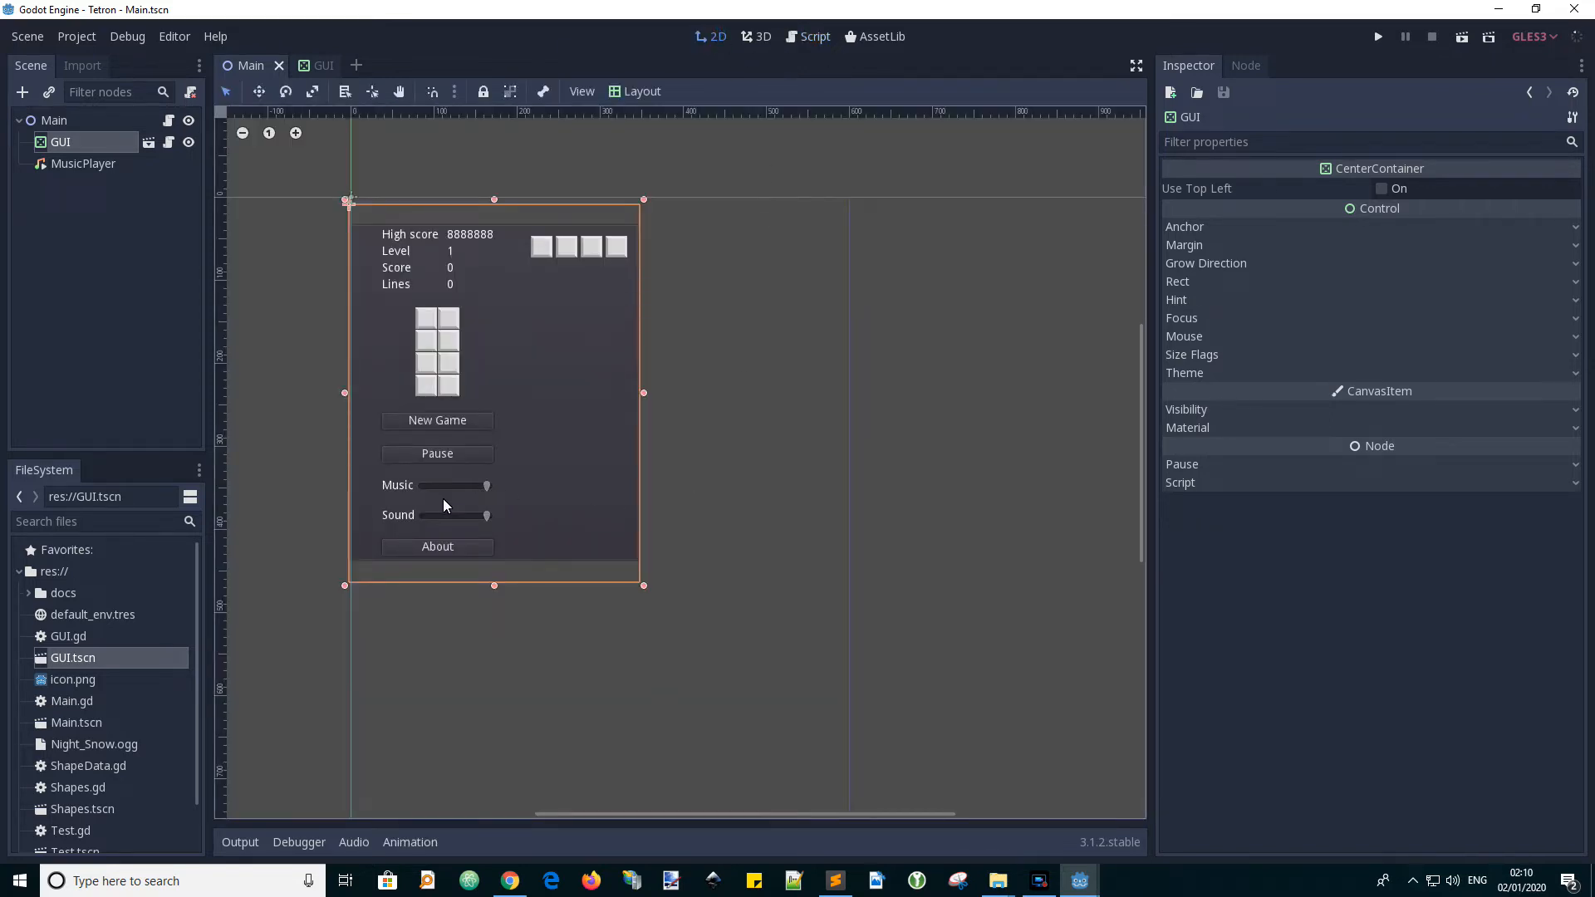
mouse_move(450, 497)
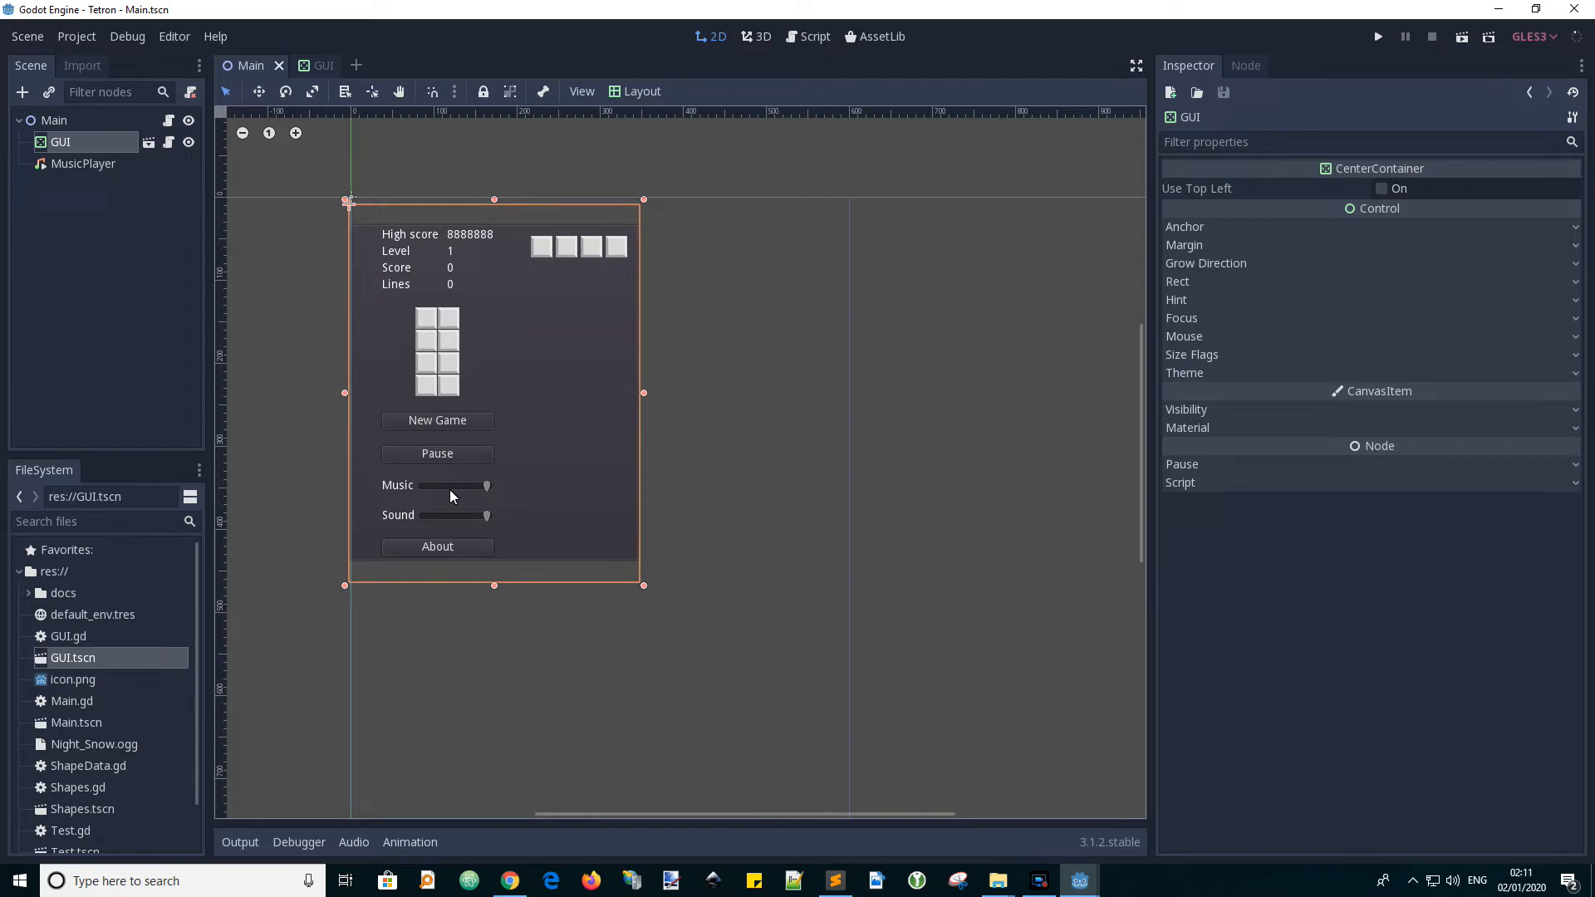
mouse_move(386, 440)
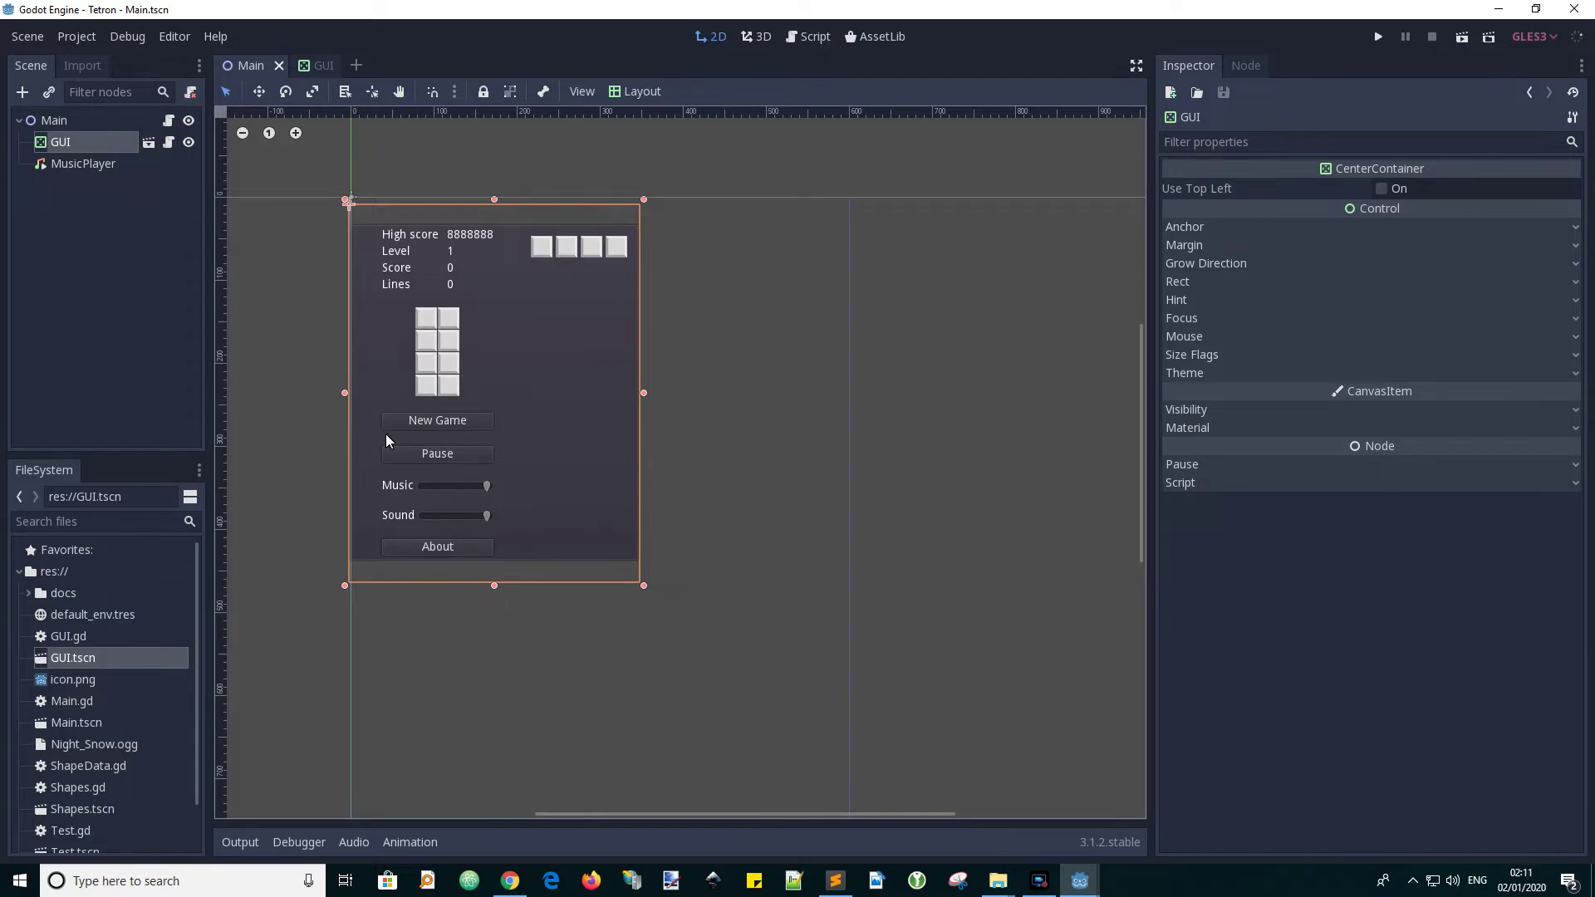
mouse_move(869, 89)
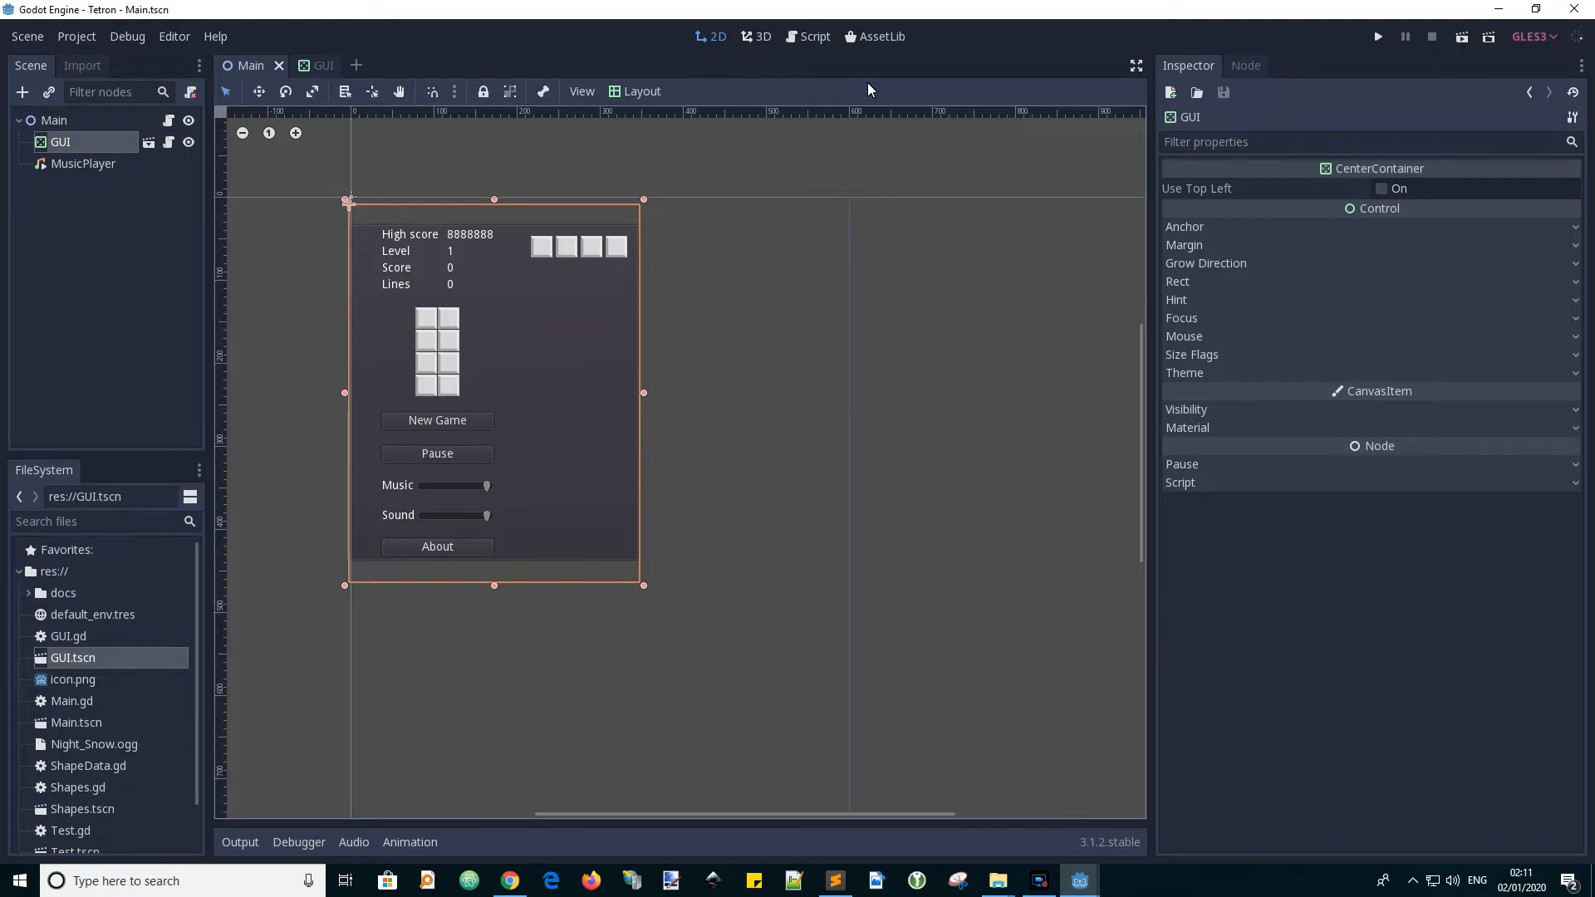
- Open the GUI scene to inspect the sliders' -24 to 0 range
left_click(305, 65)
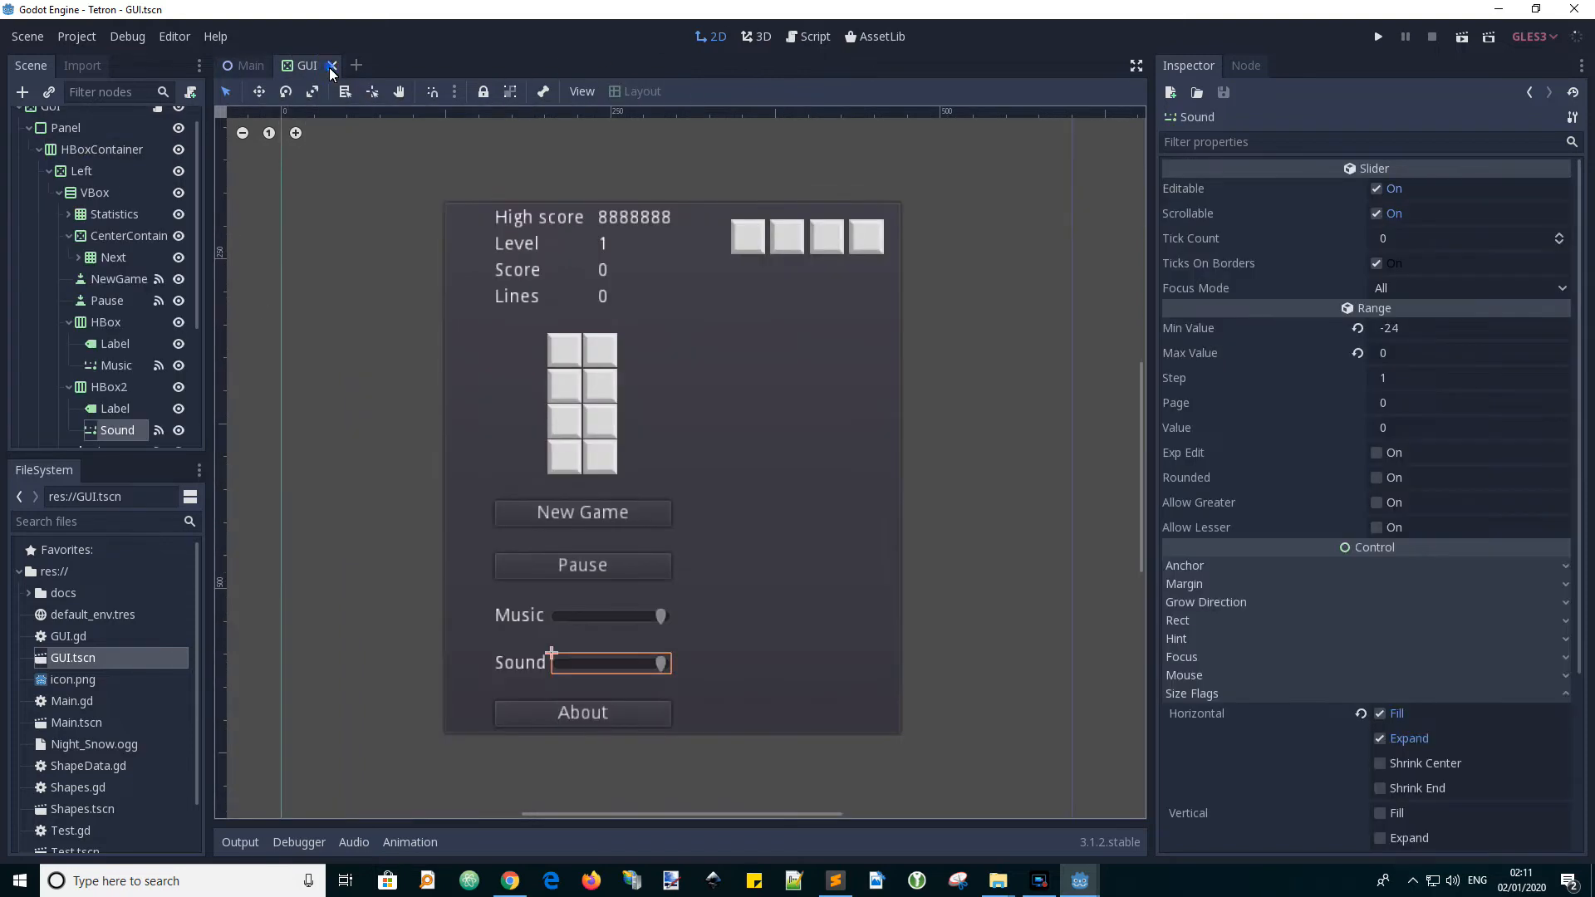
mouse_move(593, 622)
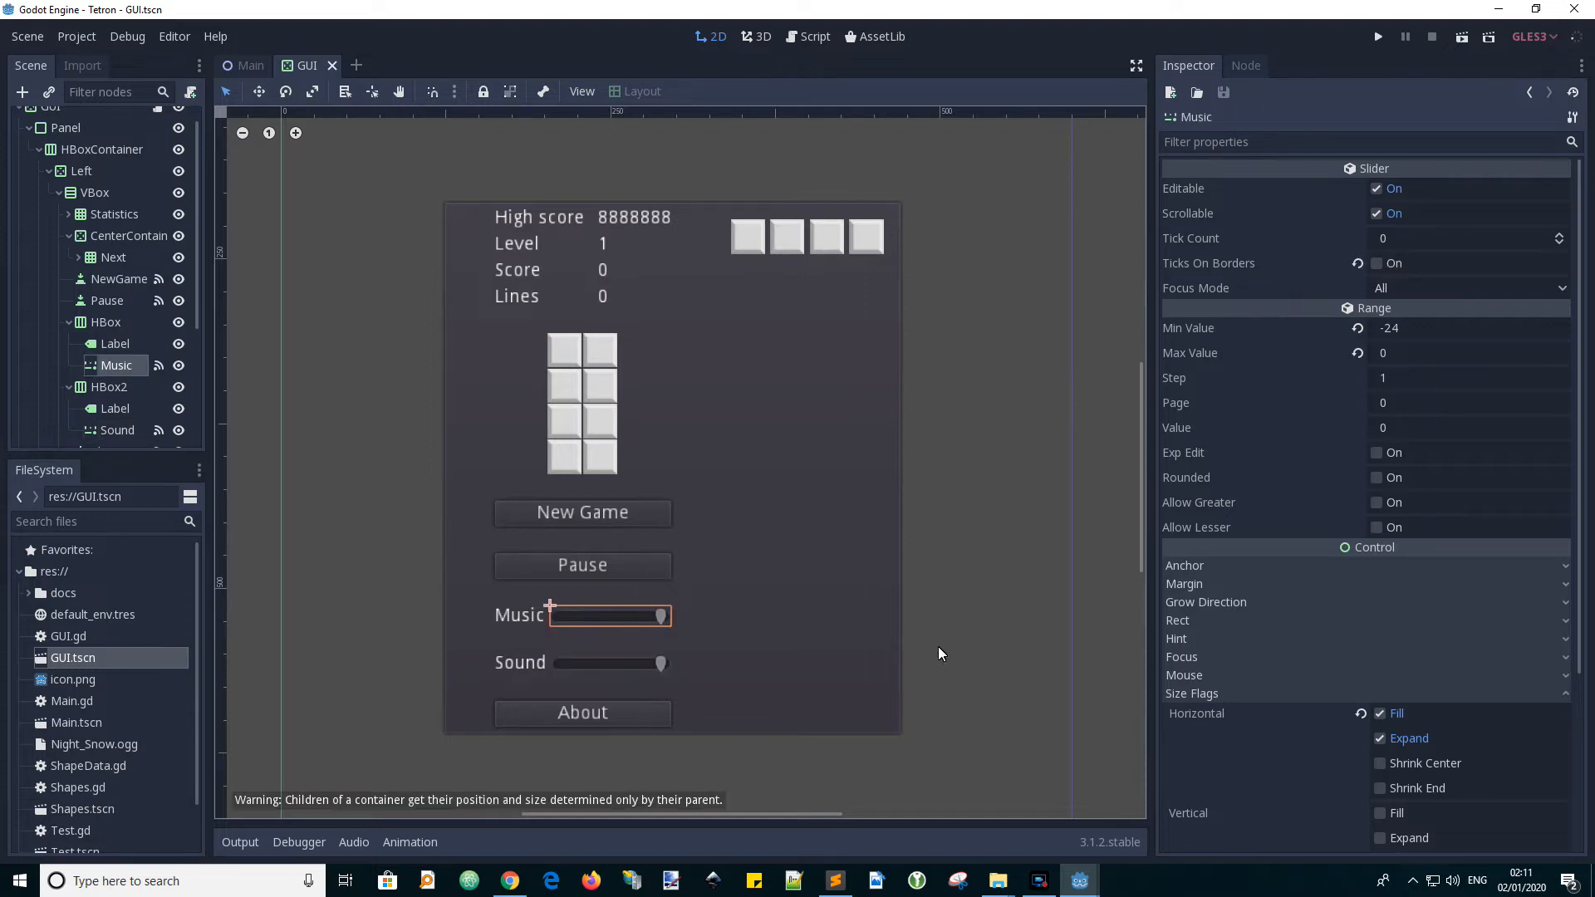
mouse_move(1391, 338)
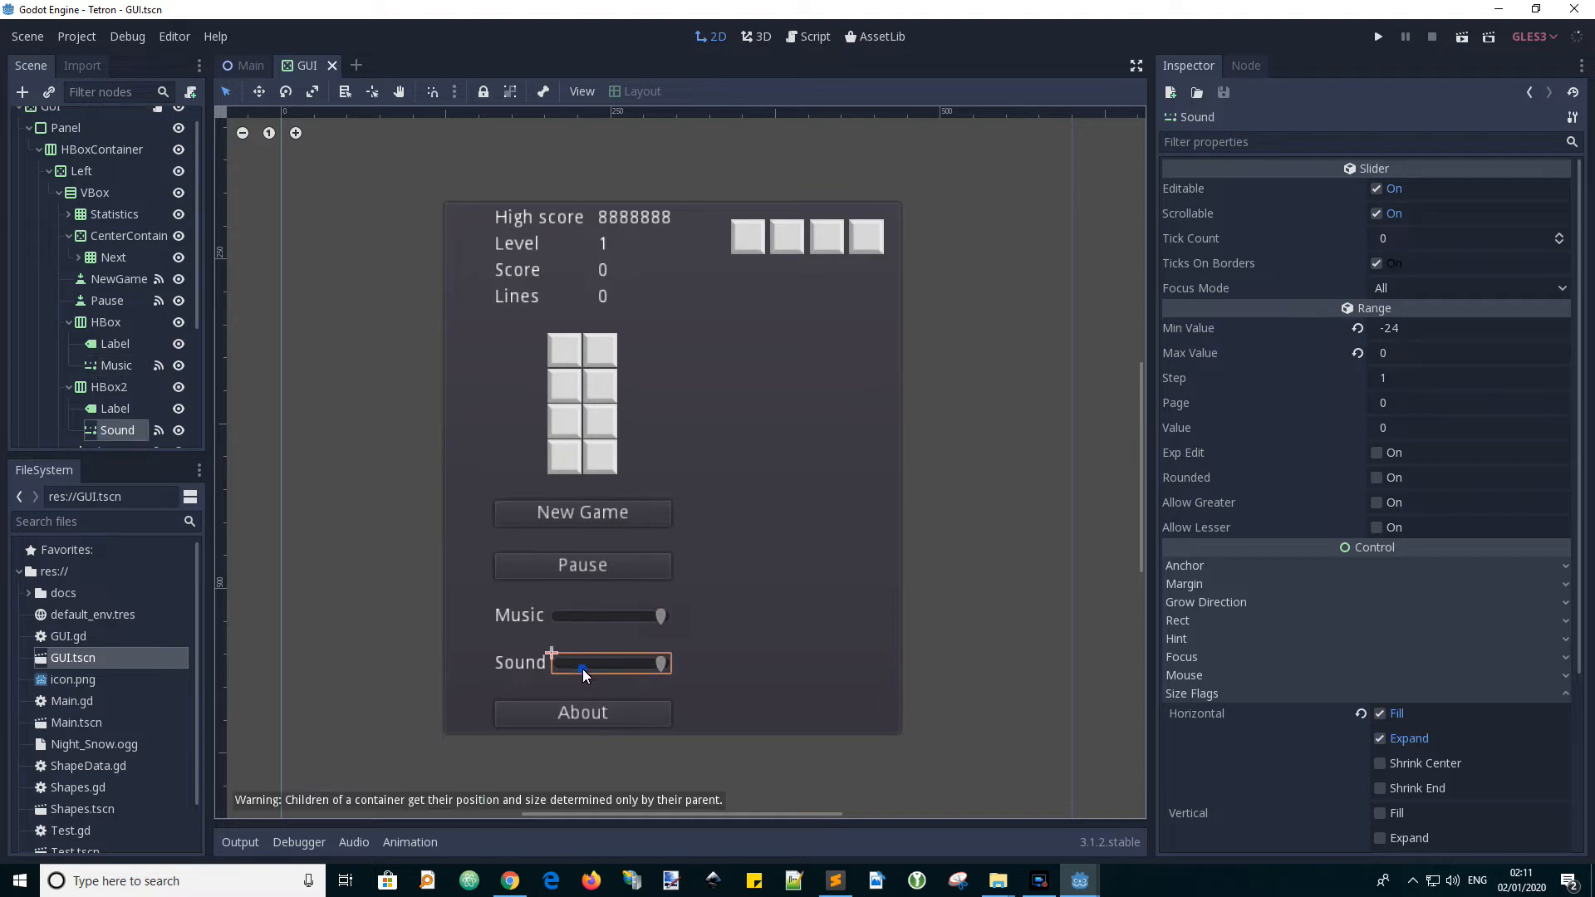
mouse_move(1409, 356)
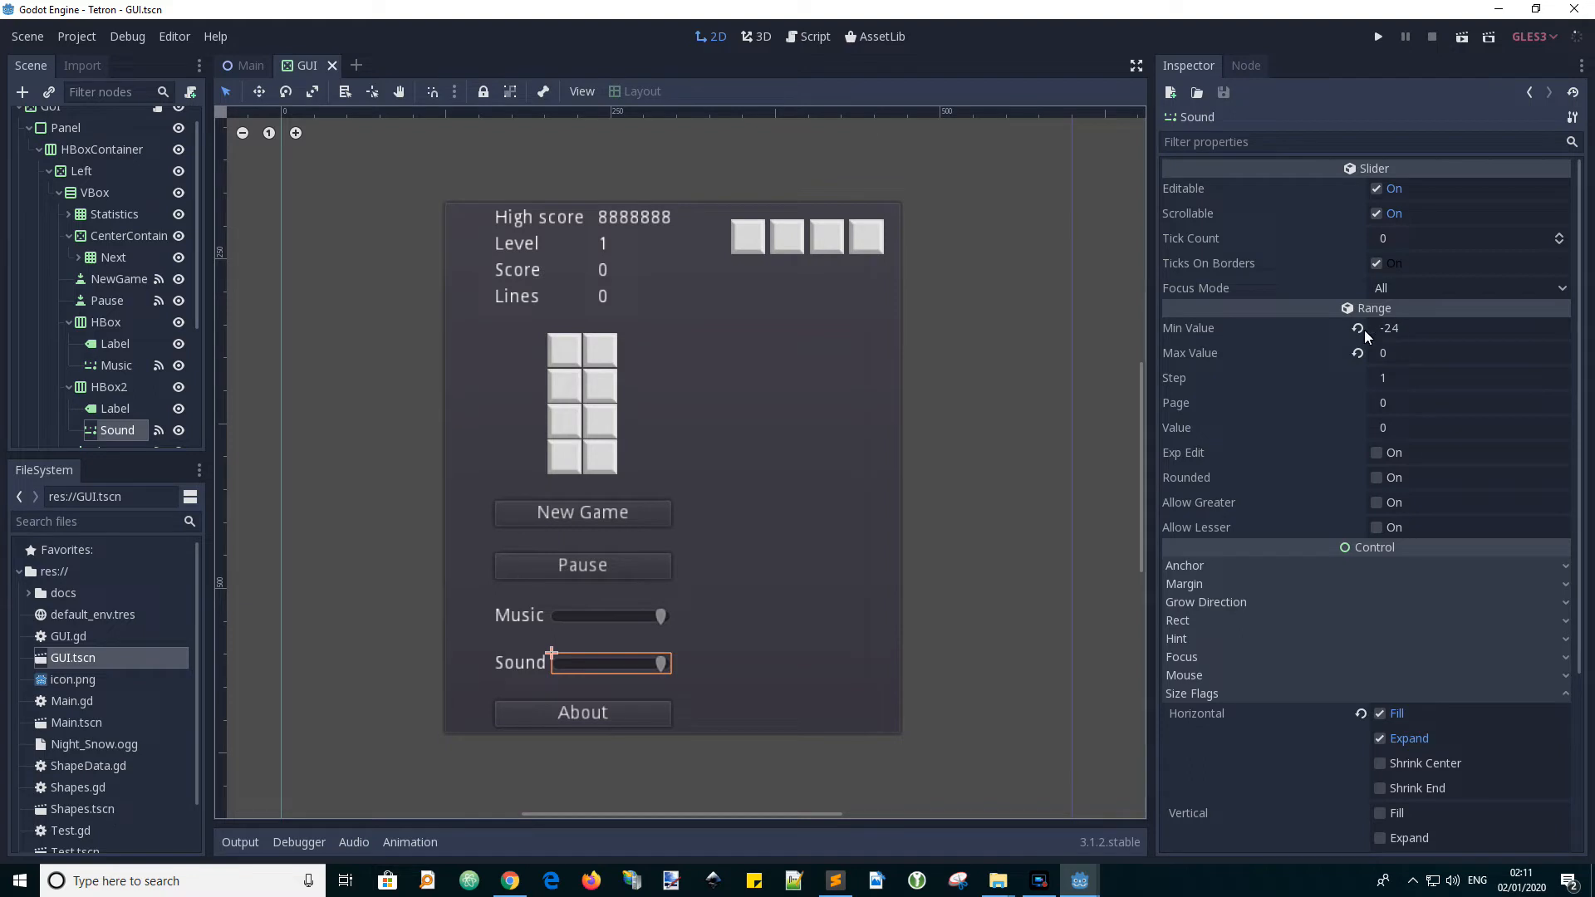
mouse_move(369, 637)
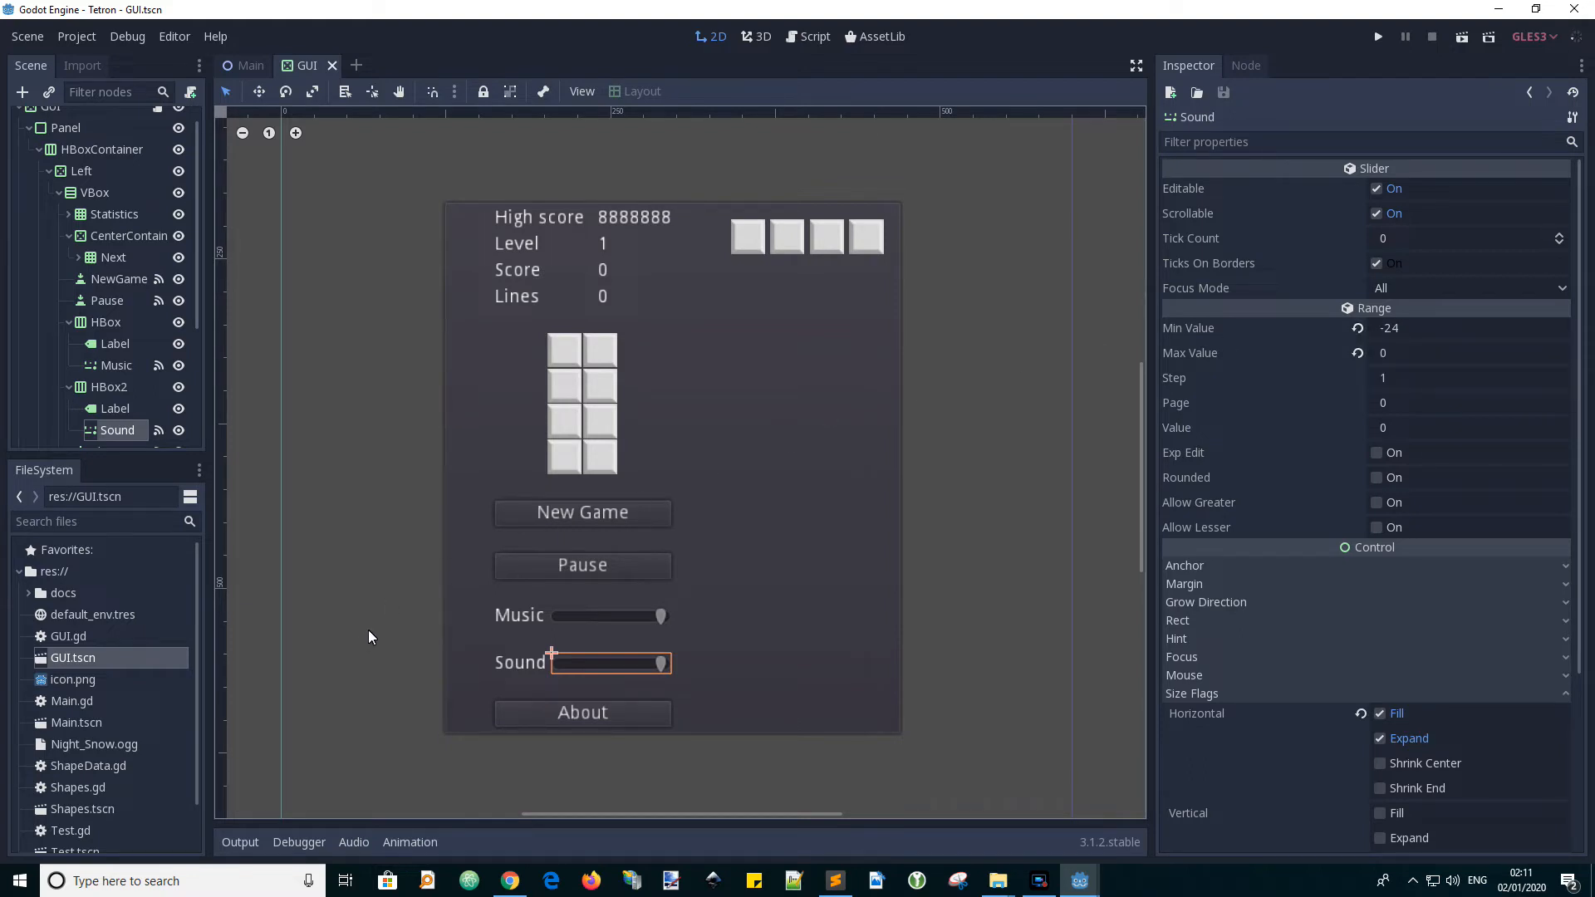
mouse_move(350, 522)
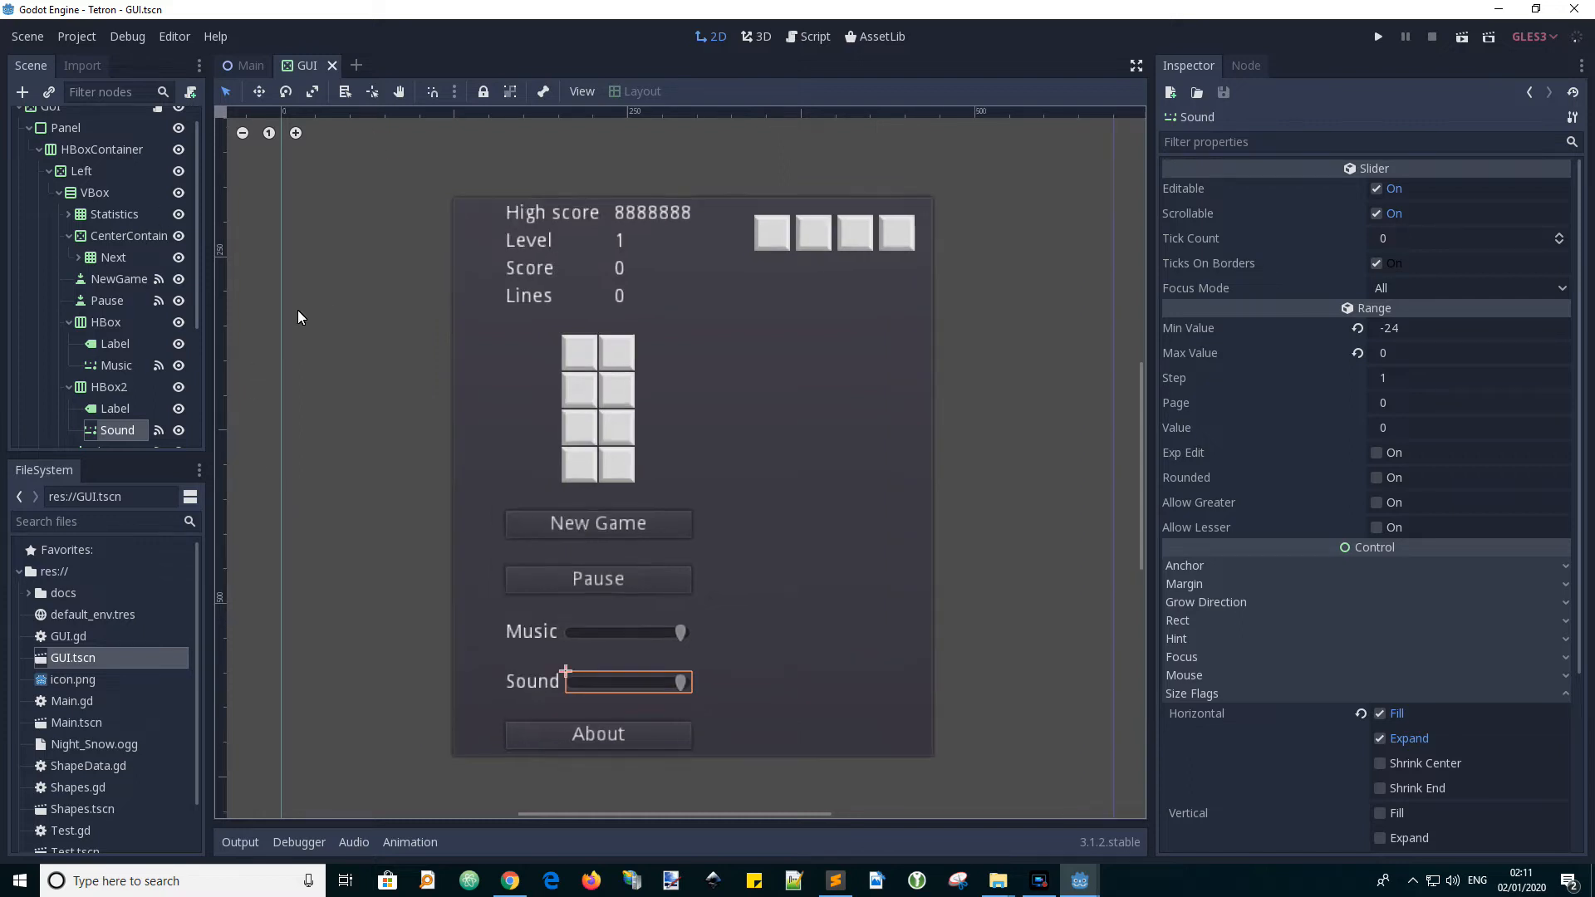
- Return to Main.gd and highlight the -24 value of MIN_AUDIO_LEVEL on line 7
left_click(249, 65)
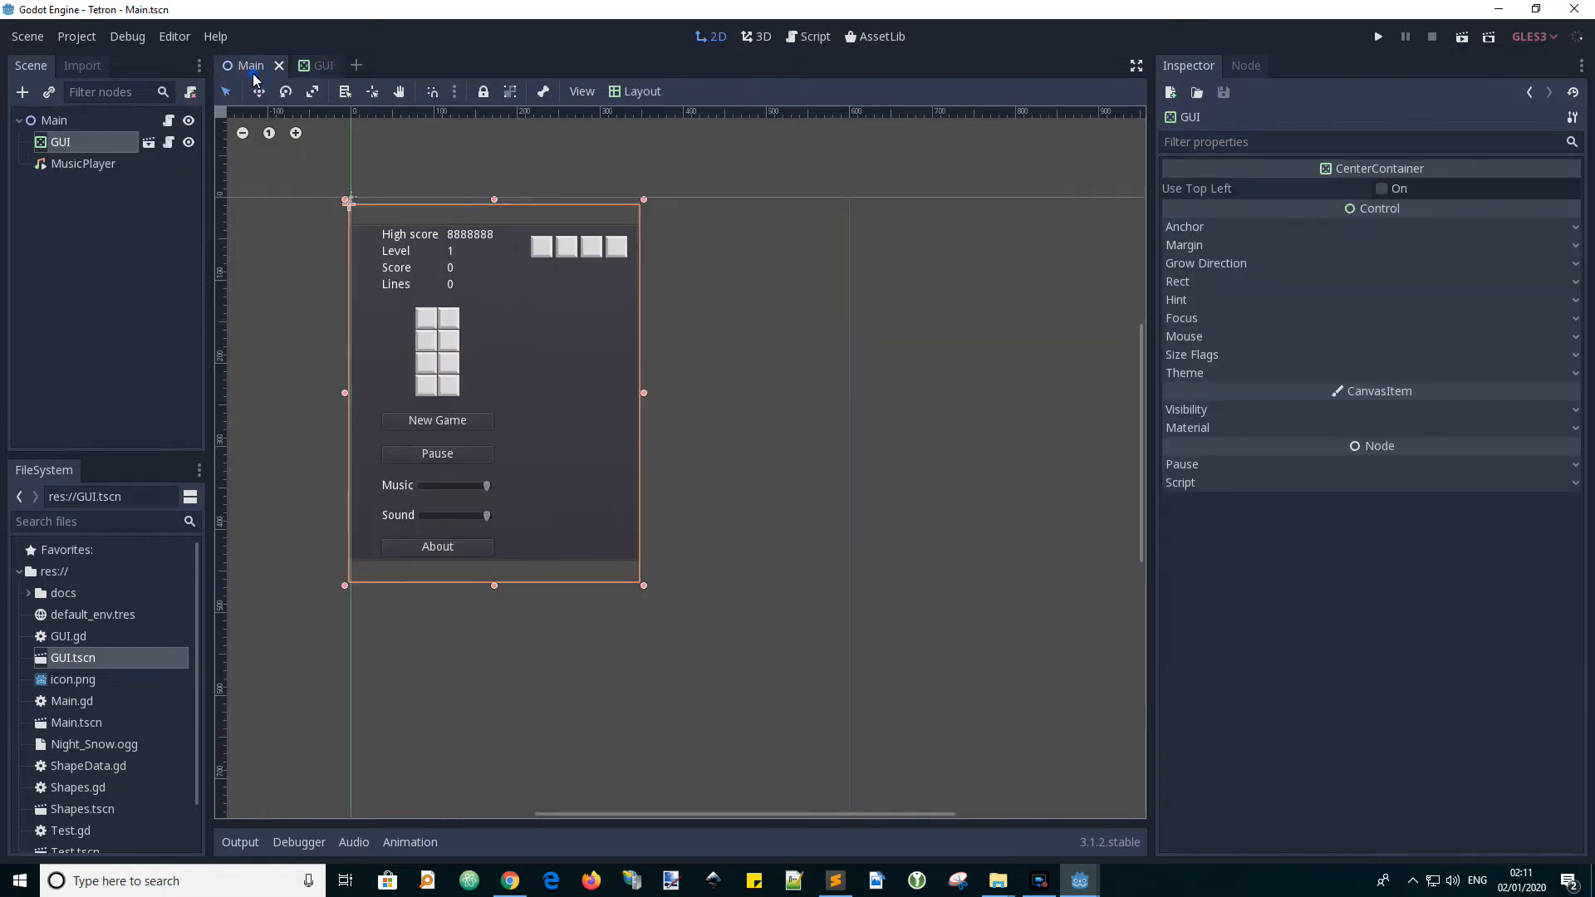
mouse_move(169, 132)
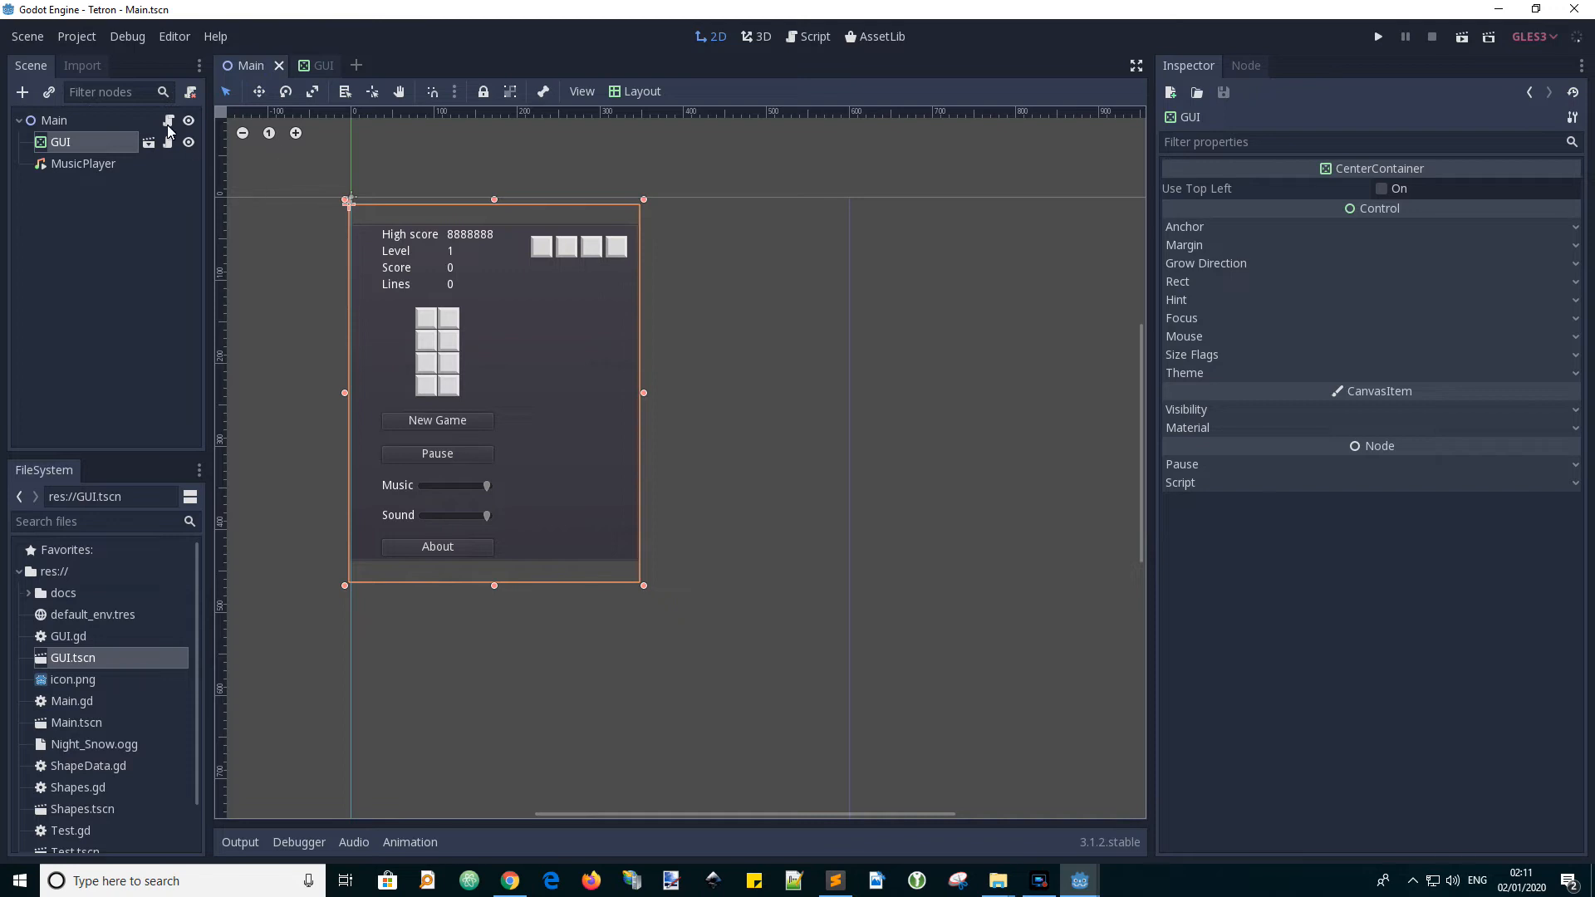
left_click(806, 36)
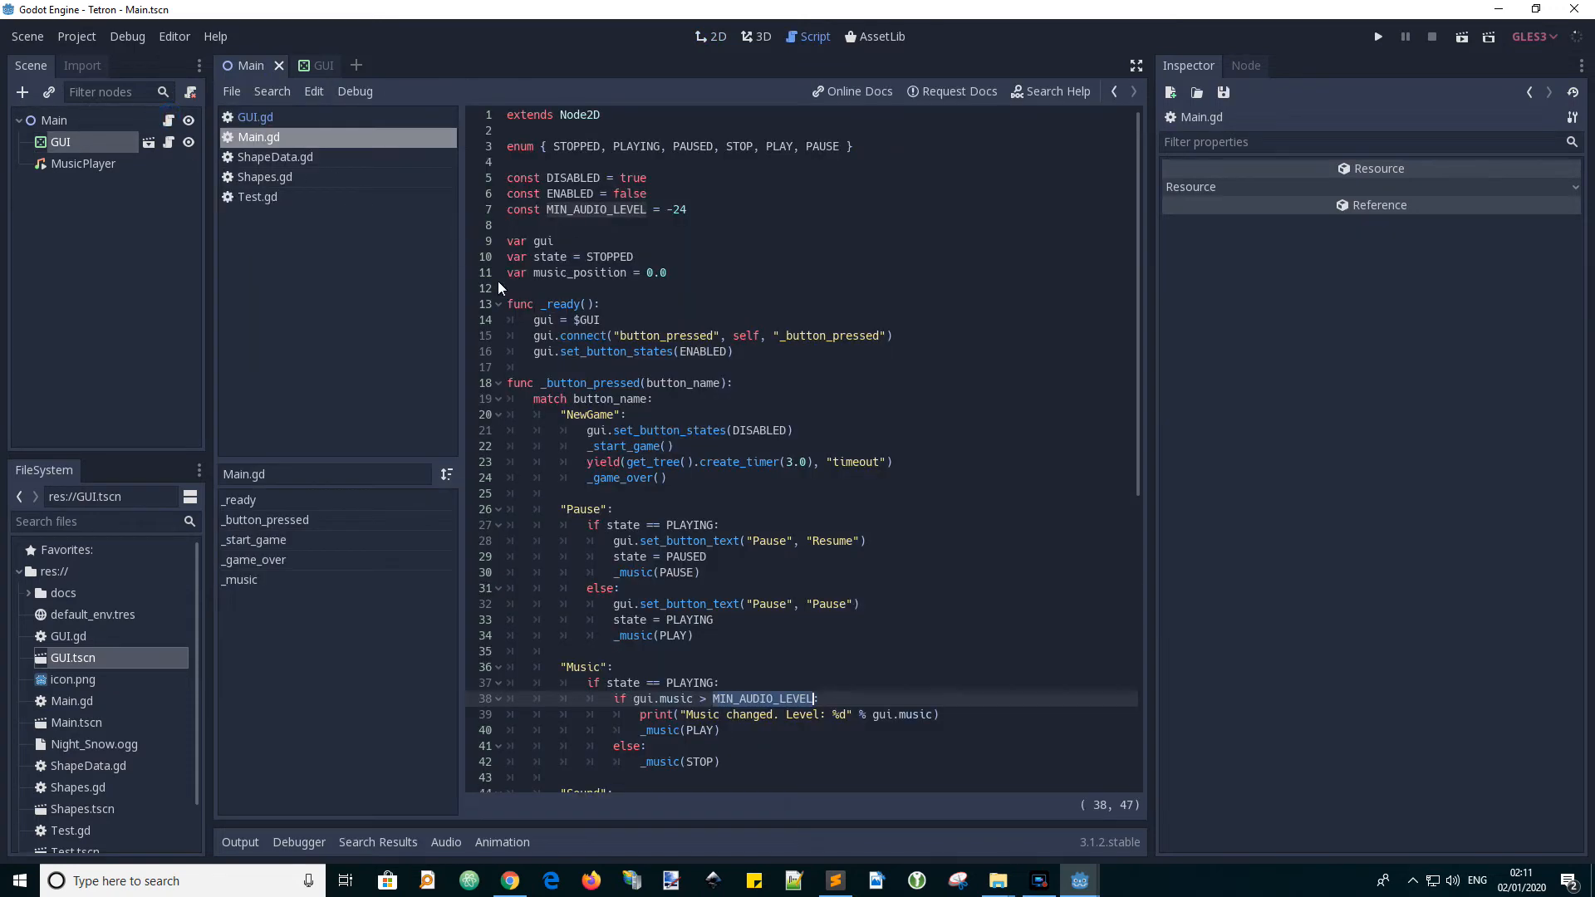
mouse_move(544, 207)
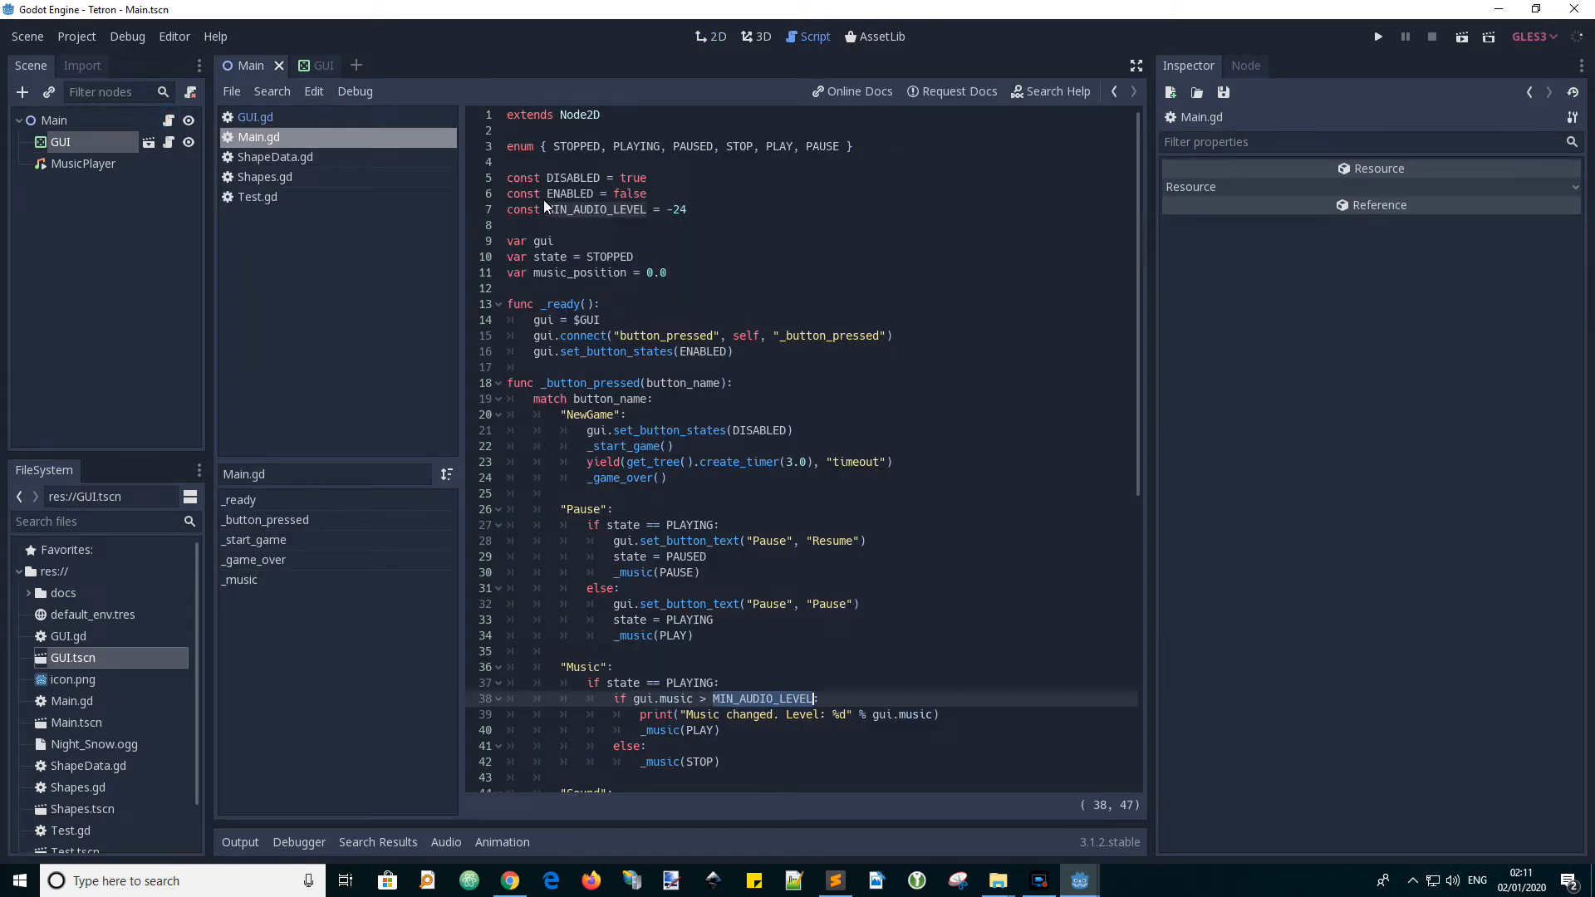
left_click(556, 209)
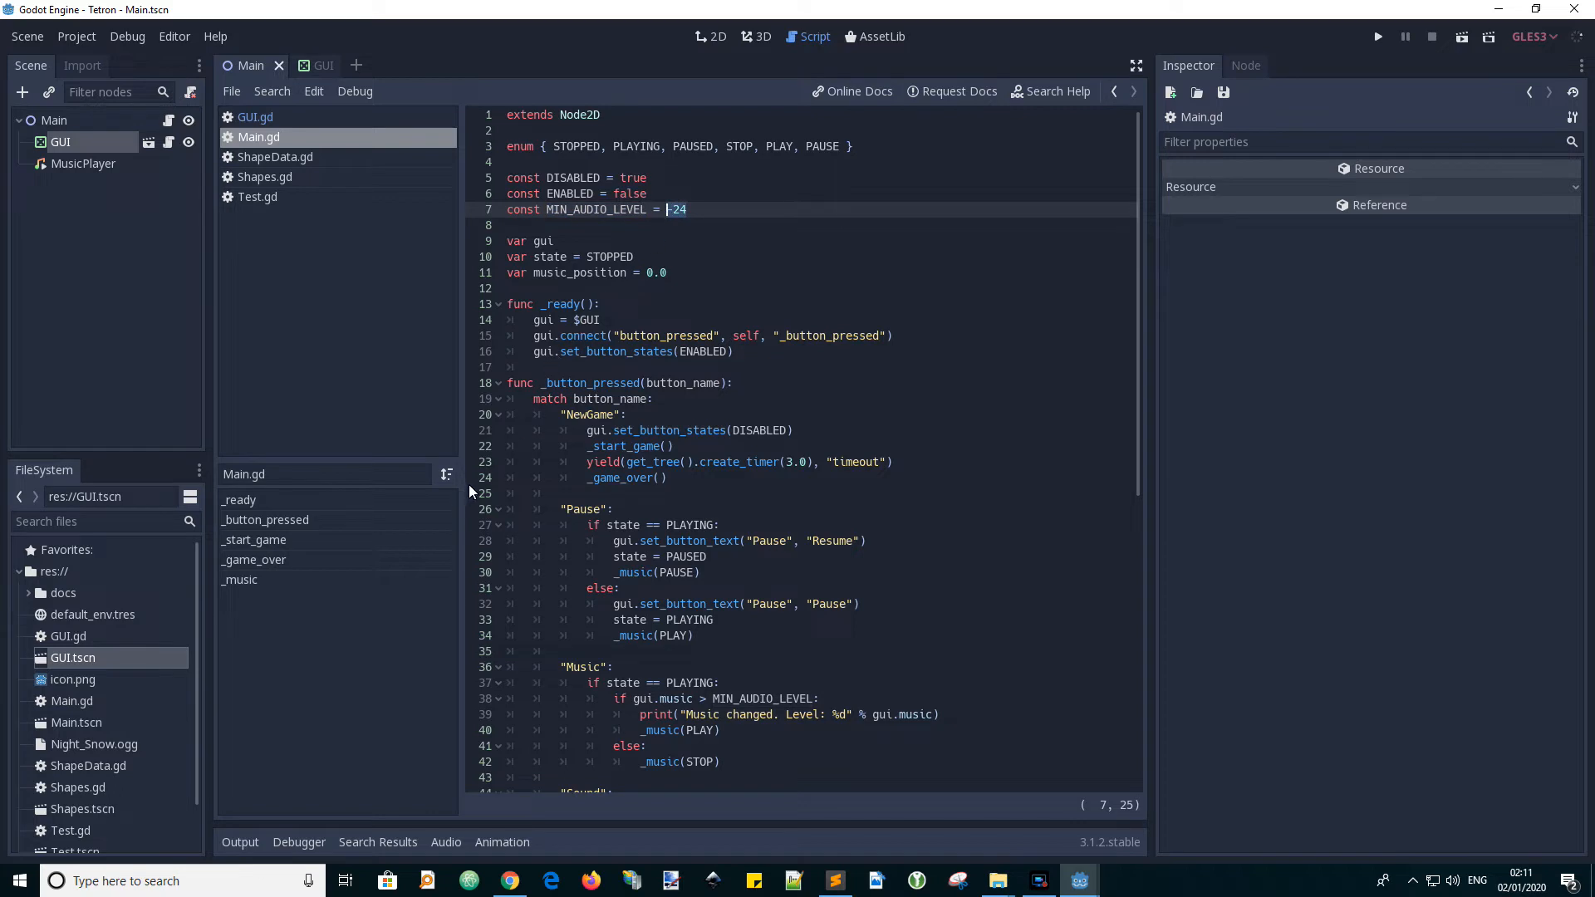
mouse_move(651, 210)
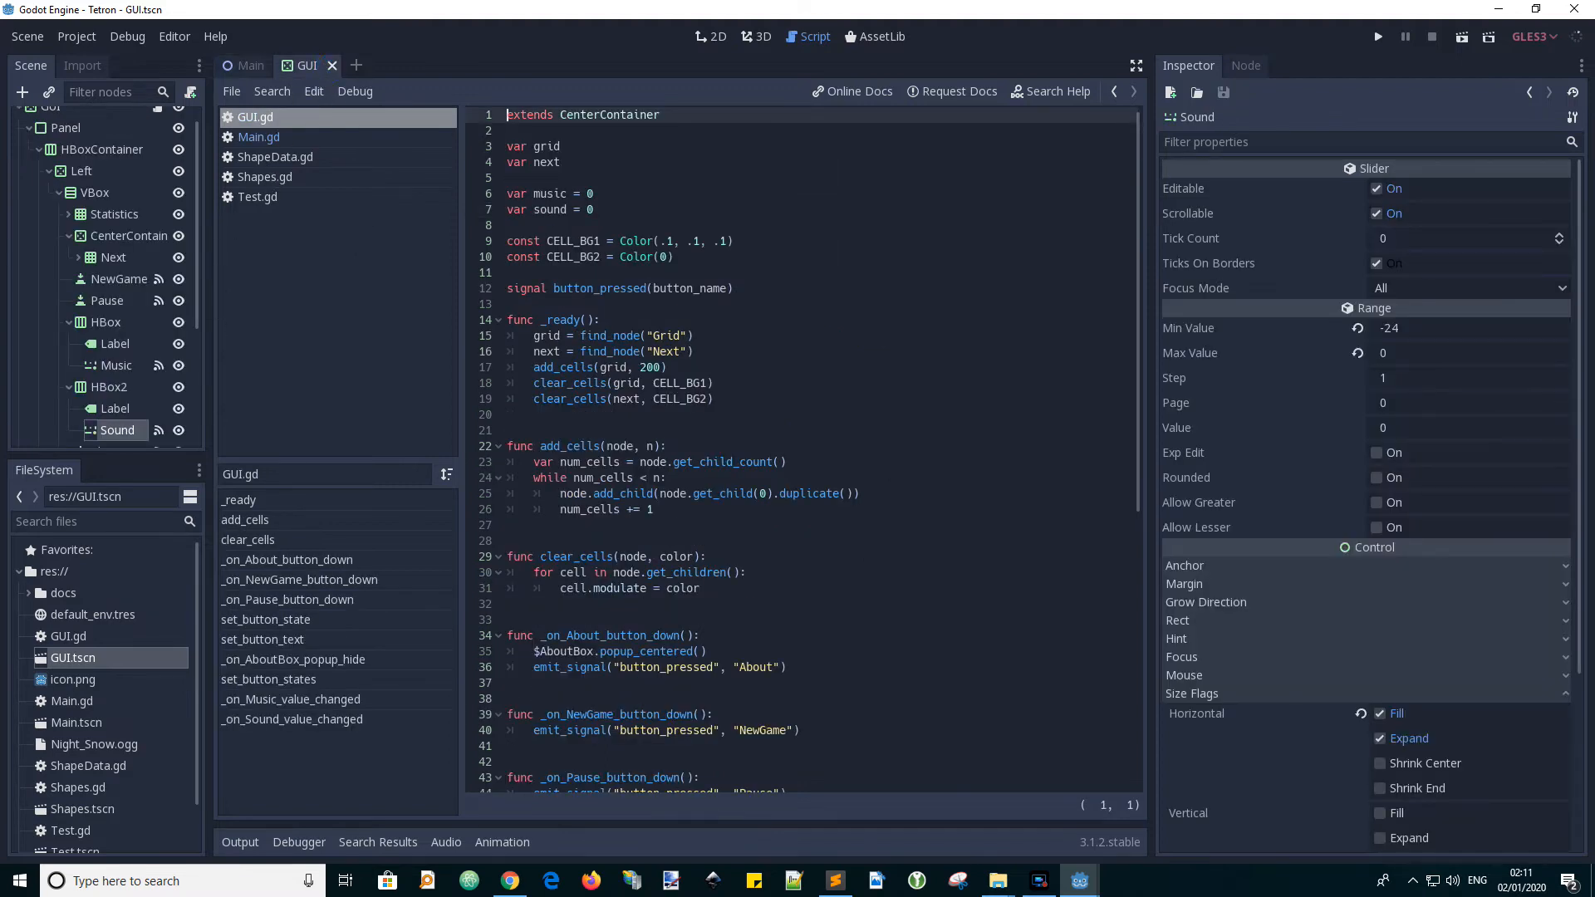
mouse_move(731, 58)
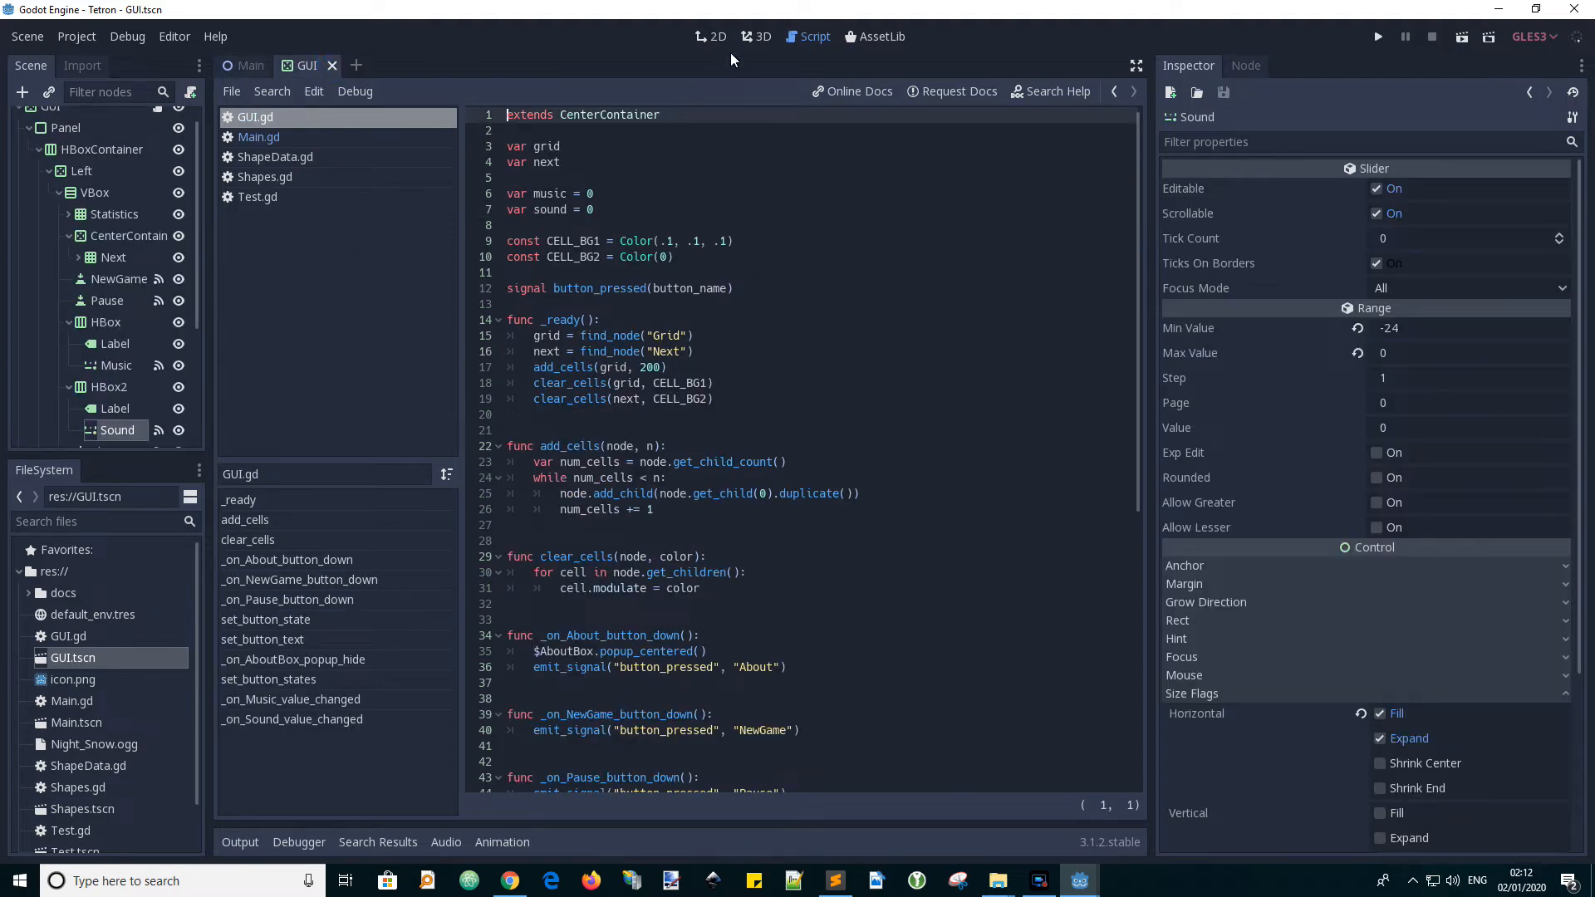
- Go back to the GUI scene's 2D layout to check the Music slider's -24 minimum
left_click(710, 36)
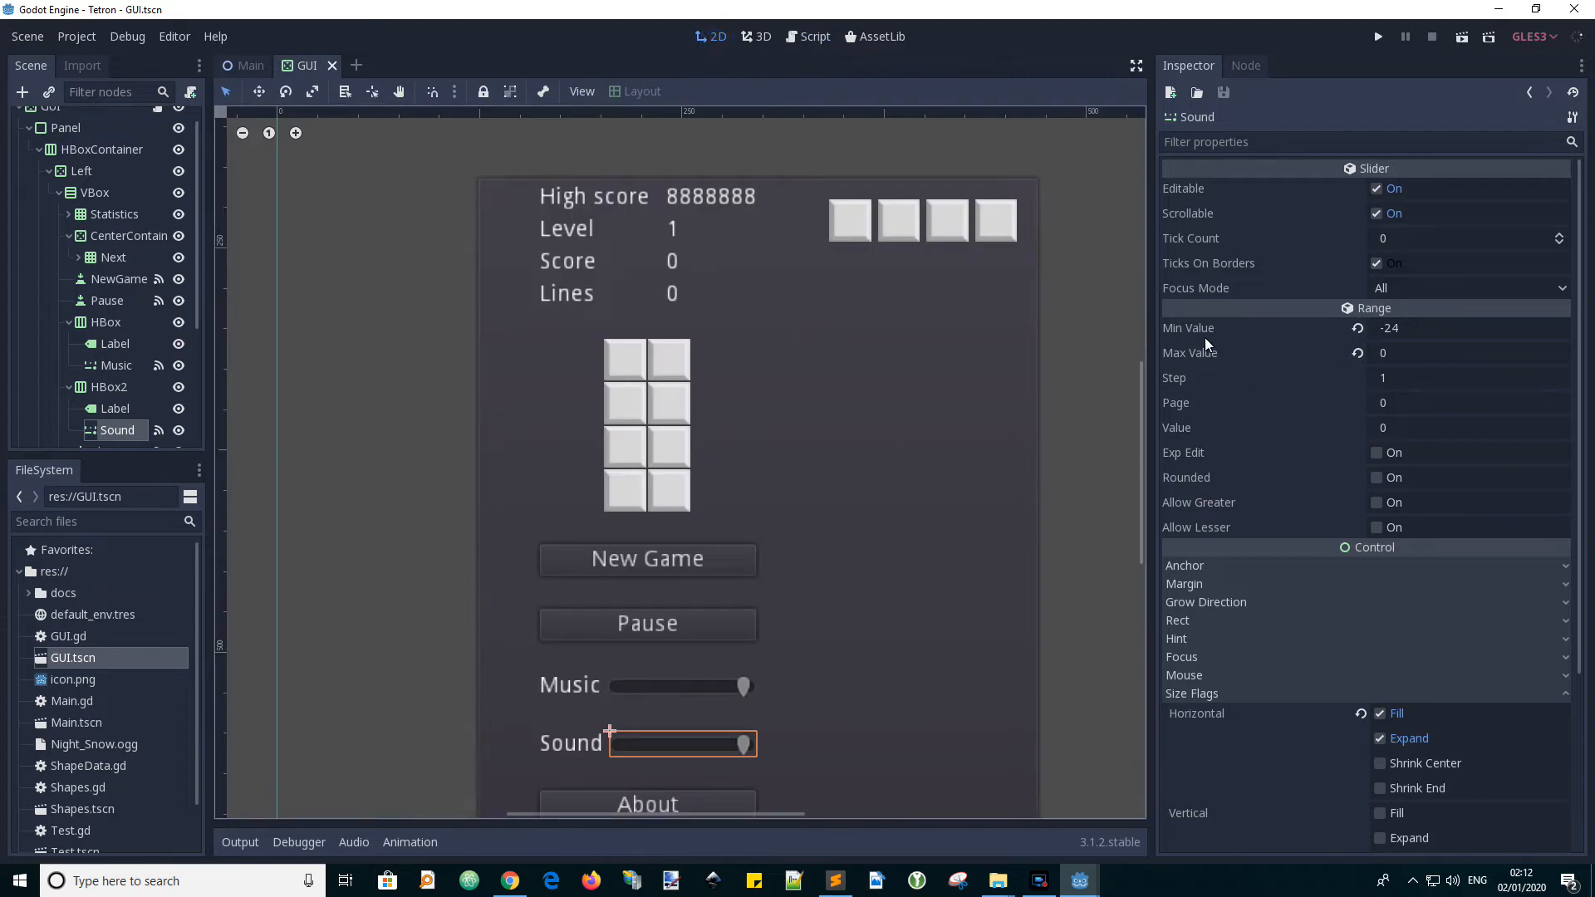
mouse_move(681, 688)
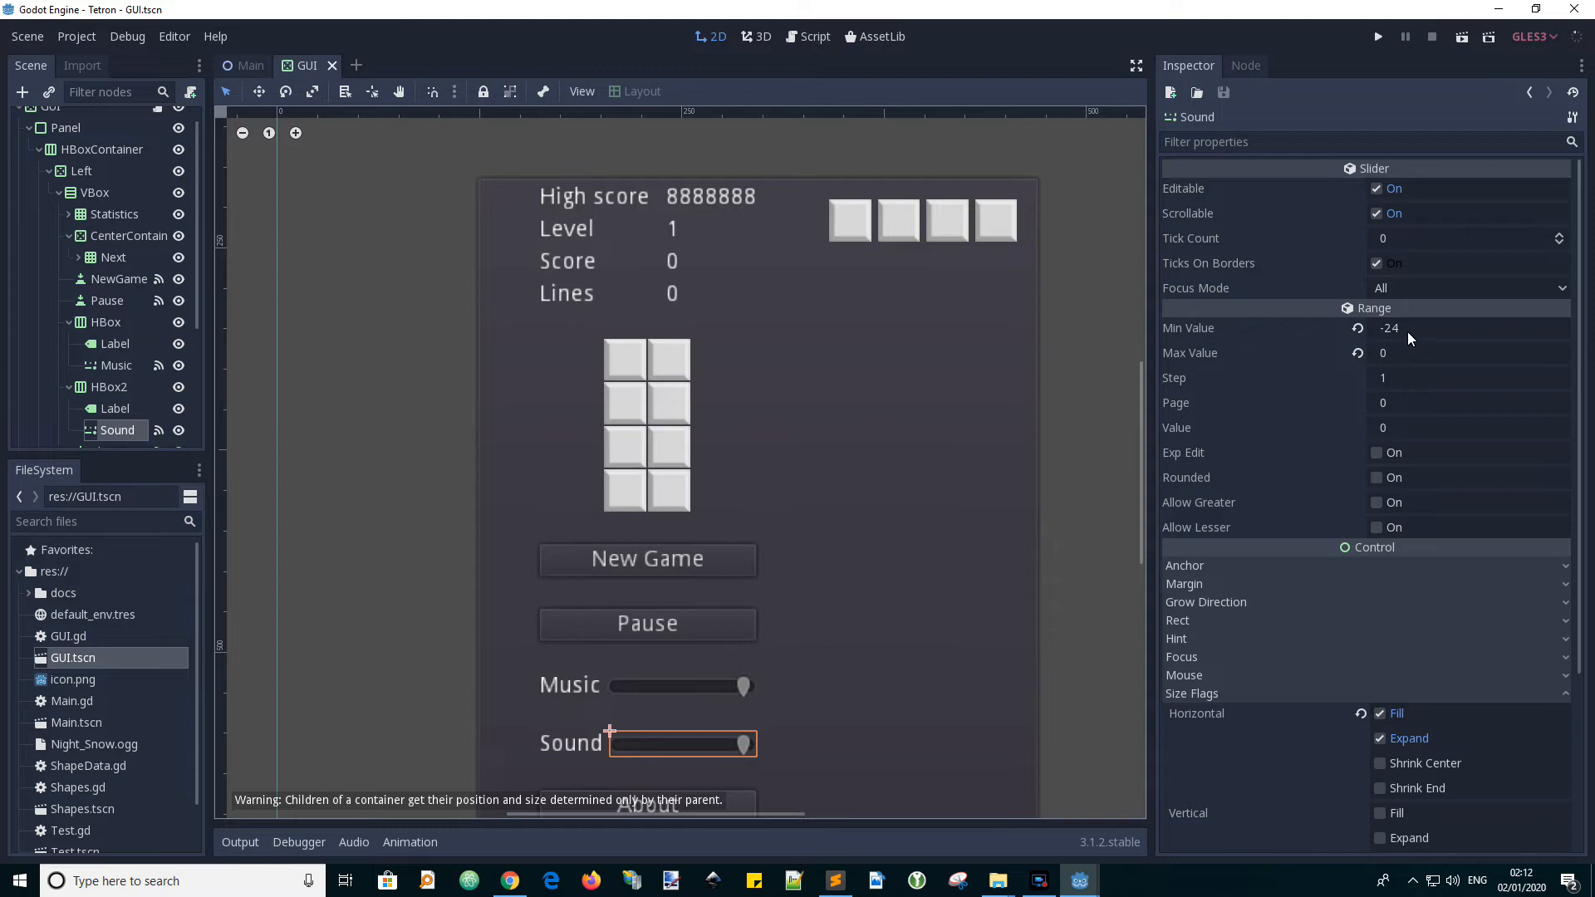
mouse_move(643, 697)
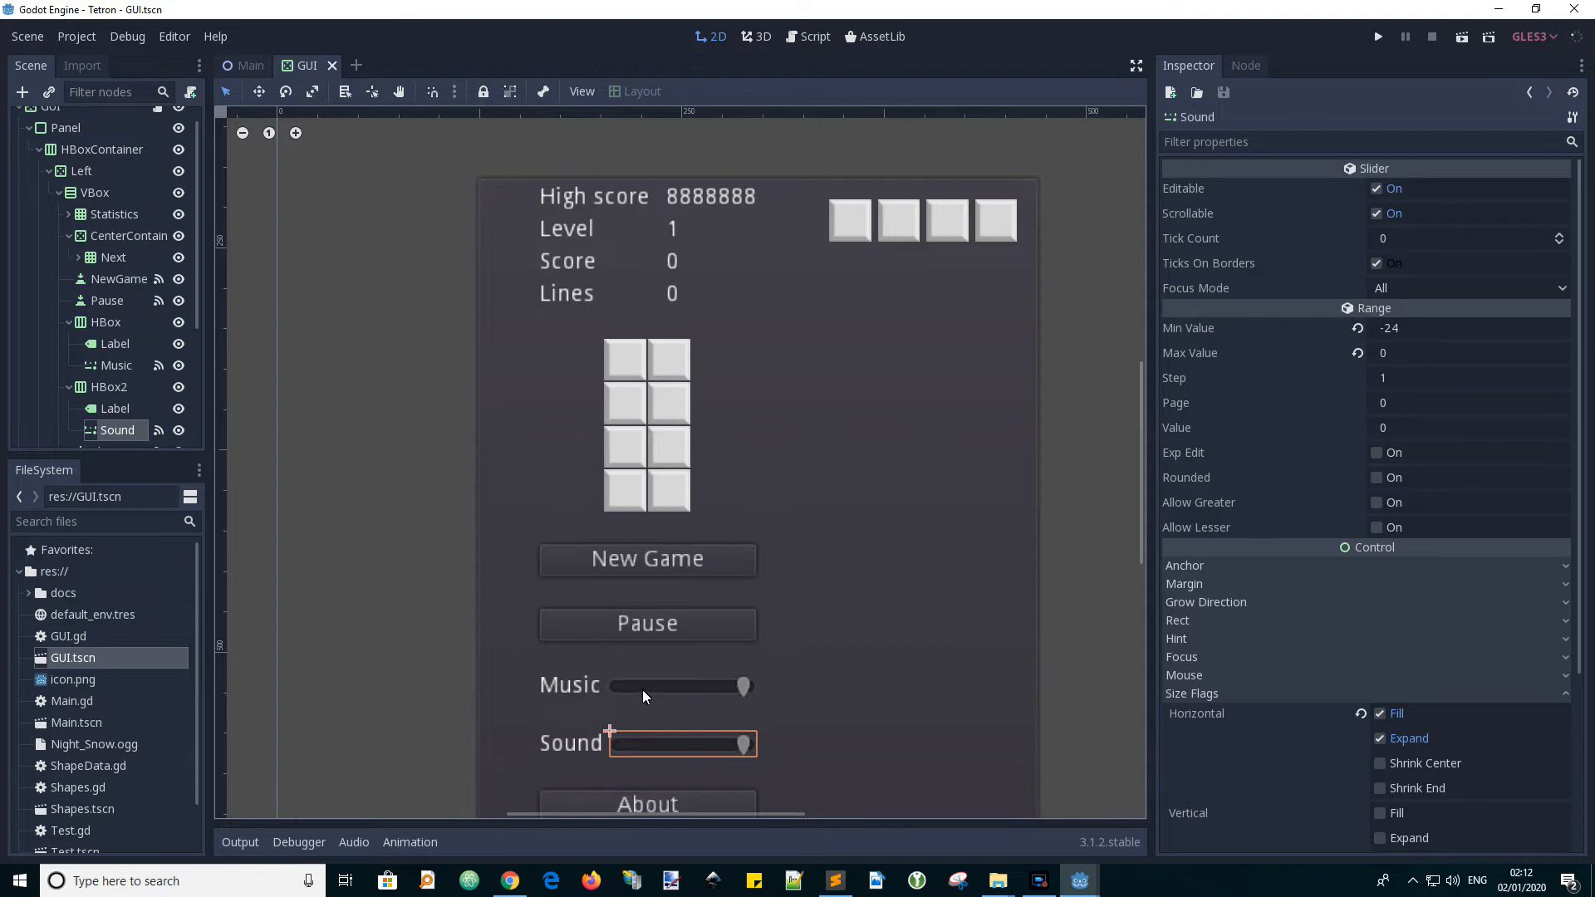
mouse_move(1323, 430)
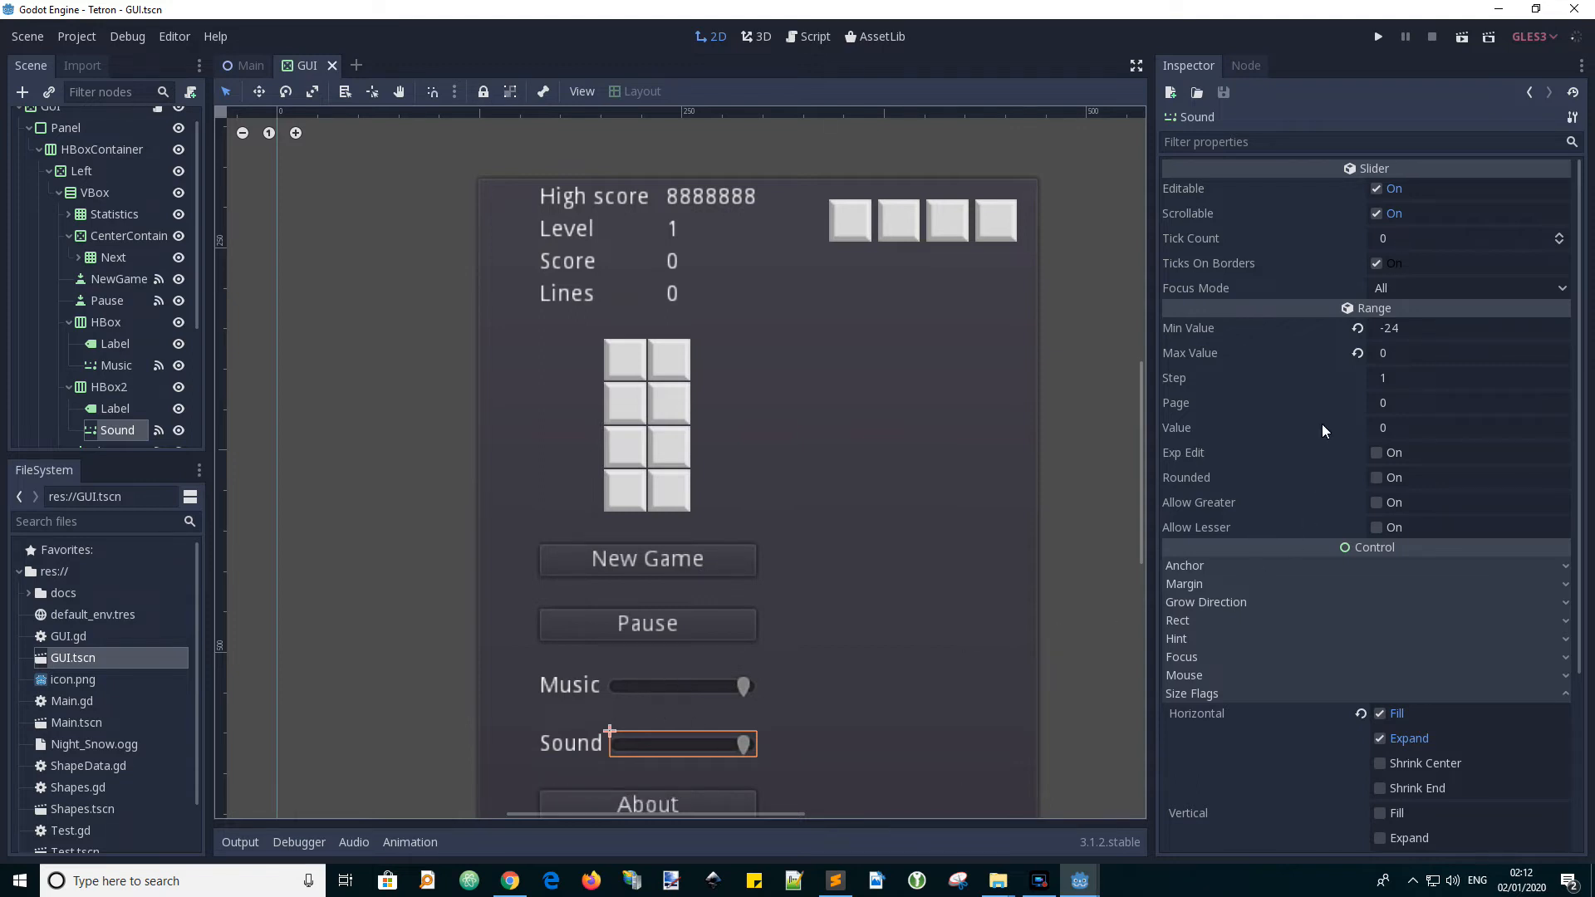
mouse_move(599, 728)
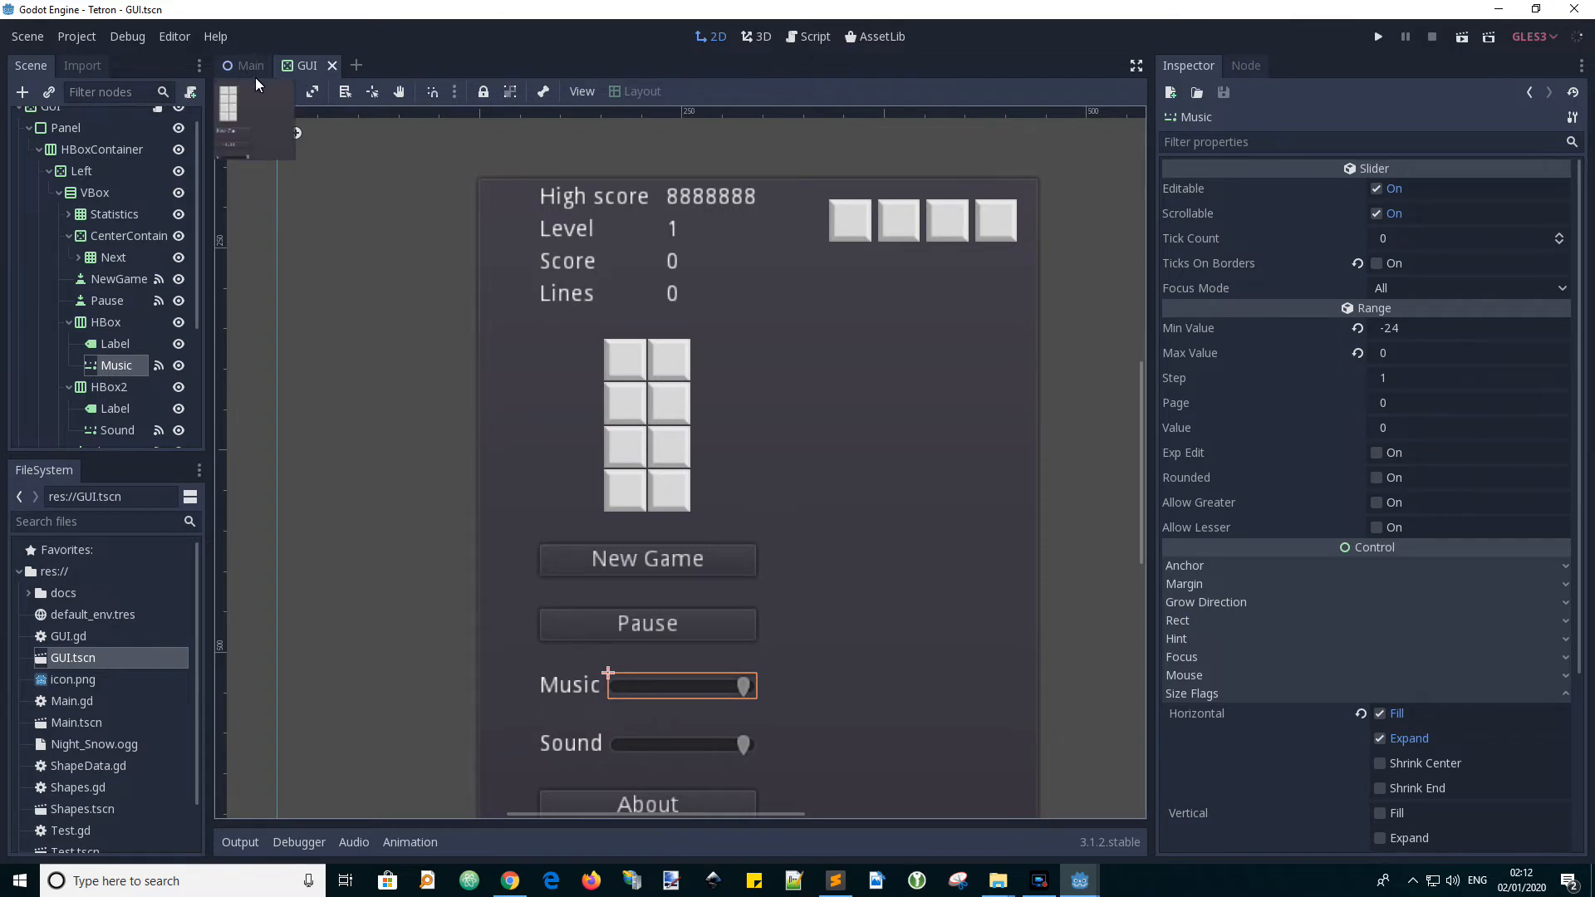
- Reopen Main.gd from the Main node and select the MIN_AUDIO_LEVEL name on line 7
left_click(249, 65)
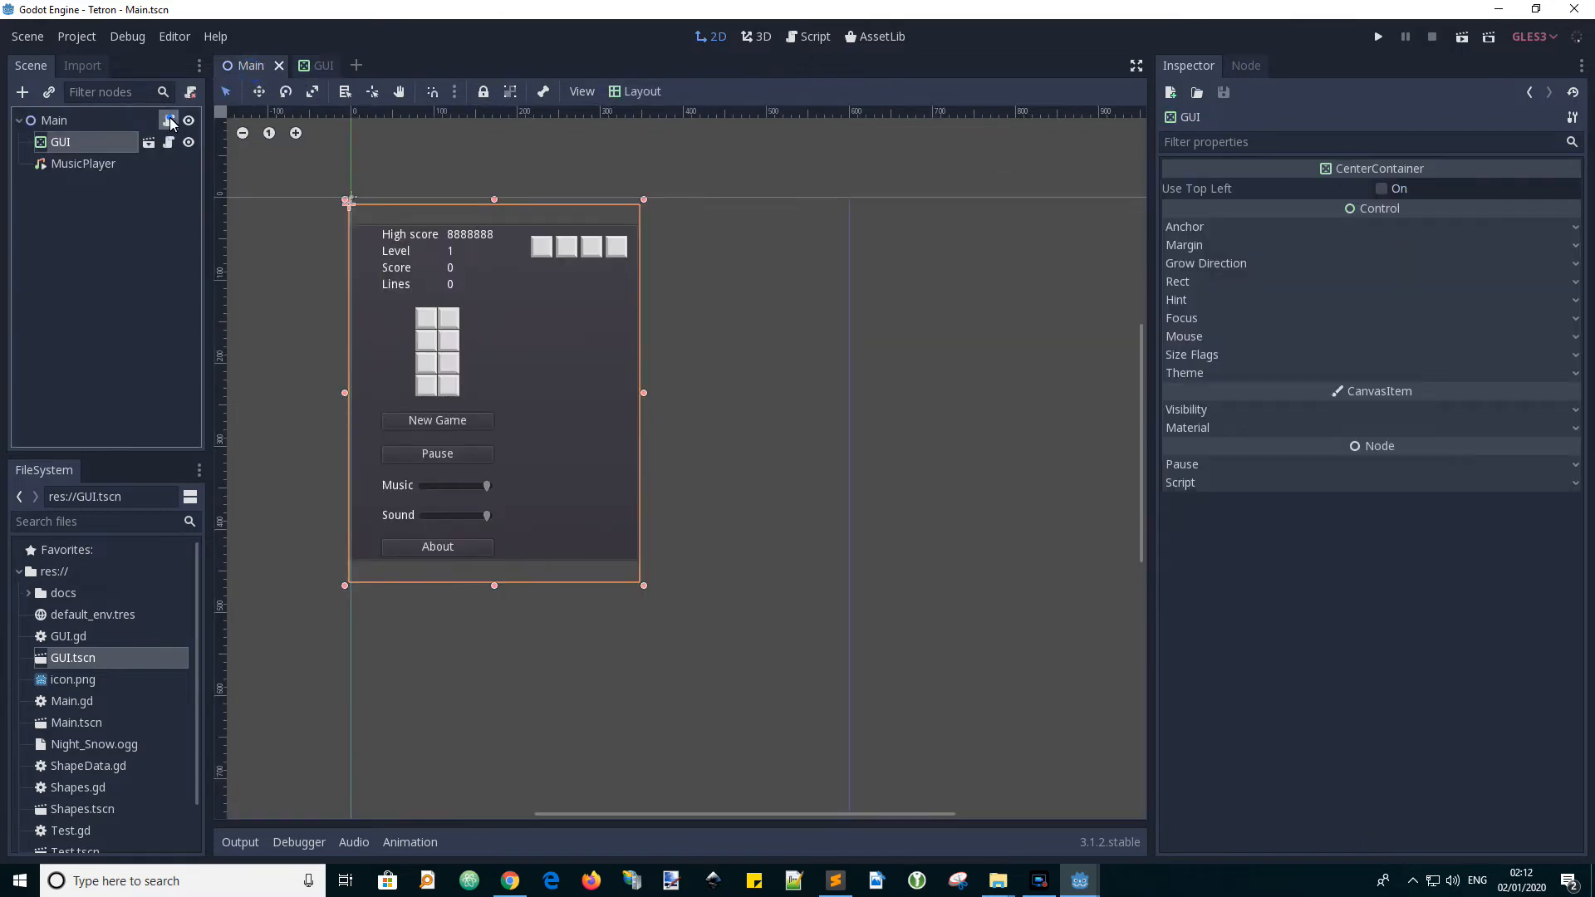
left_click(814, 37)
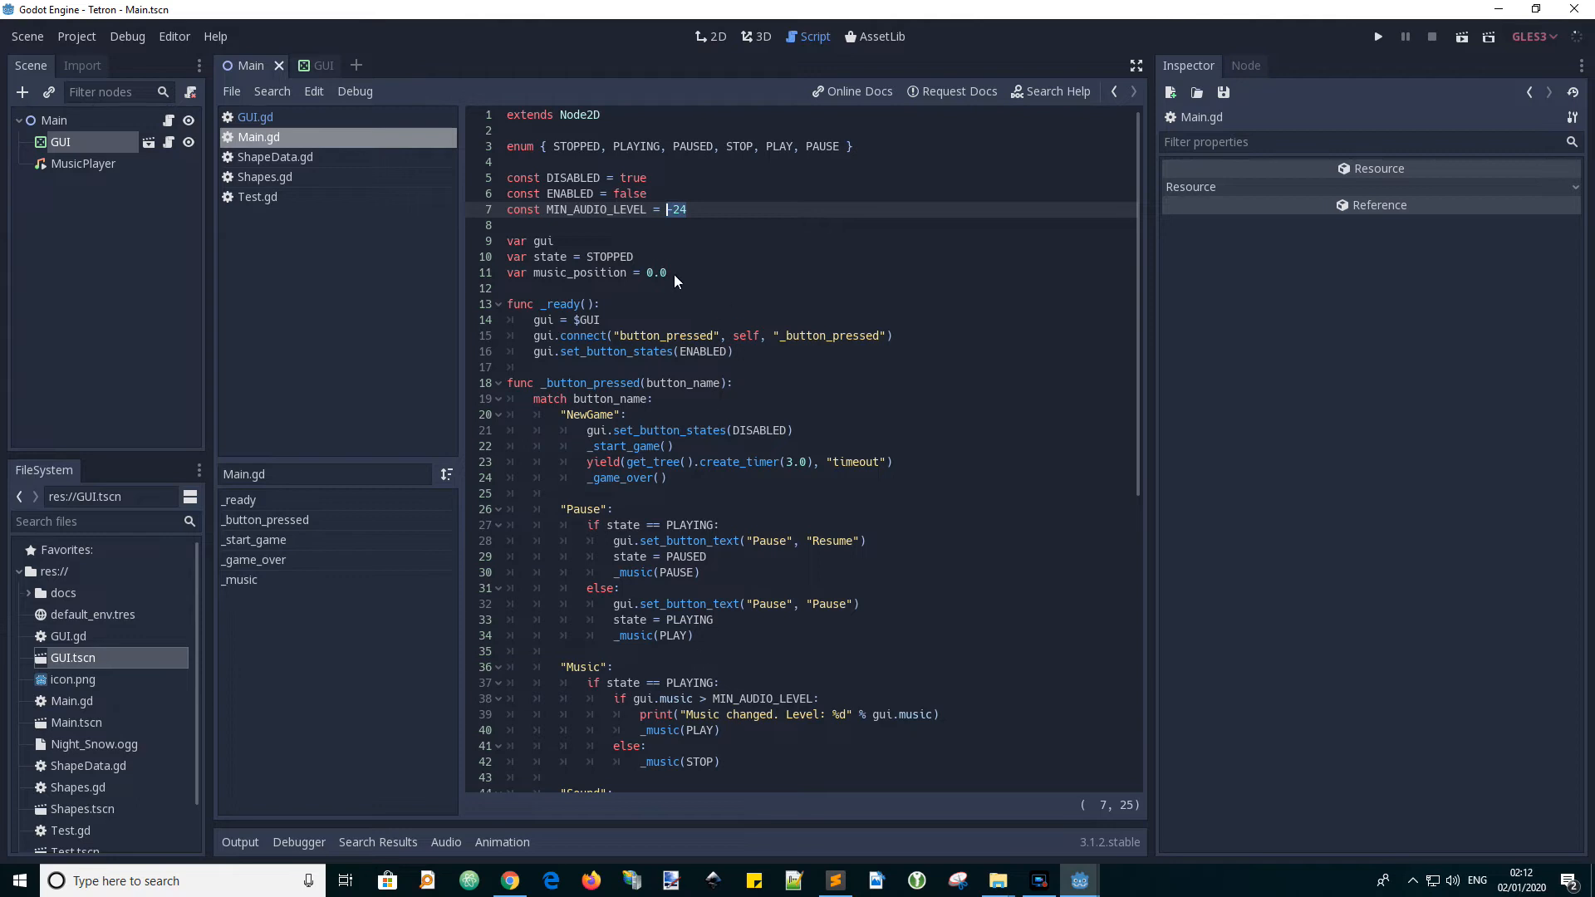
mouse_move(720, 705)
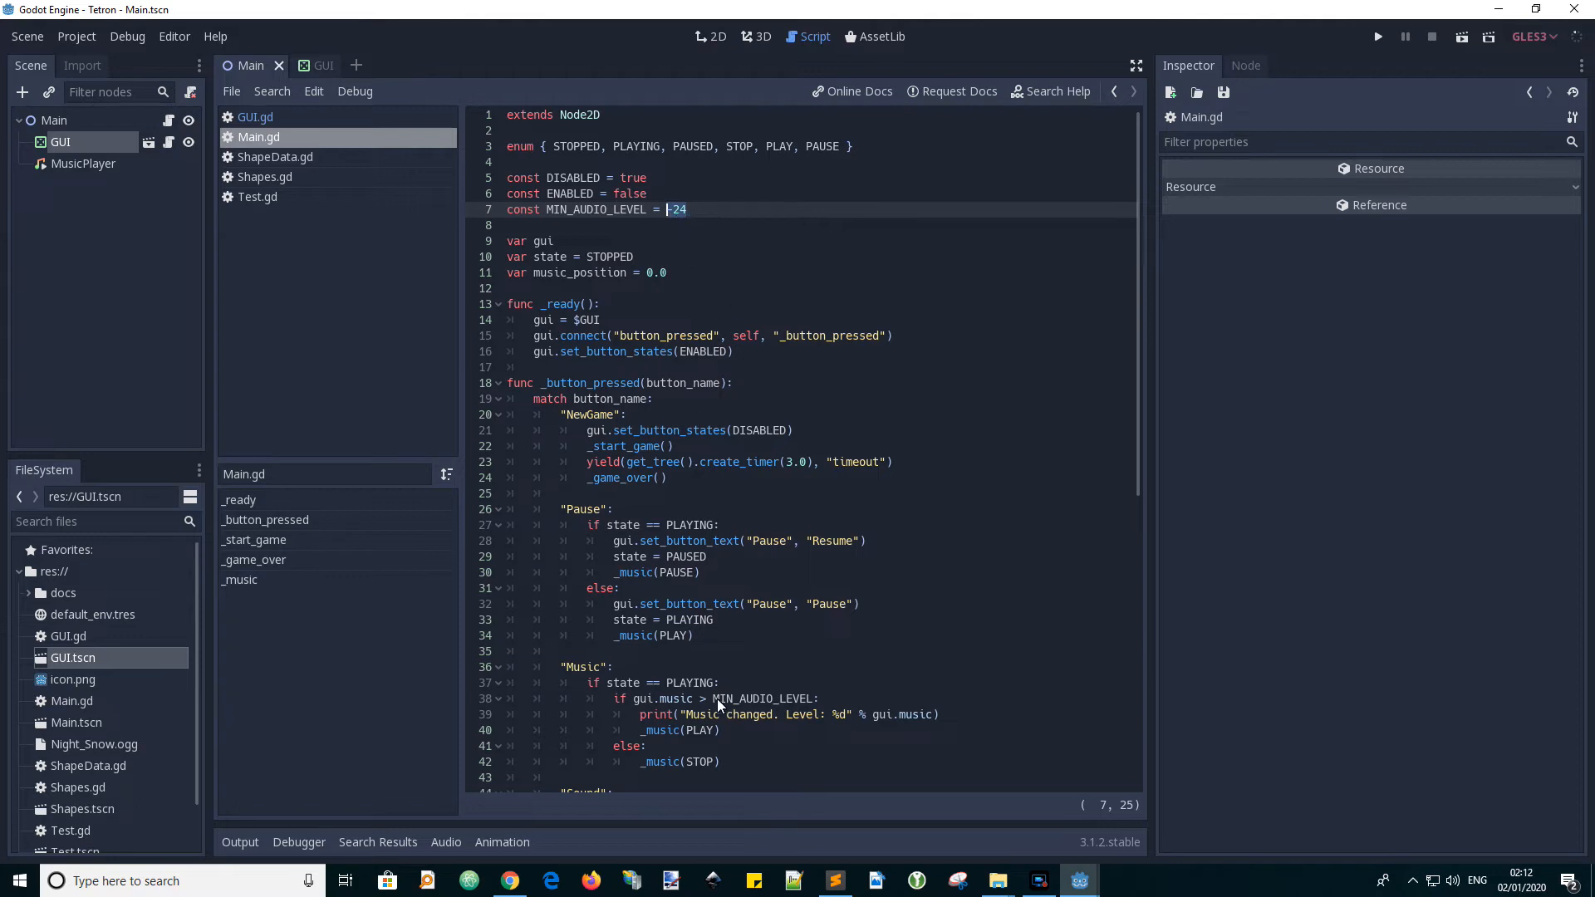
mouse_move(708, 631)
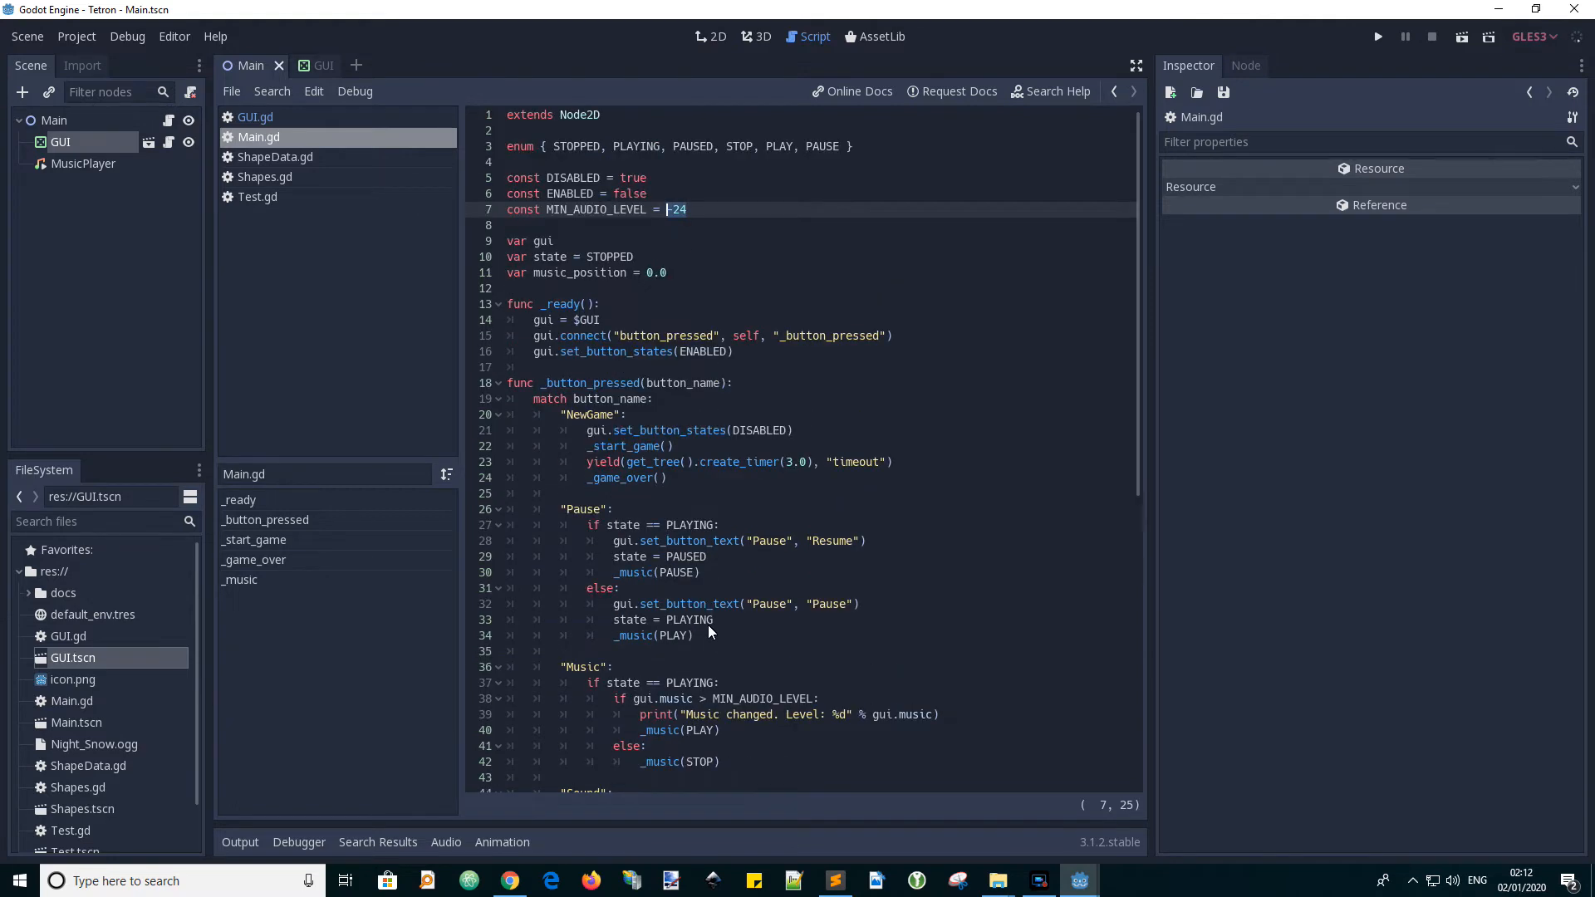
double_click(593, 209)
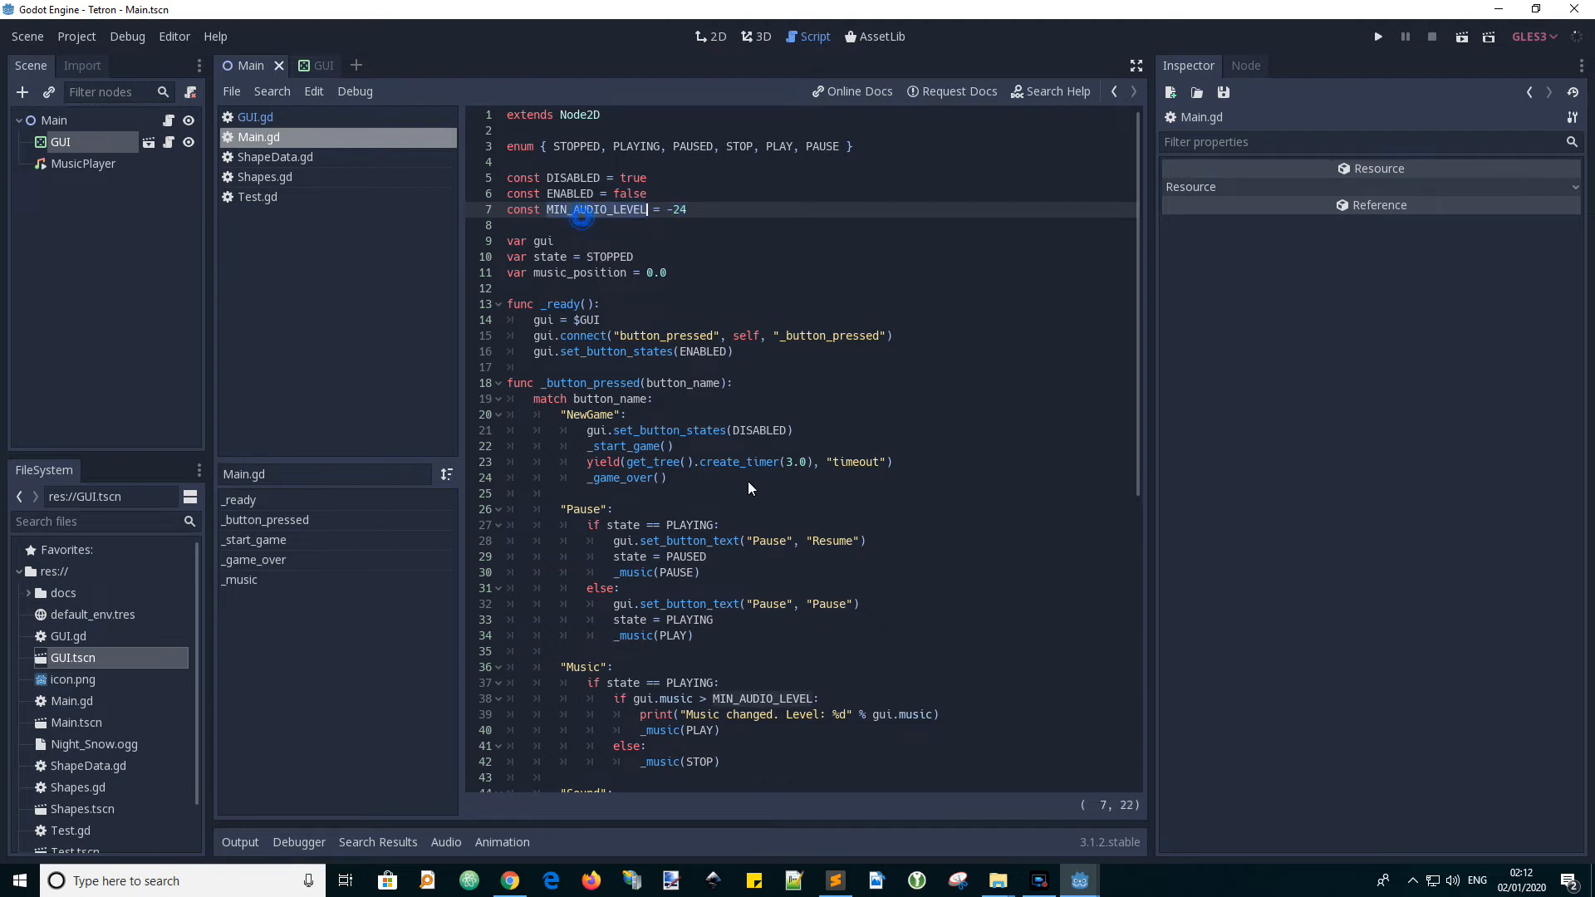
scroll("down", 3)
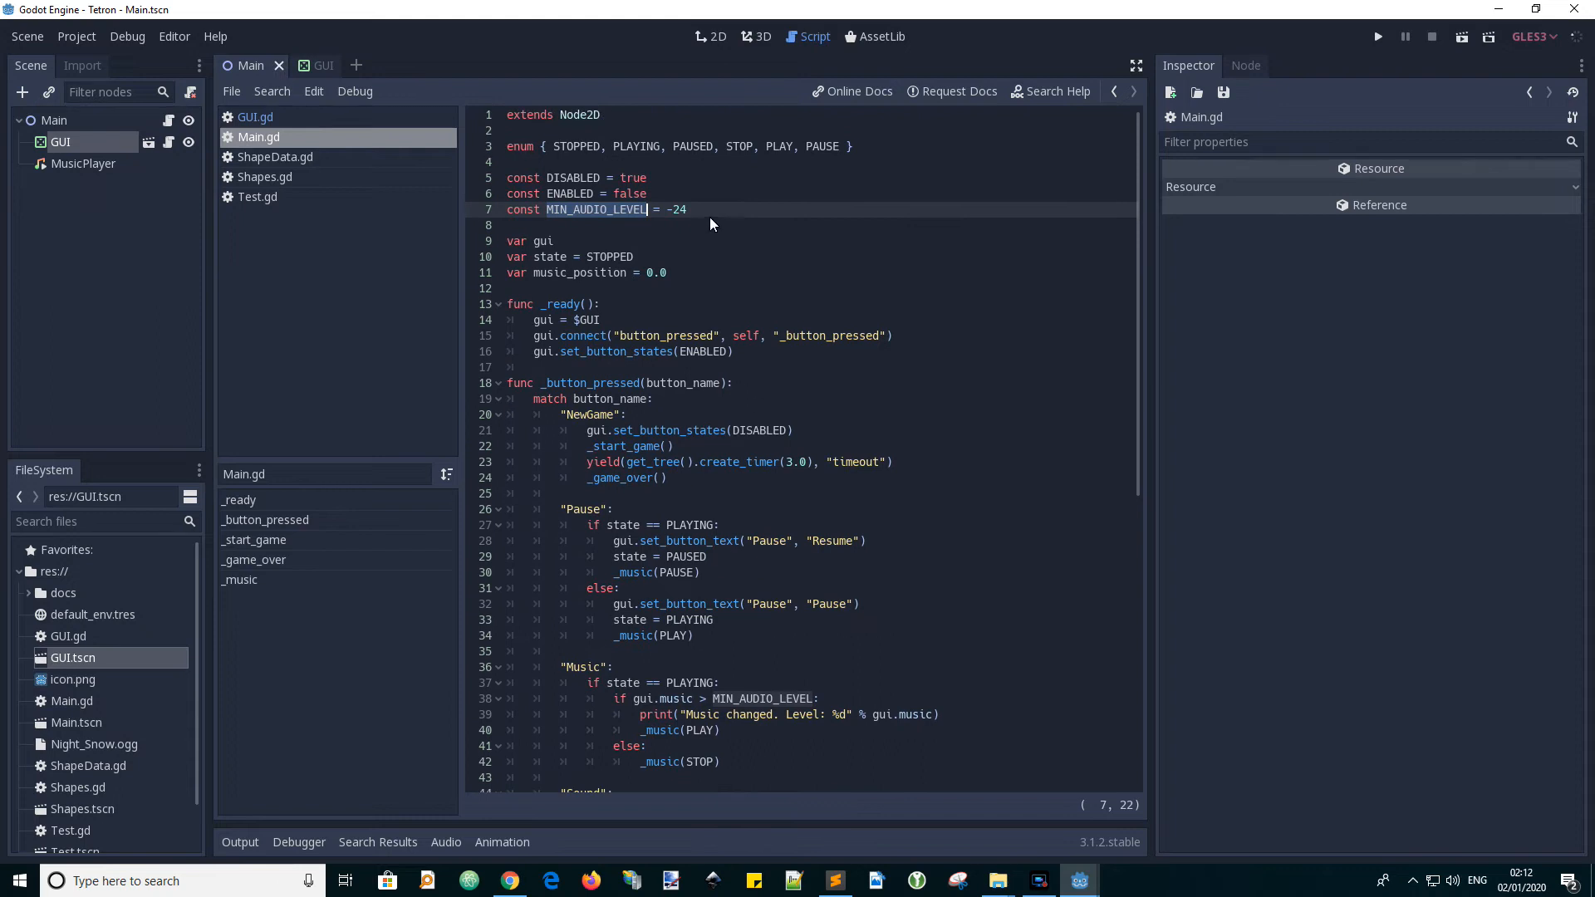
right_click(620, 214)
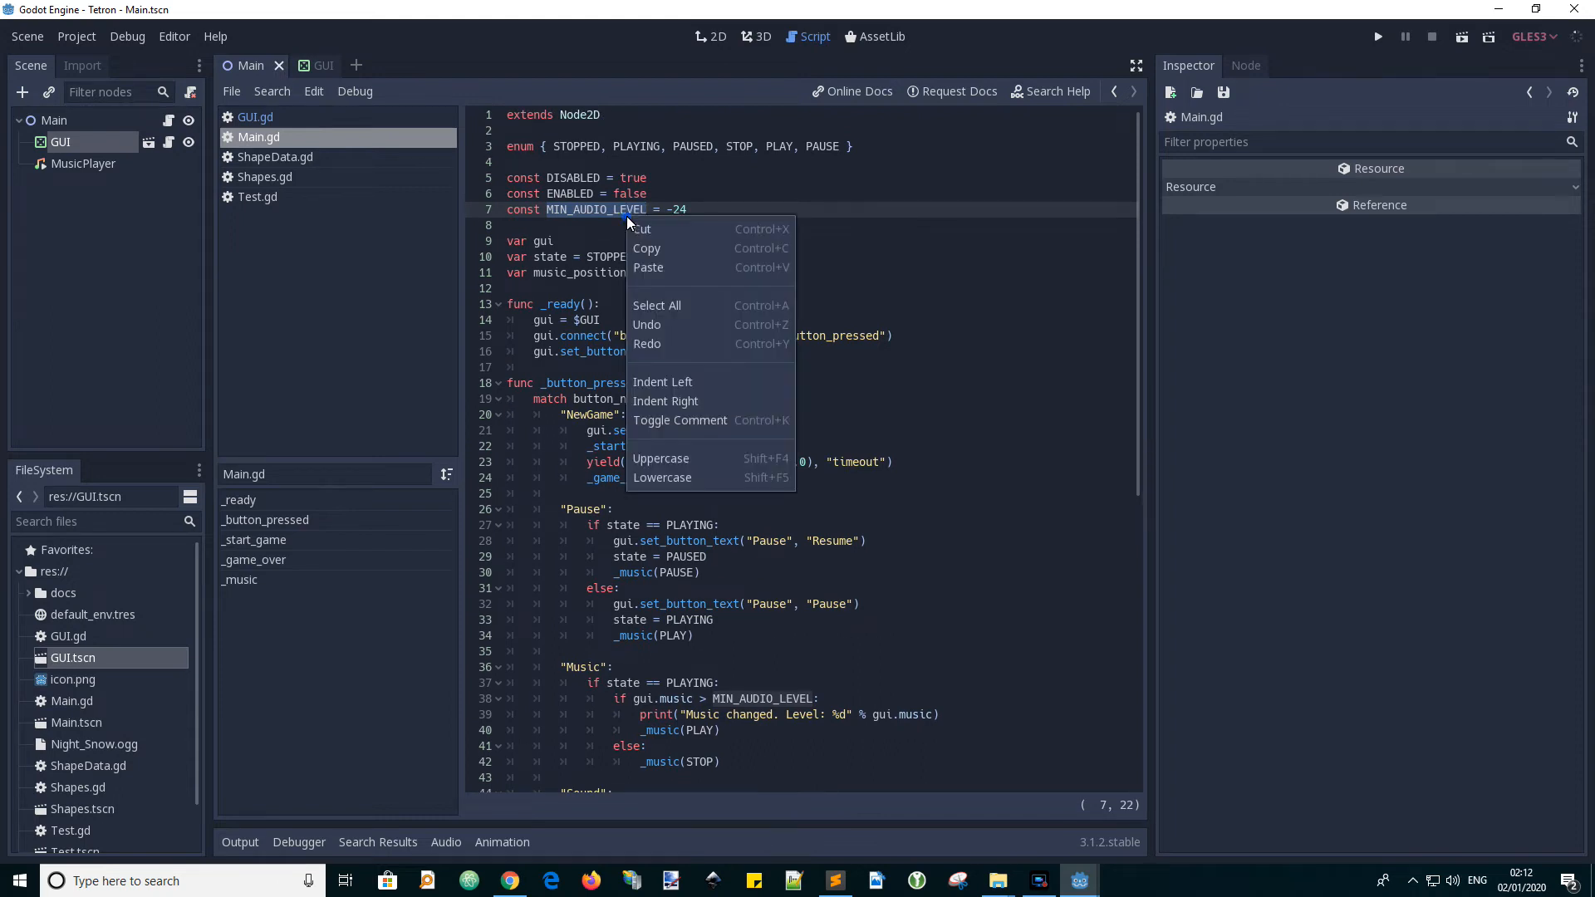
mouse_move(687, 463)
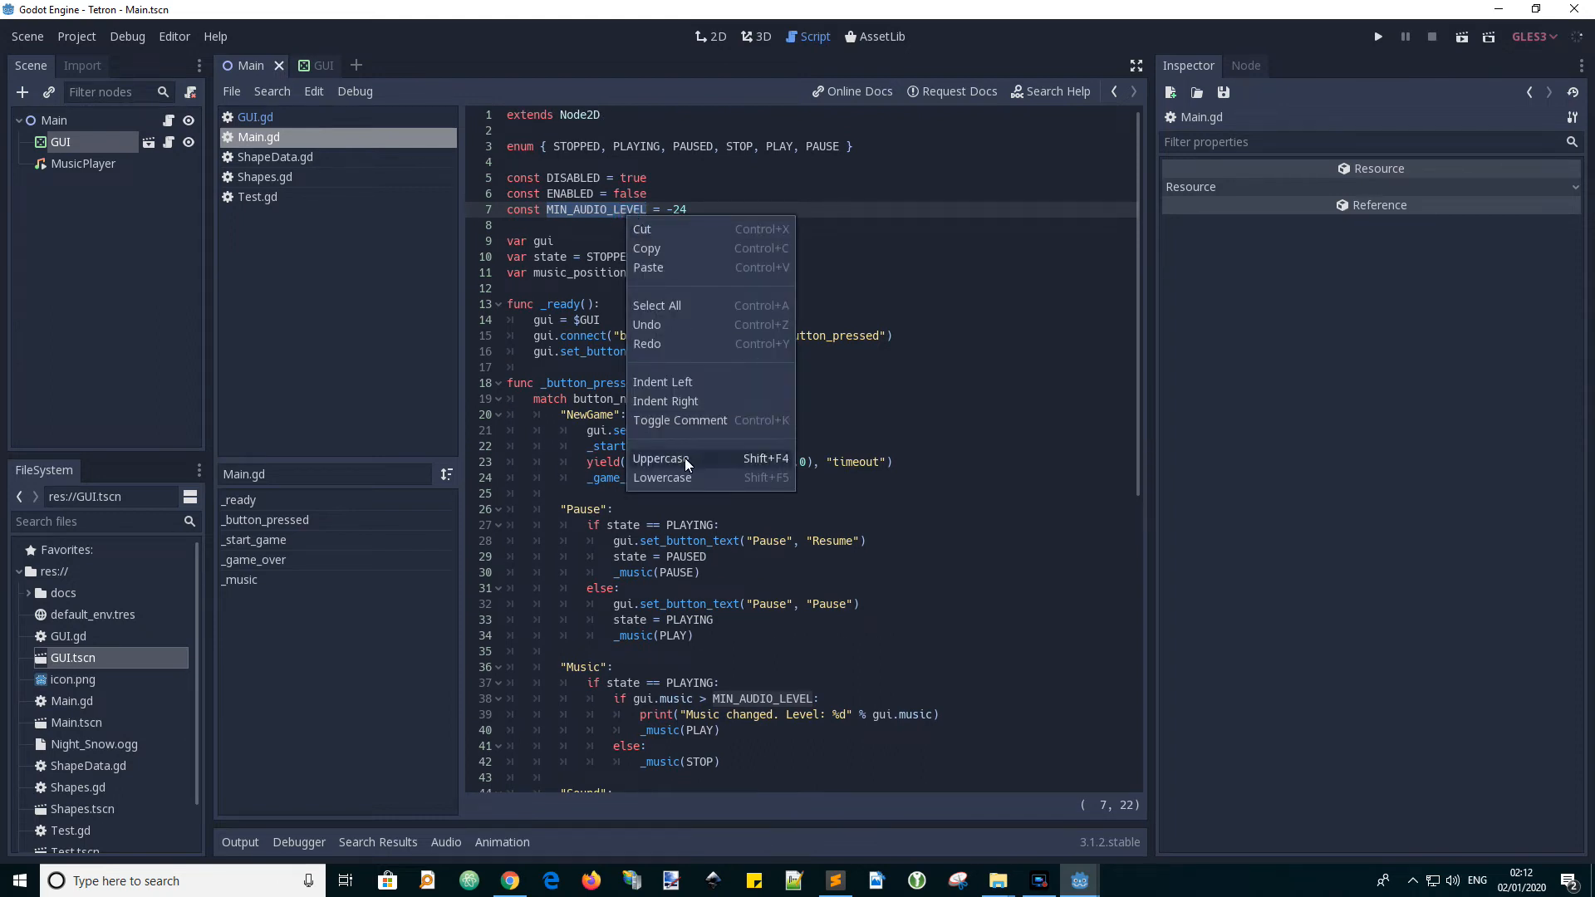
mouse_move(797, 241)
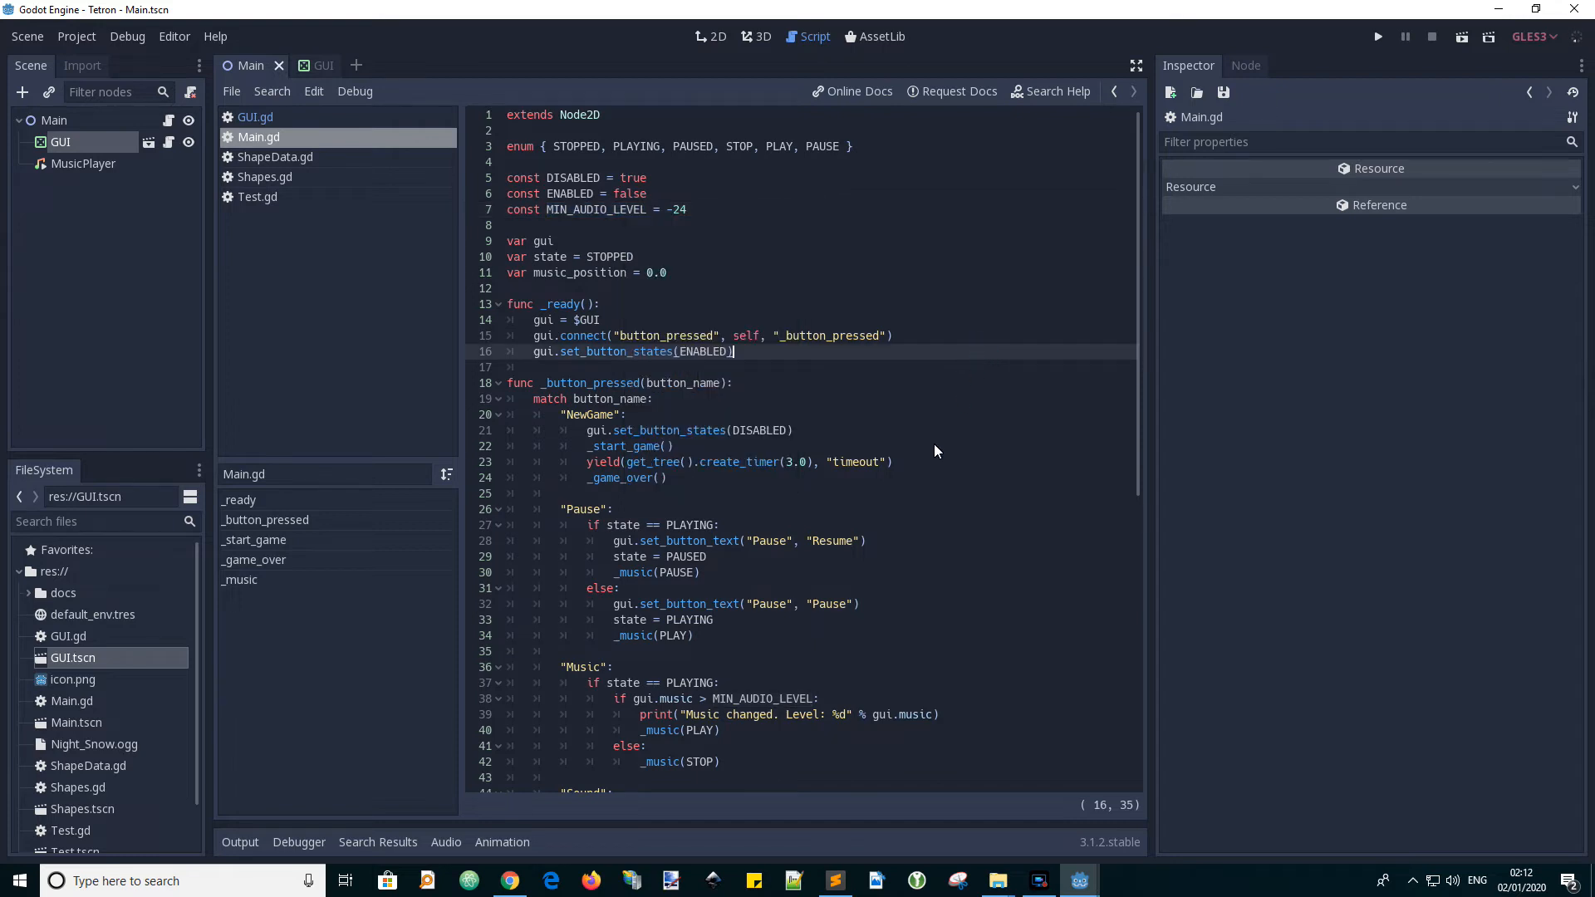
scroll("down", 3)
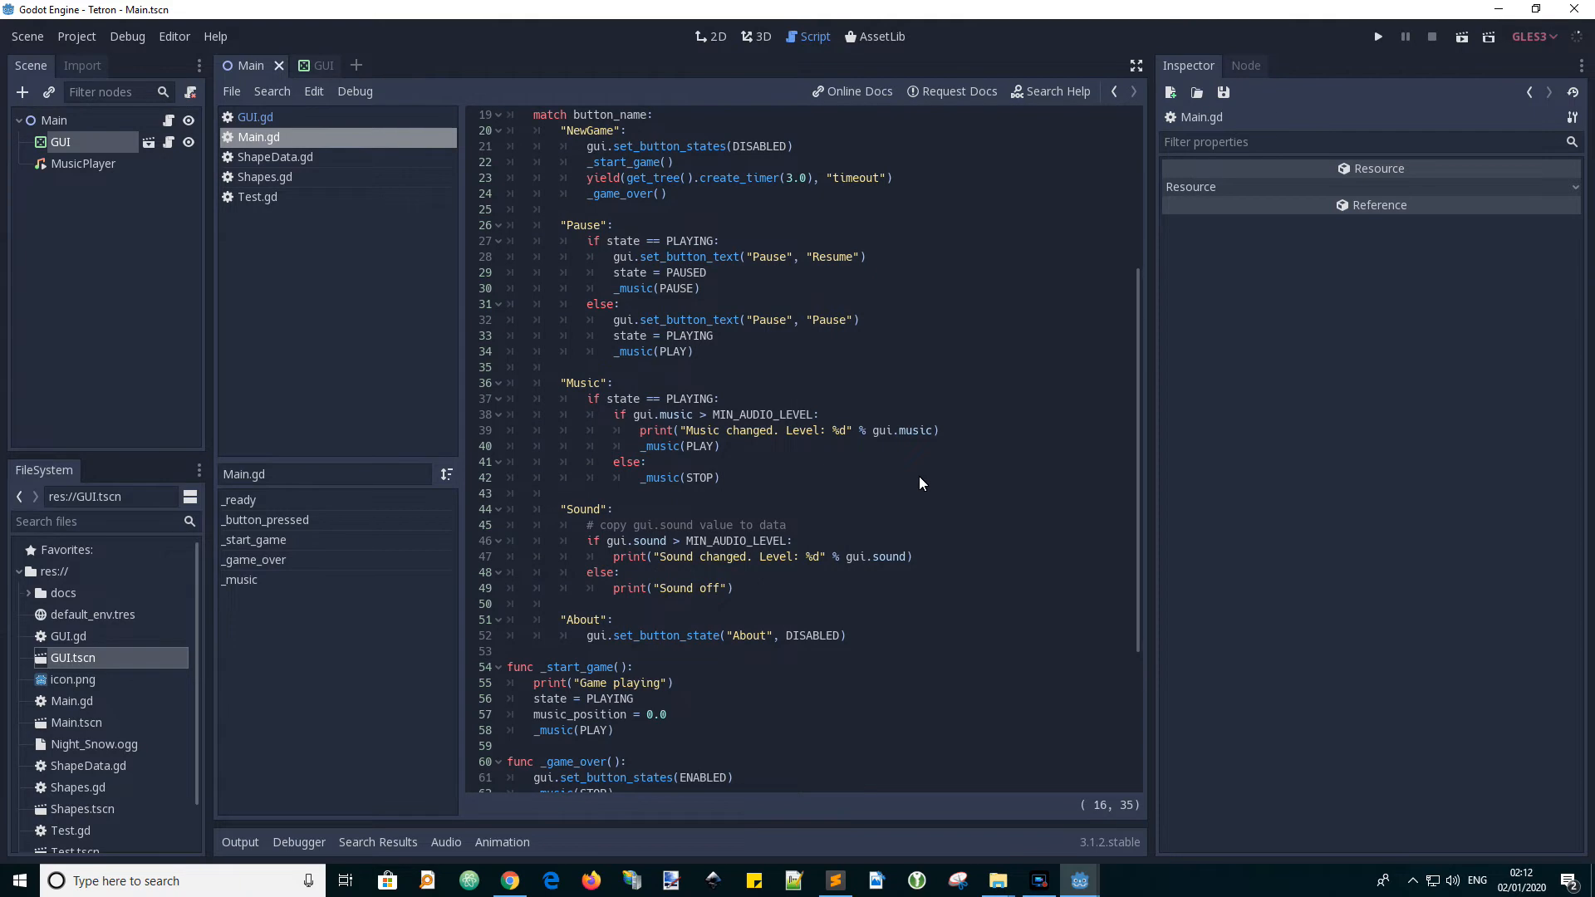
scroll("down", 3)
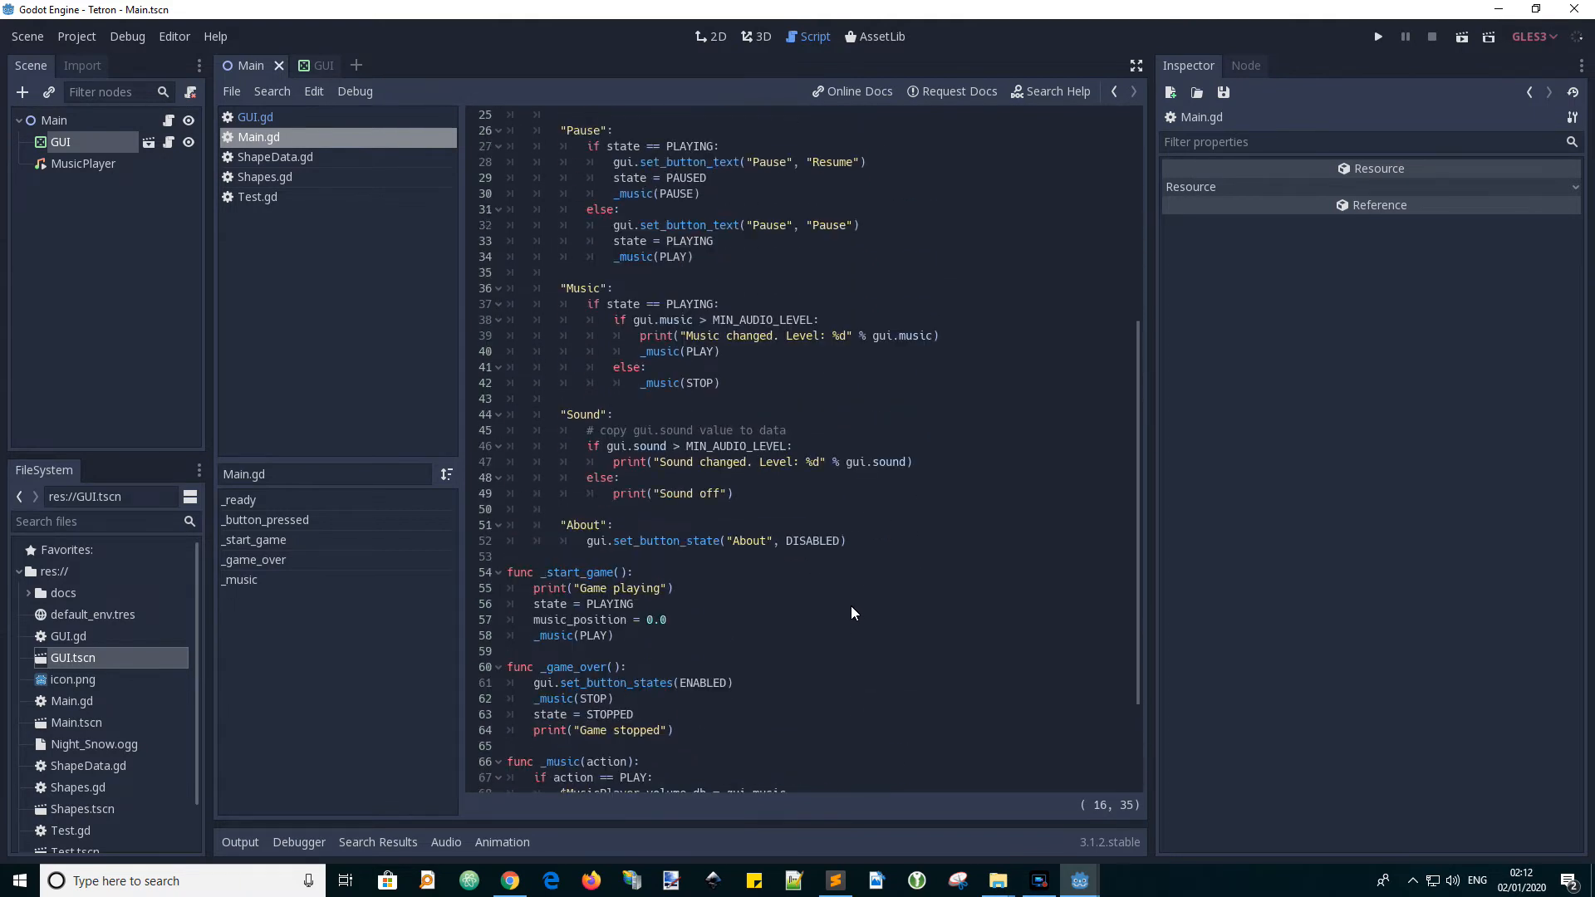
scroll("up", 3)
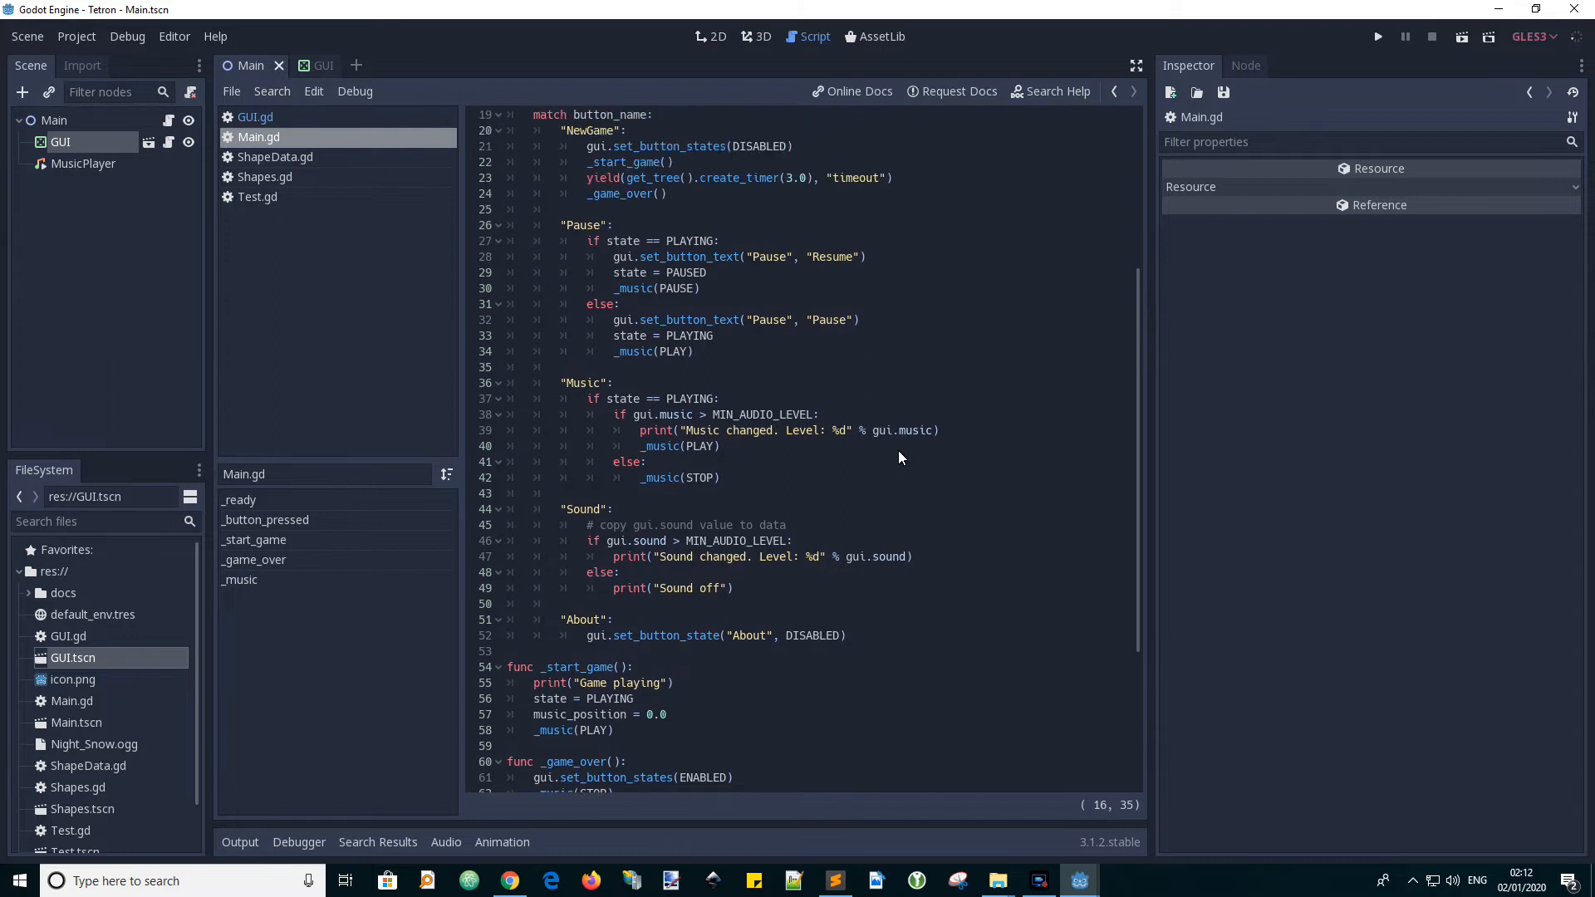
double_click(760, 413)
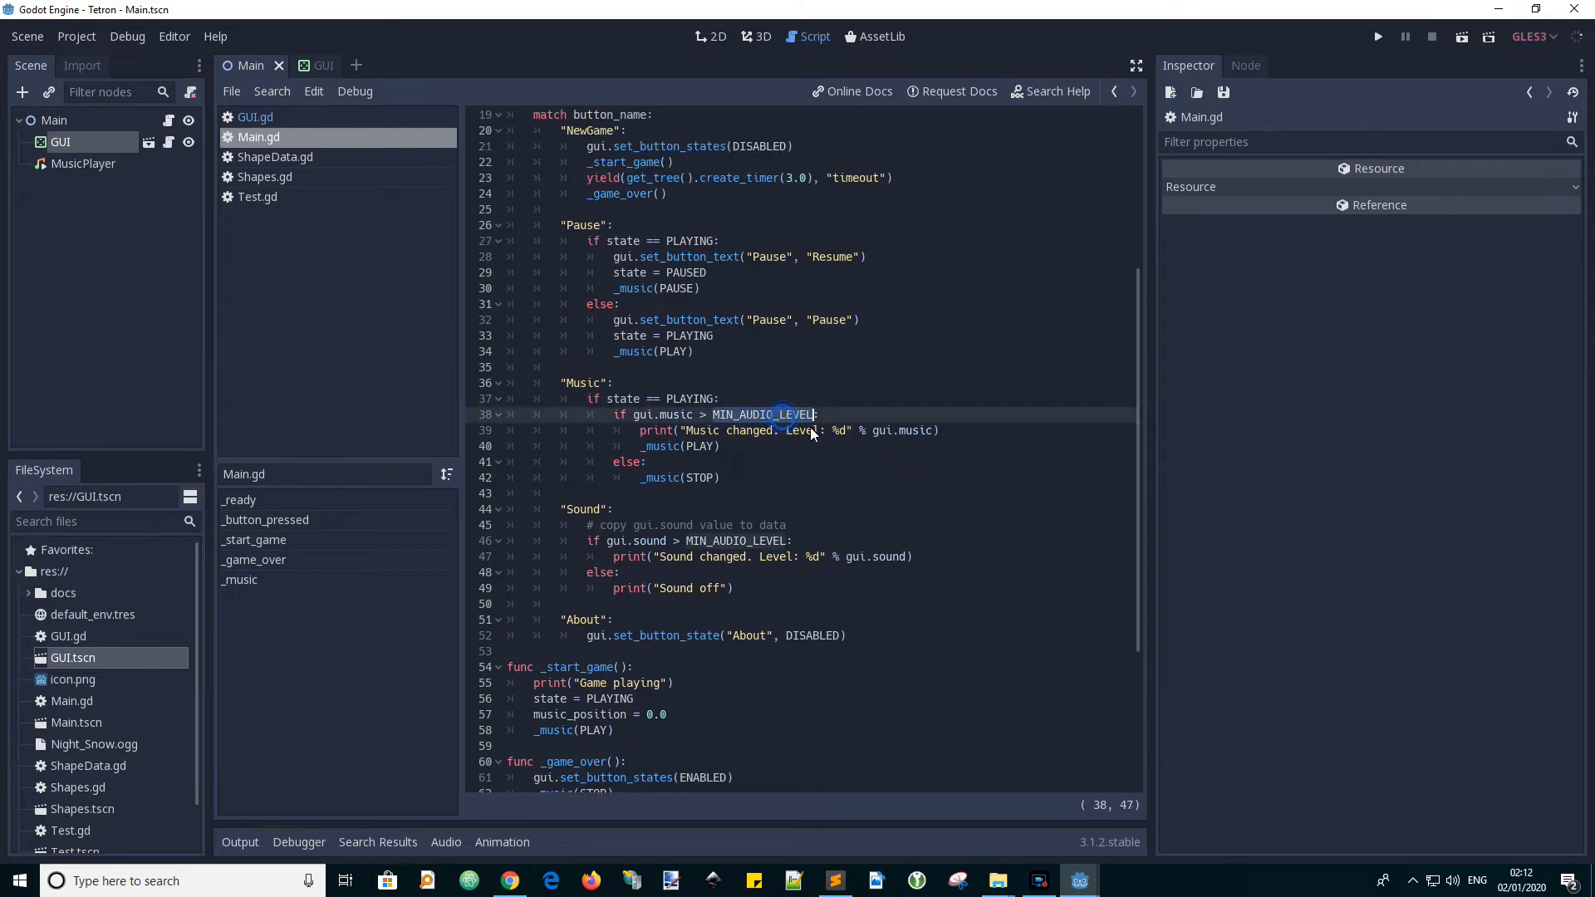
scroll("down", 3)
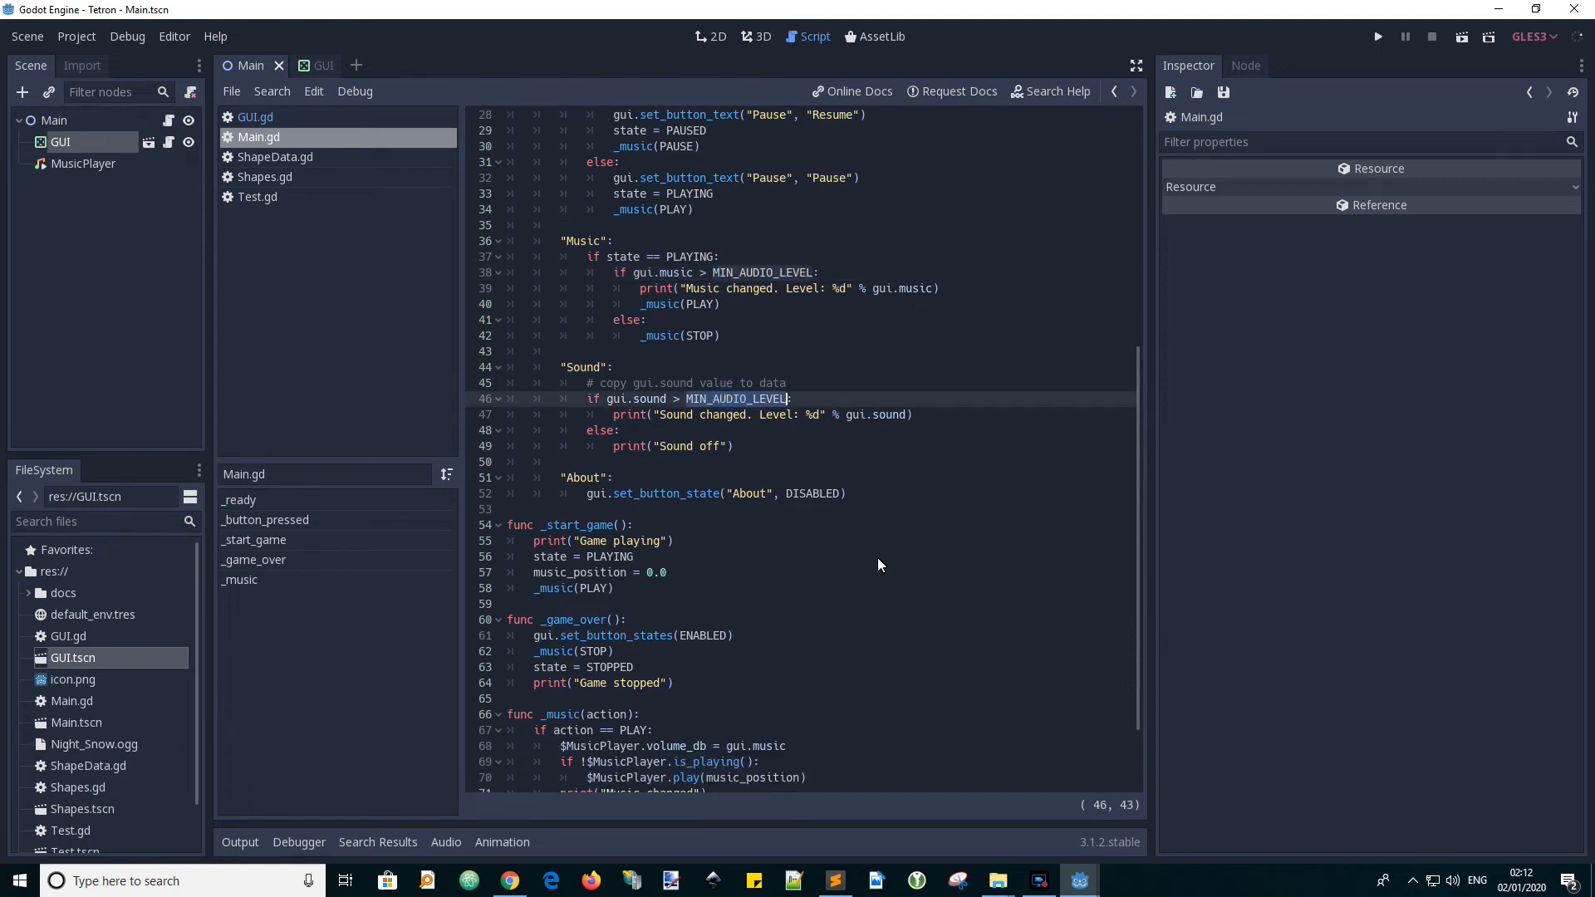
scroll("up", 3)
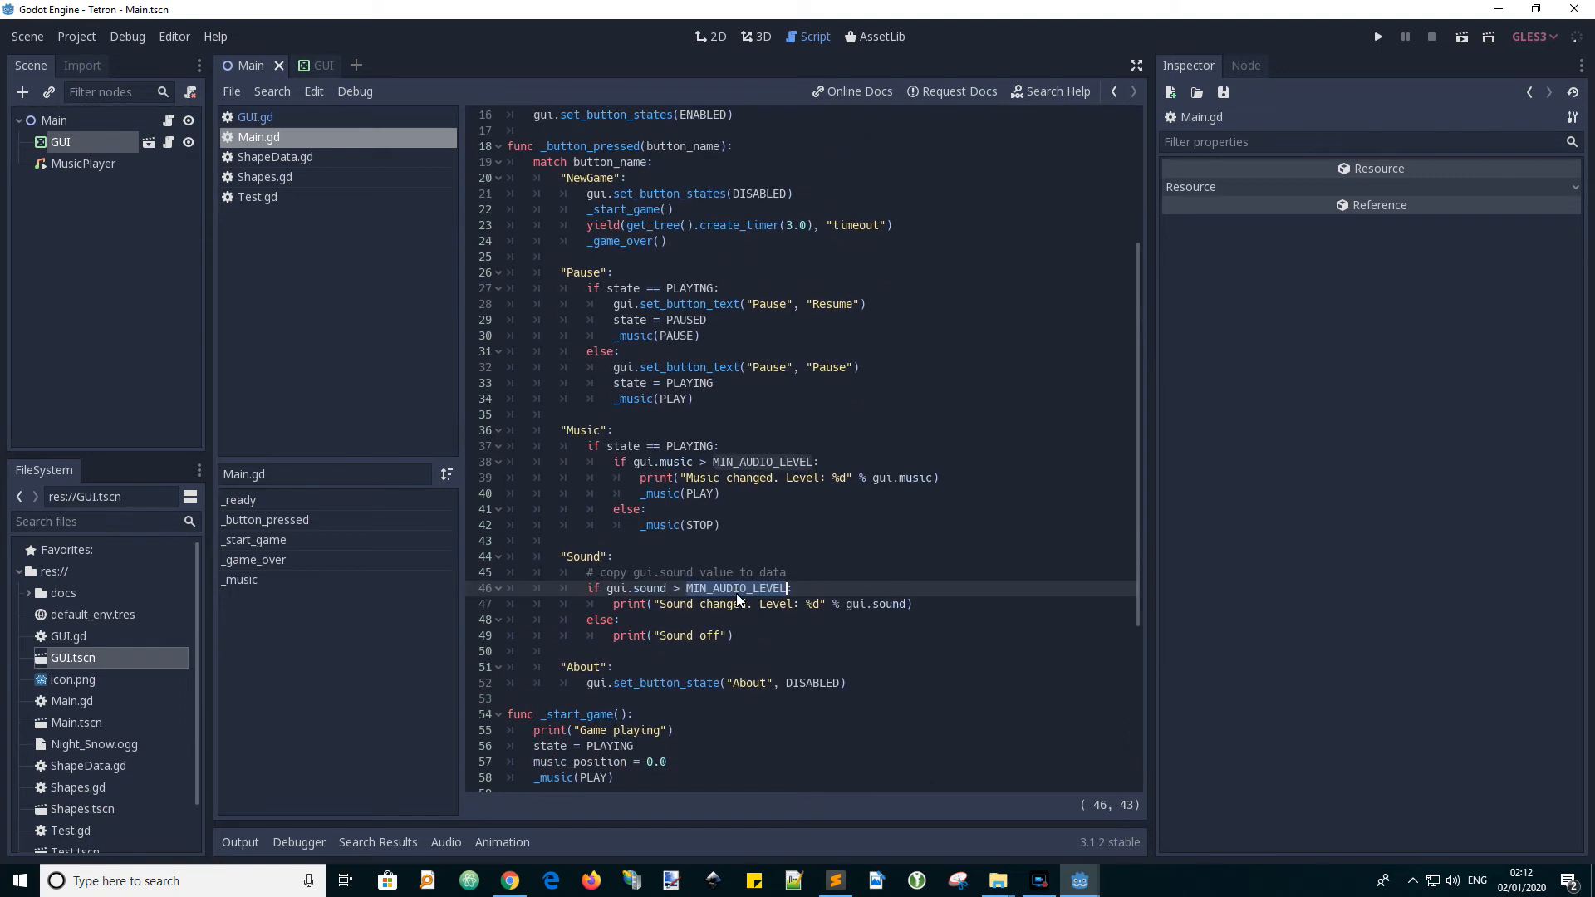
mouse_move(888, 422)
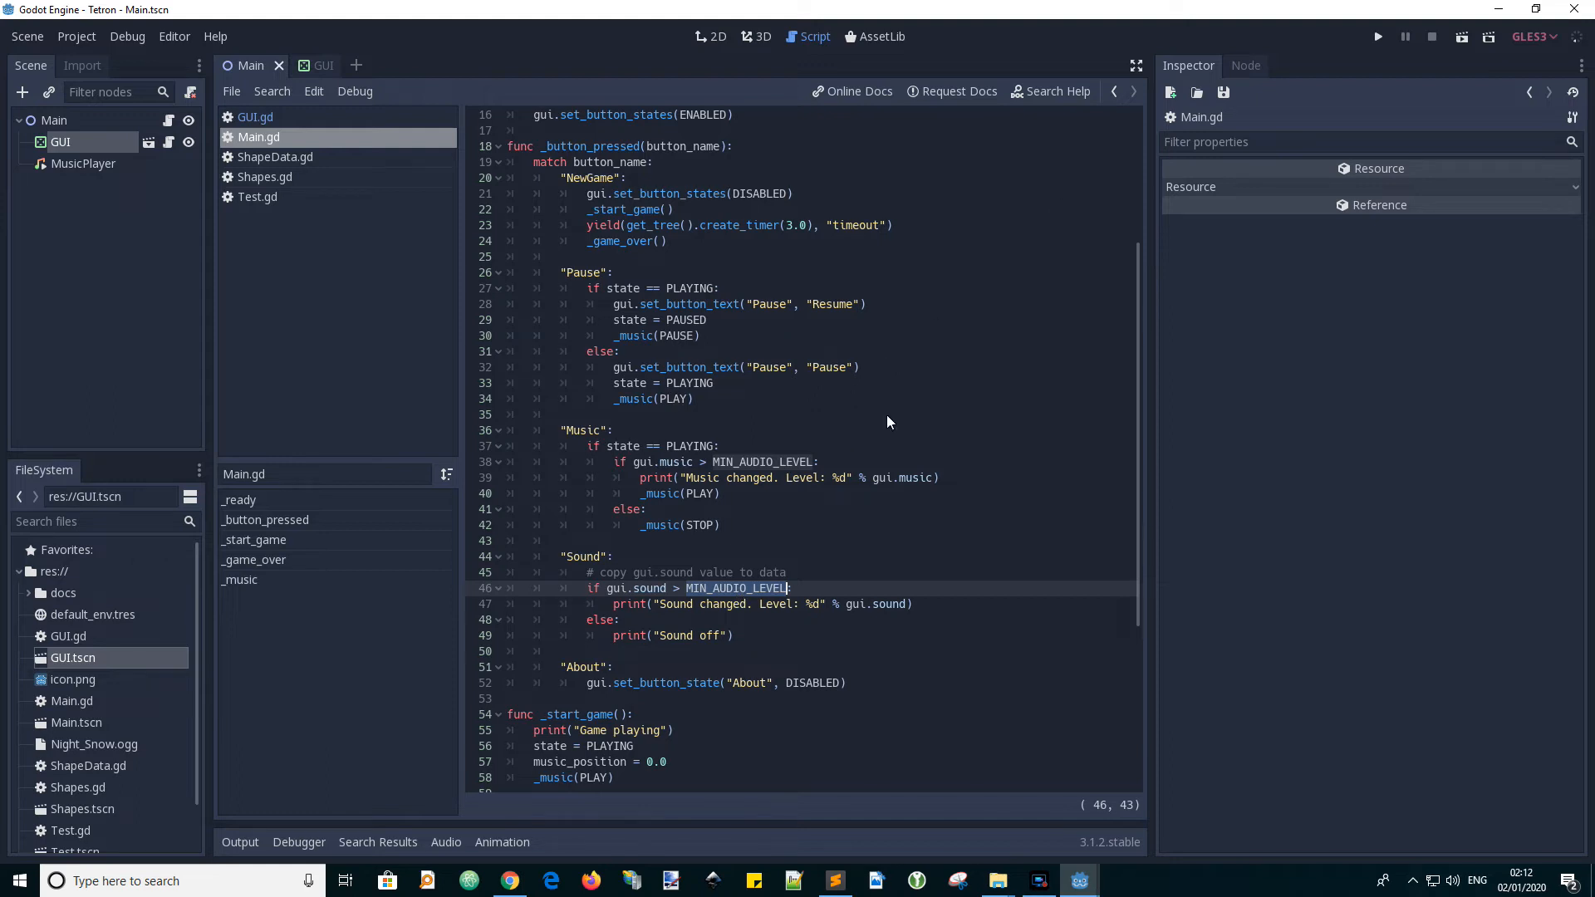
mouse_move(773, 478)
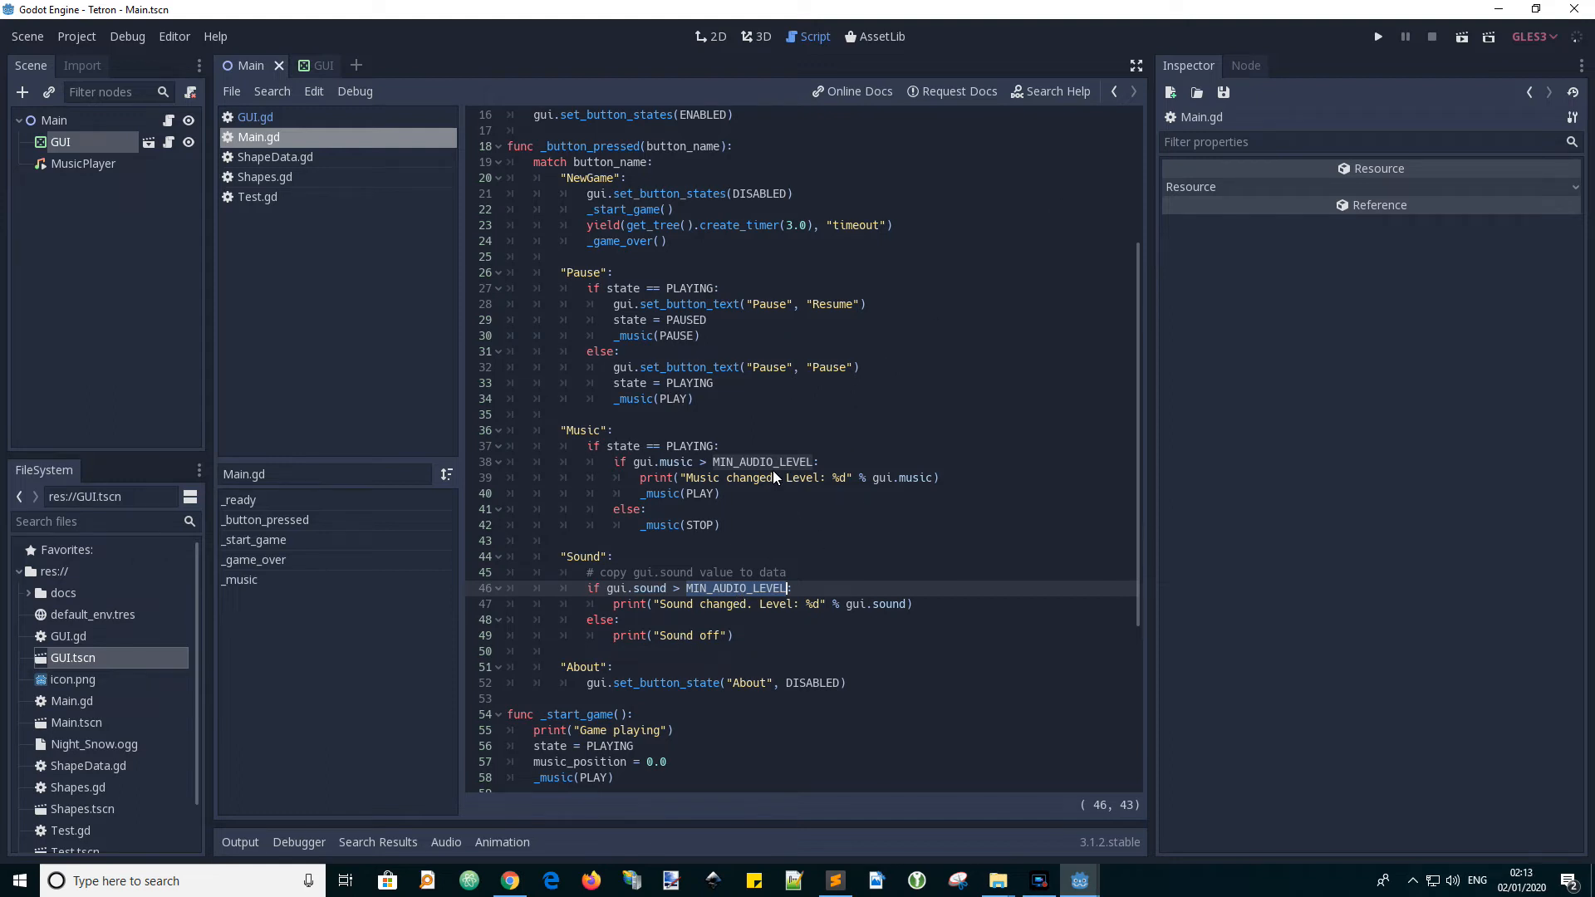
mouse_move(795, 466)
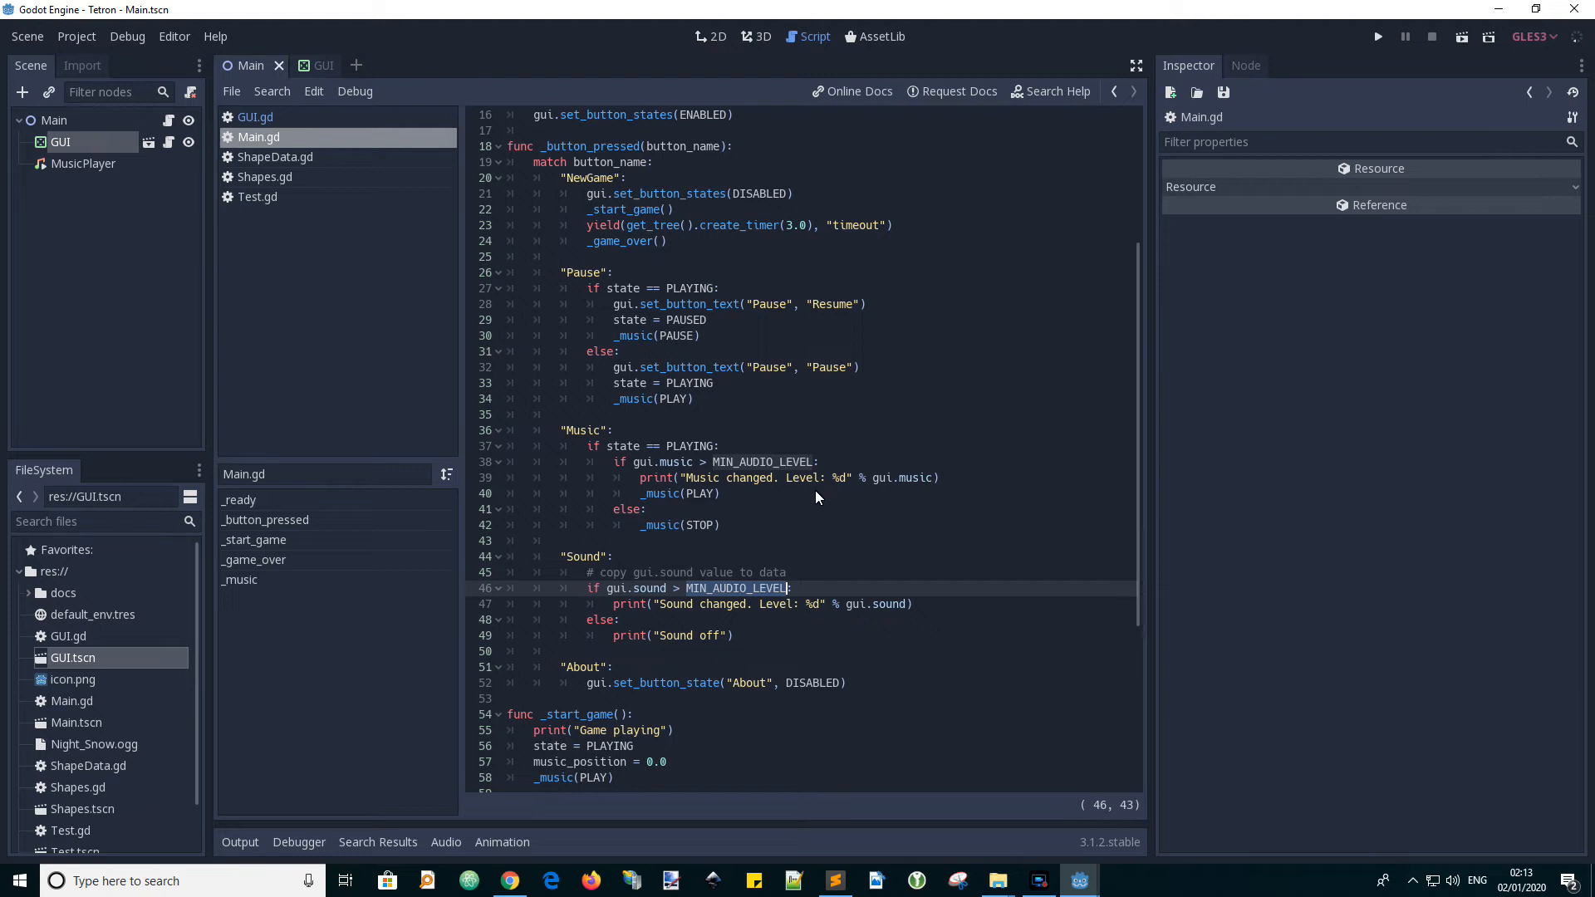
mouse_move(762, 807)
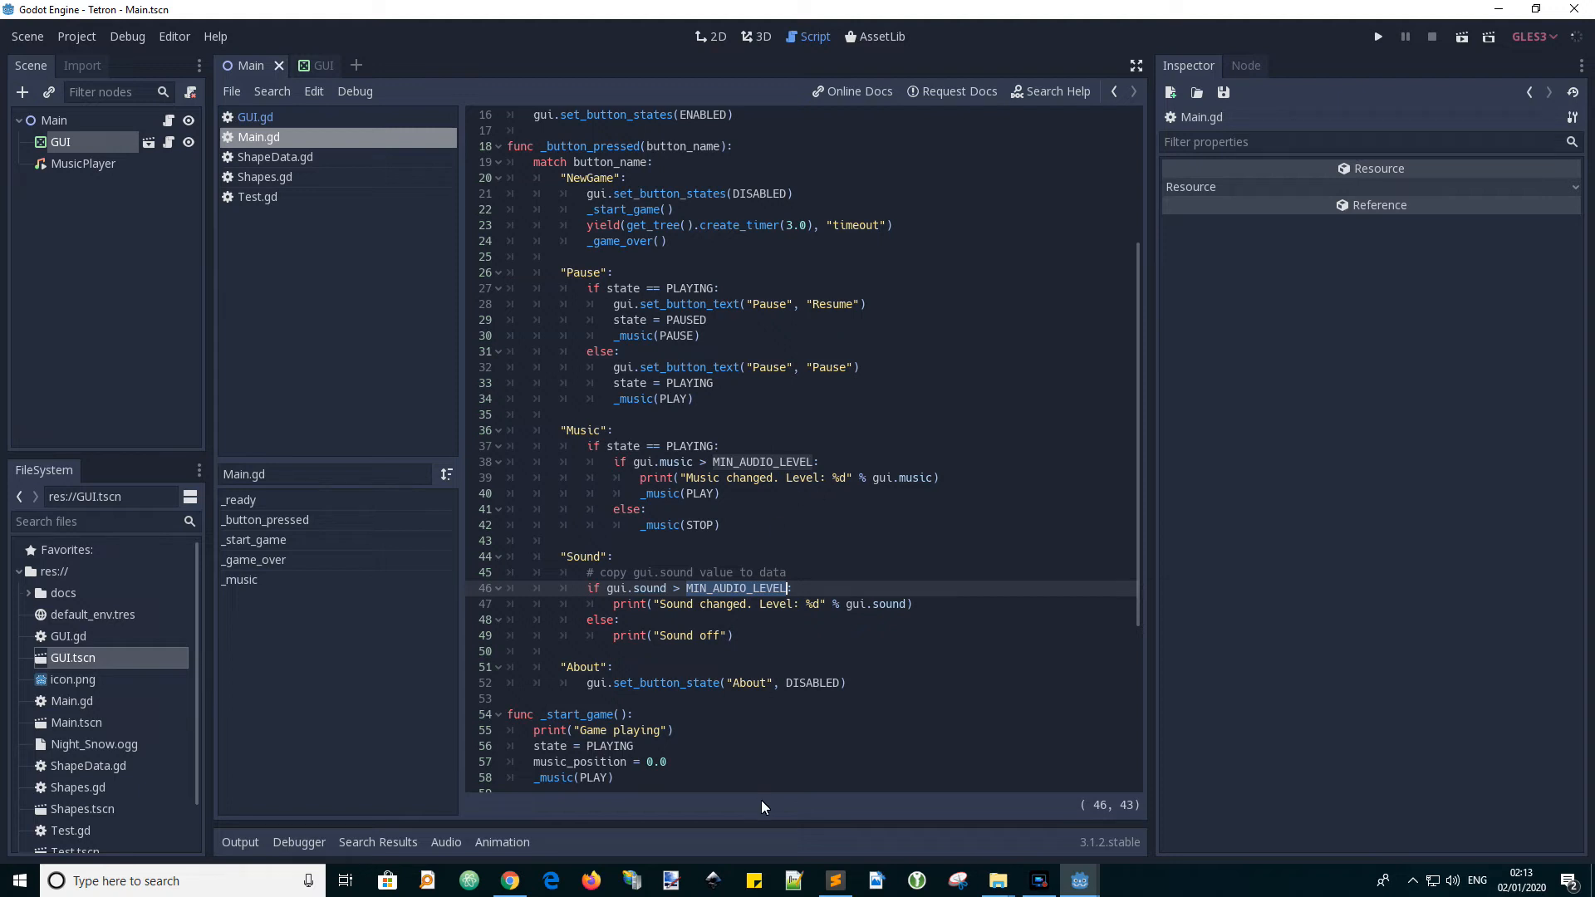
scroll("up", 3)
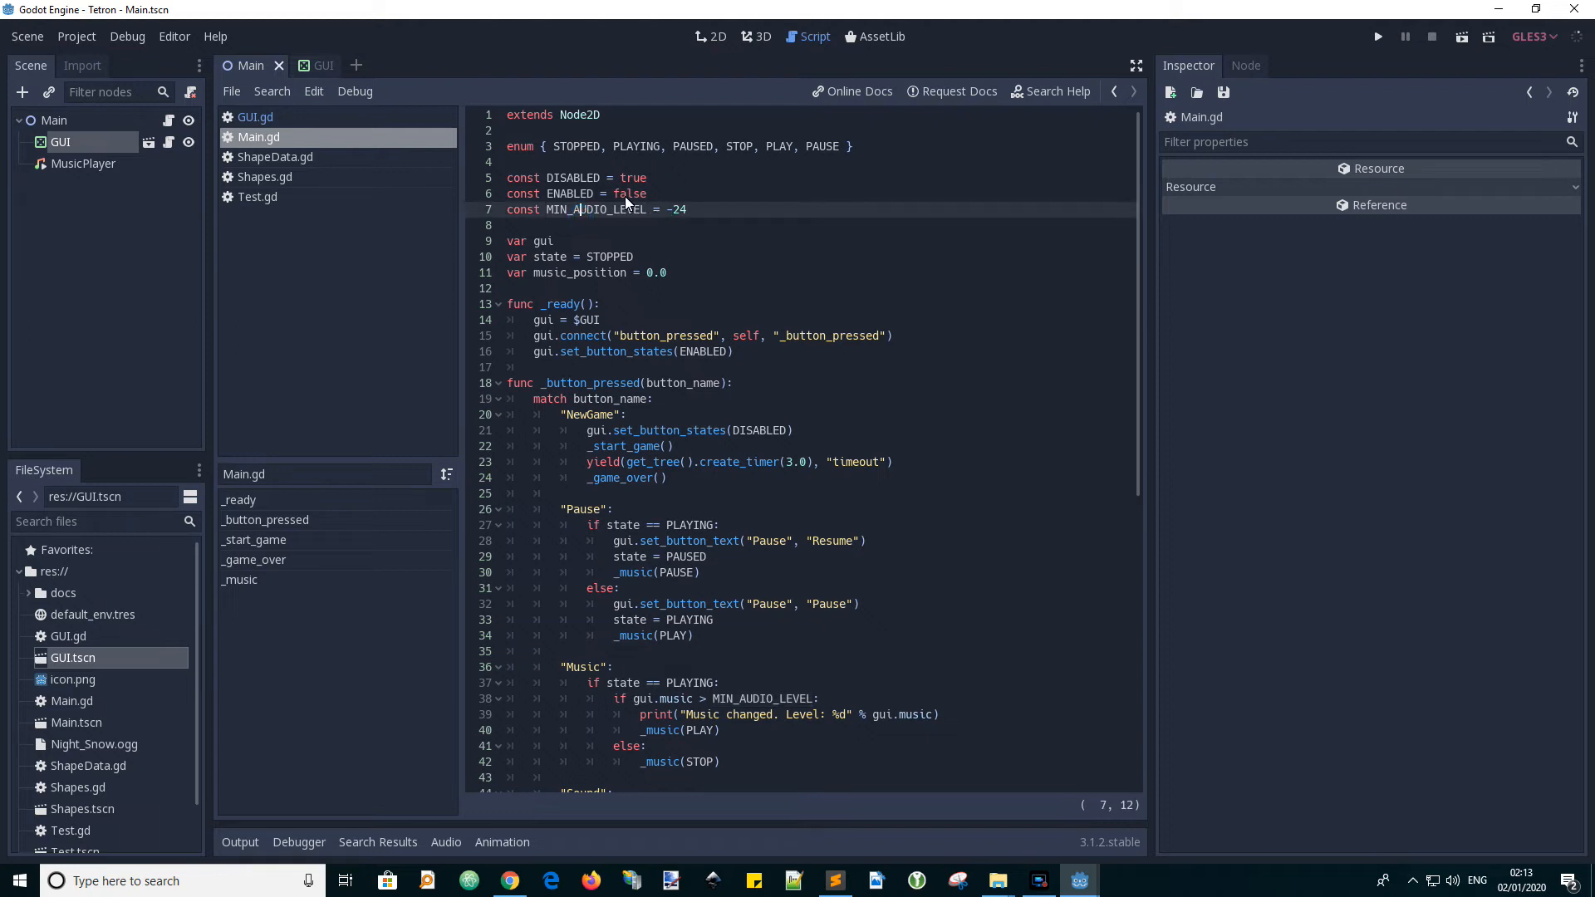
mouse_move(605, 222)
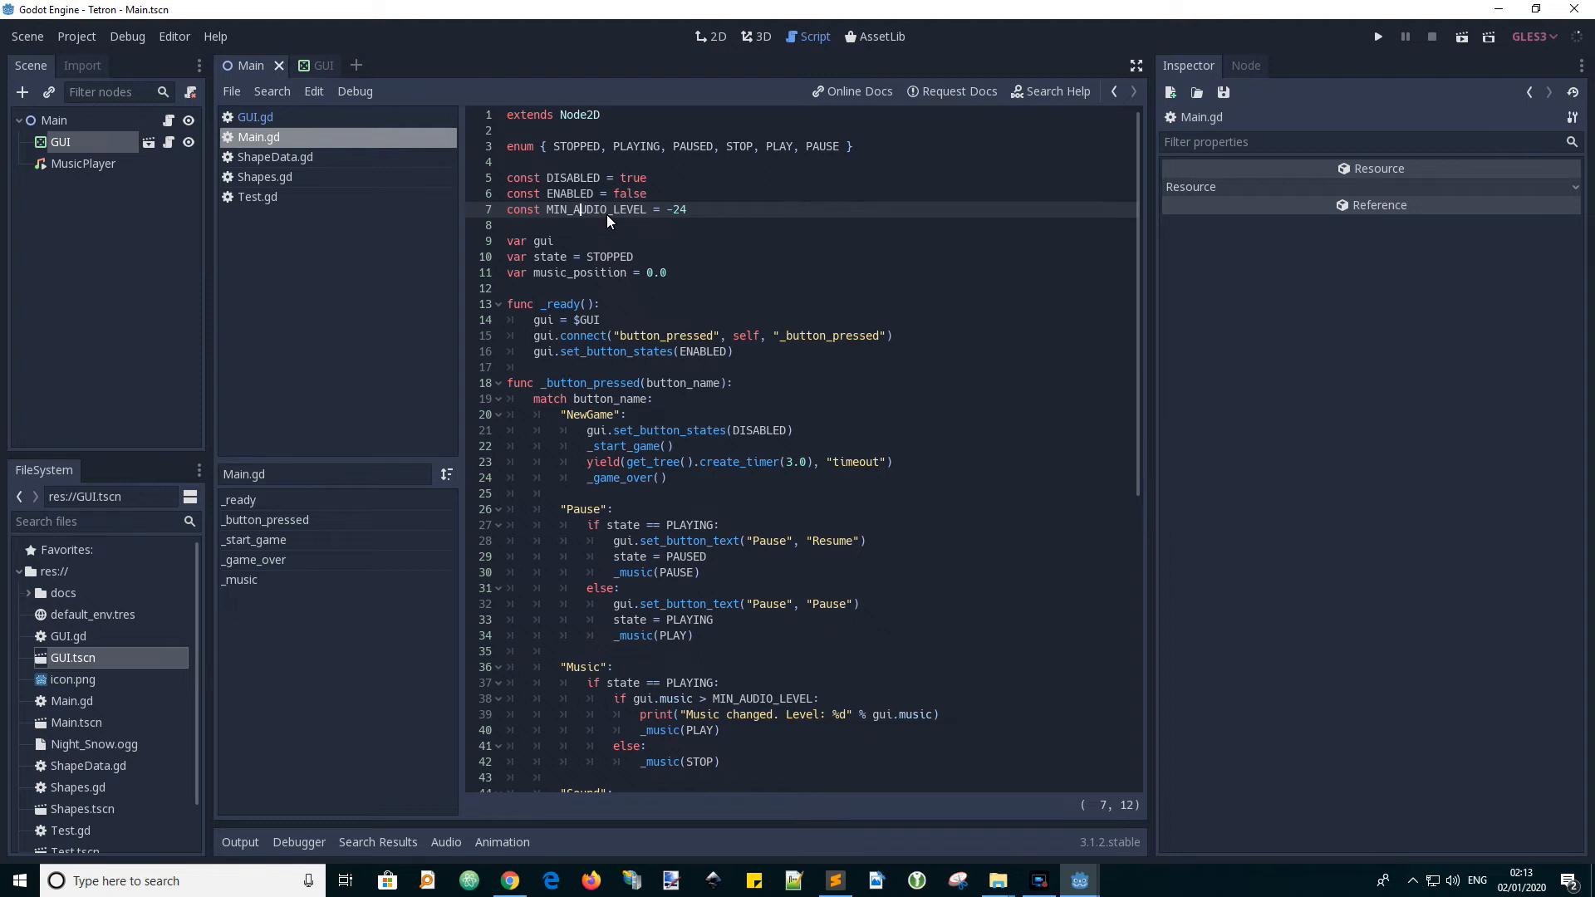
mouse_move(302, 162)
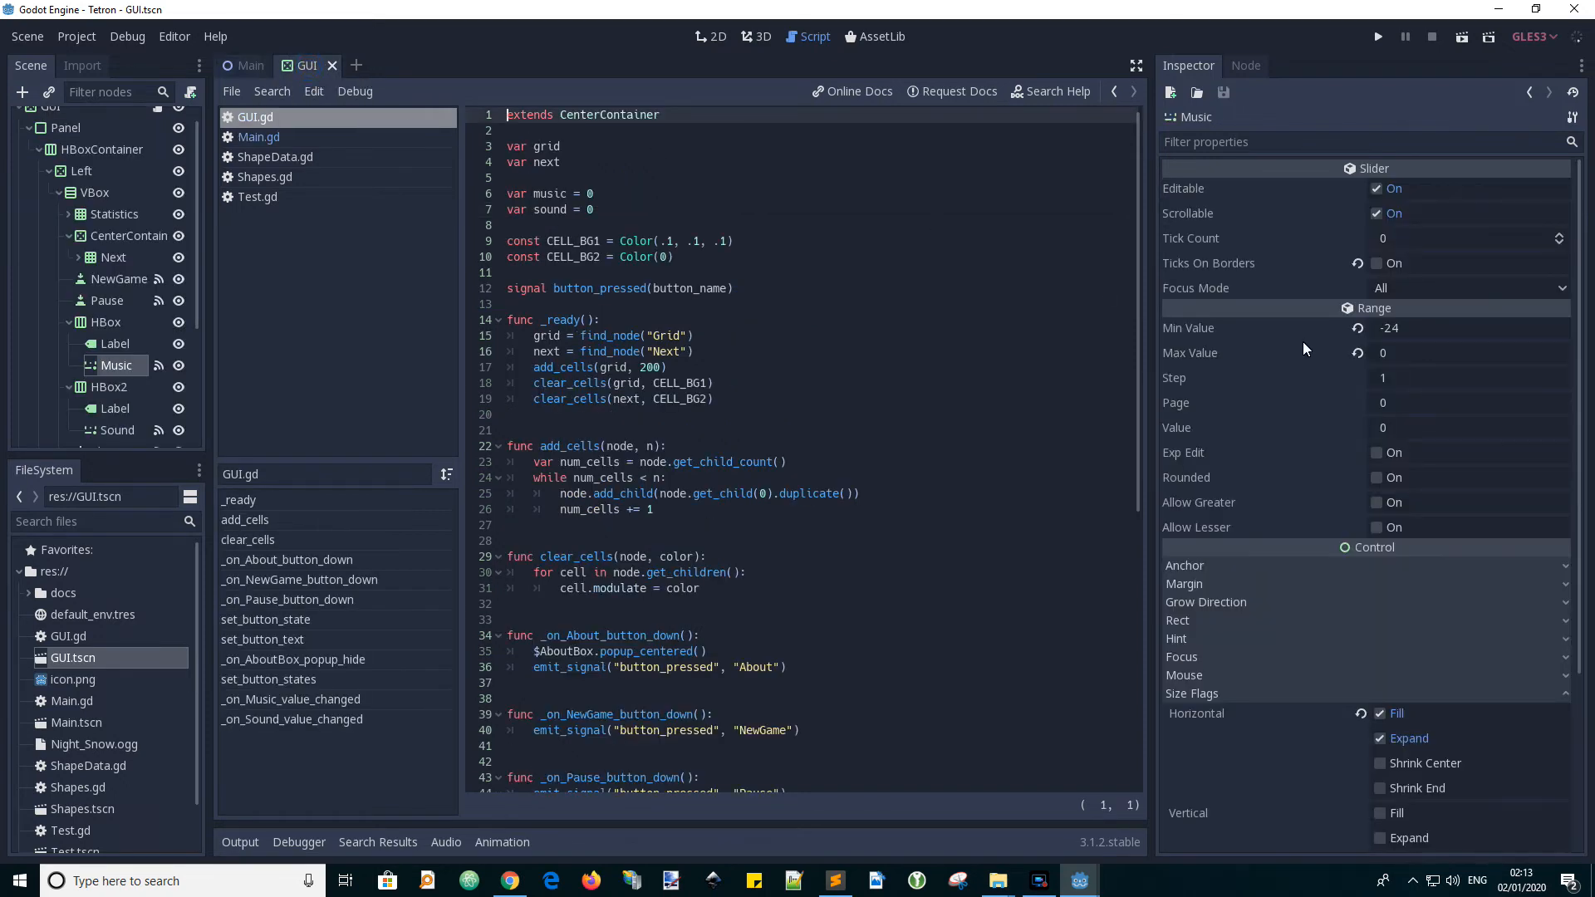
mouse_move(544, 322)
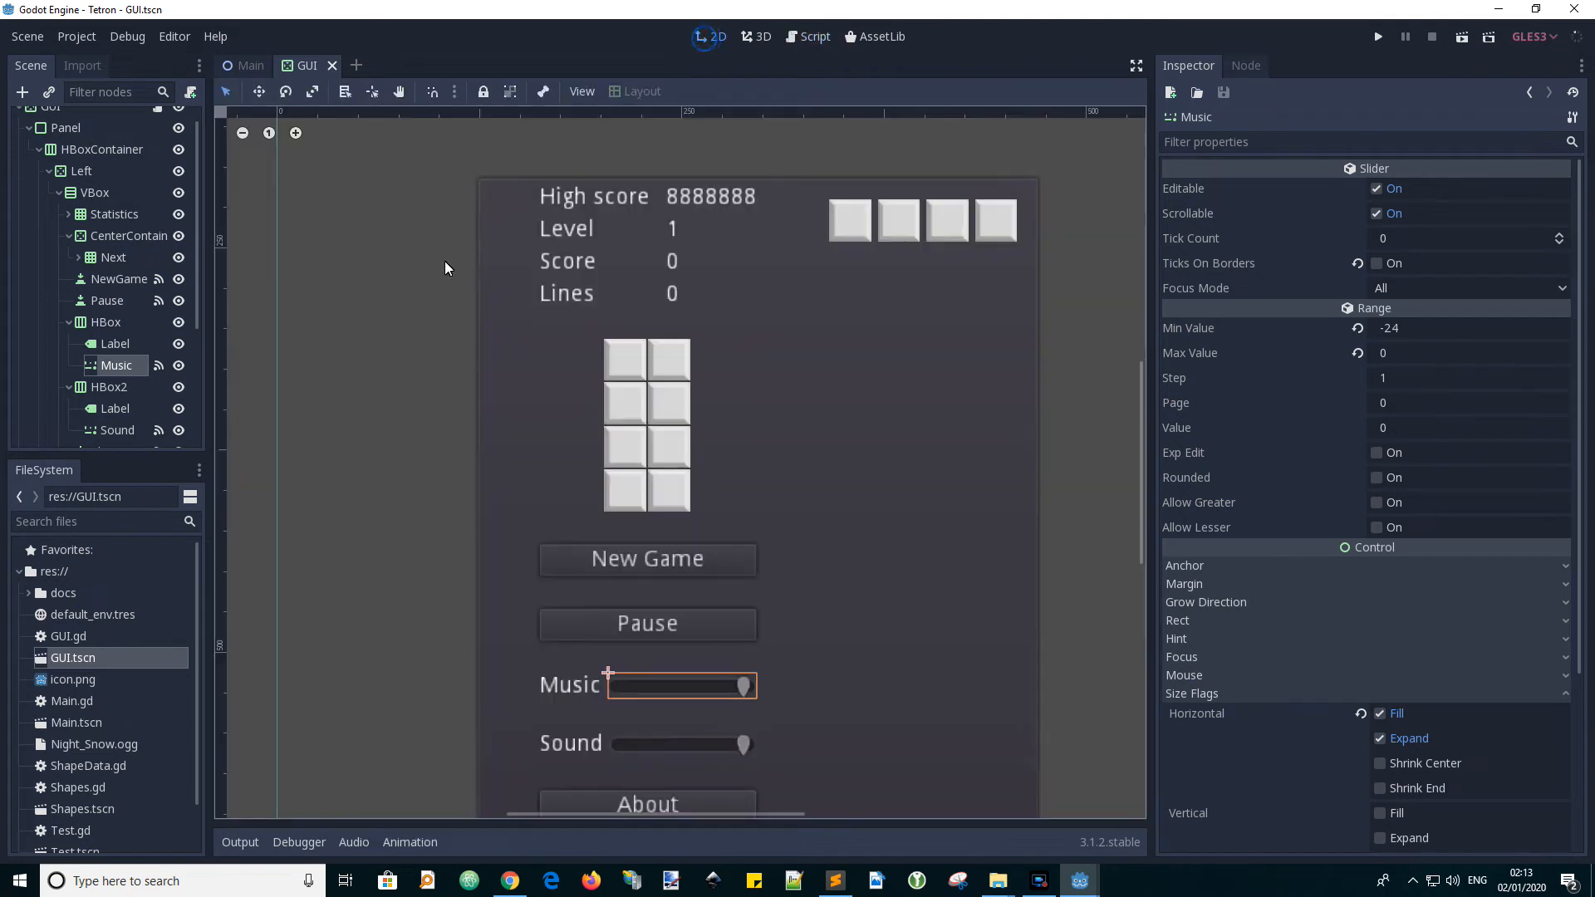
mouse_move(778, 661)
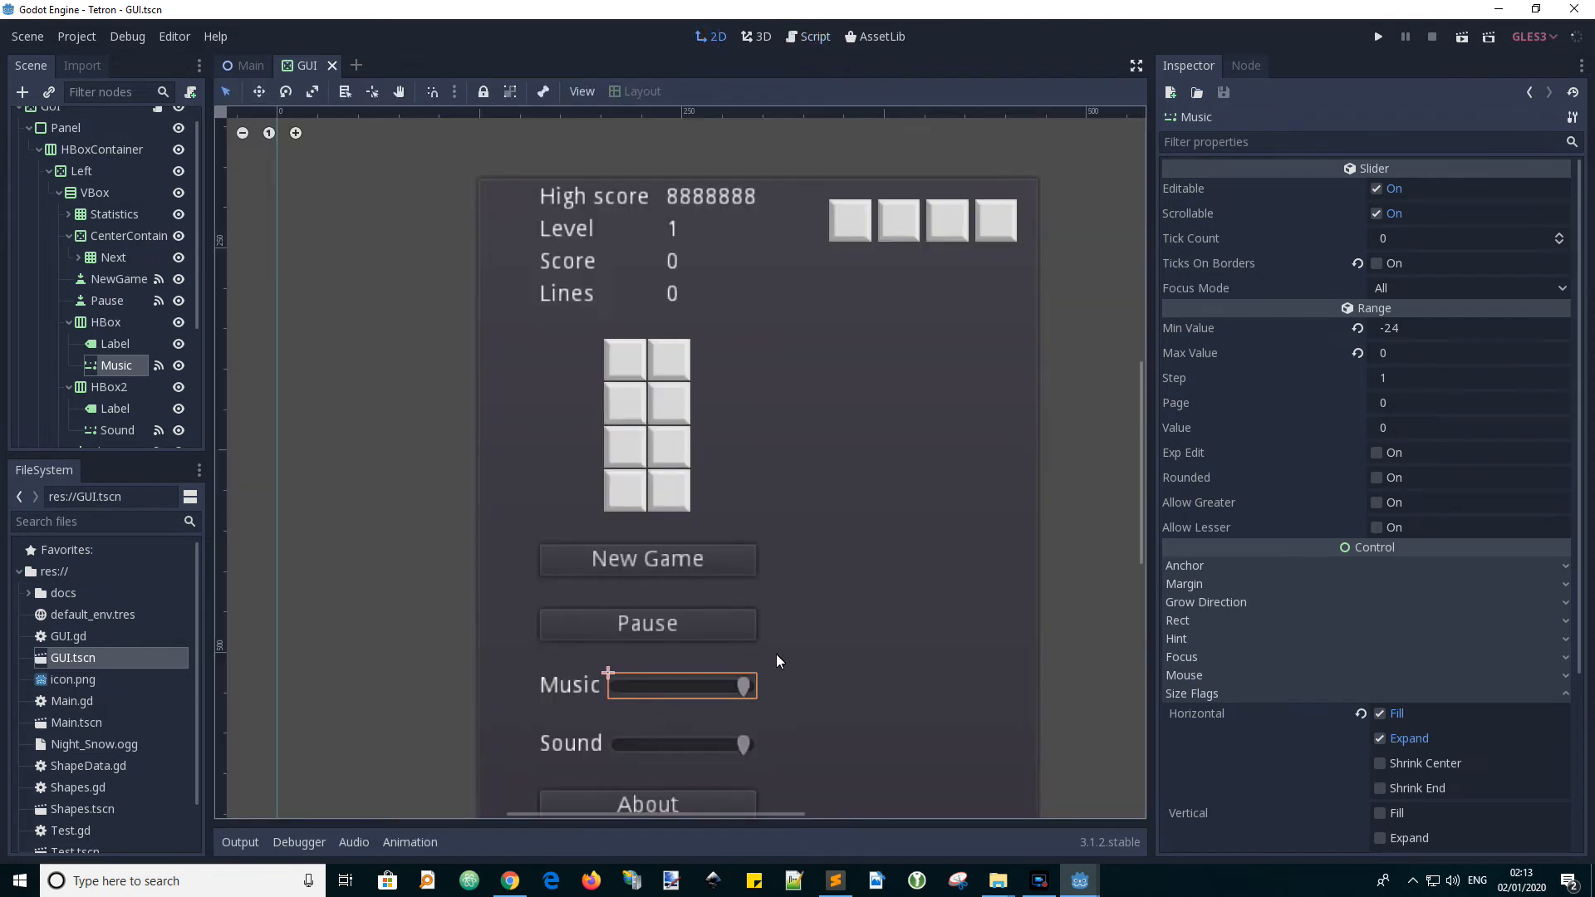
mouse_move(1107, 388)
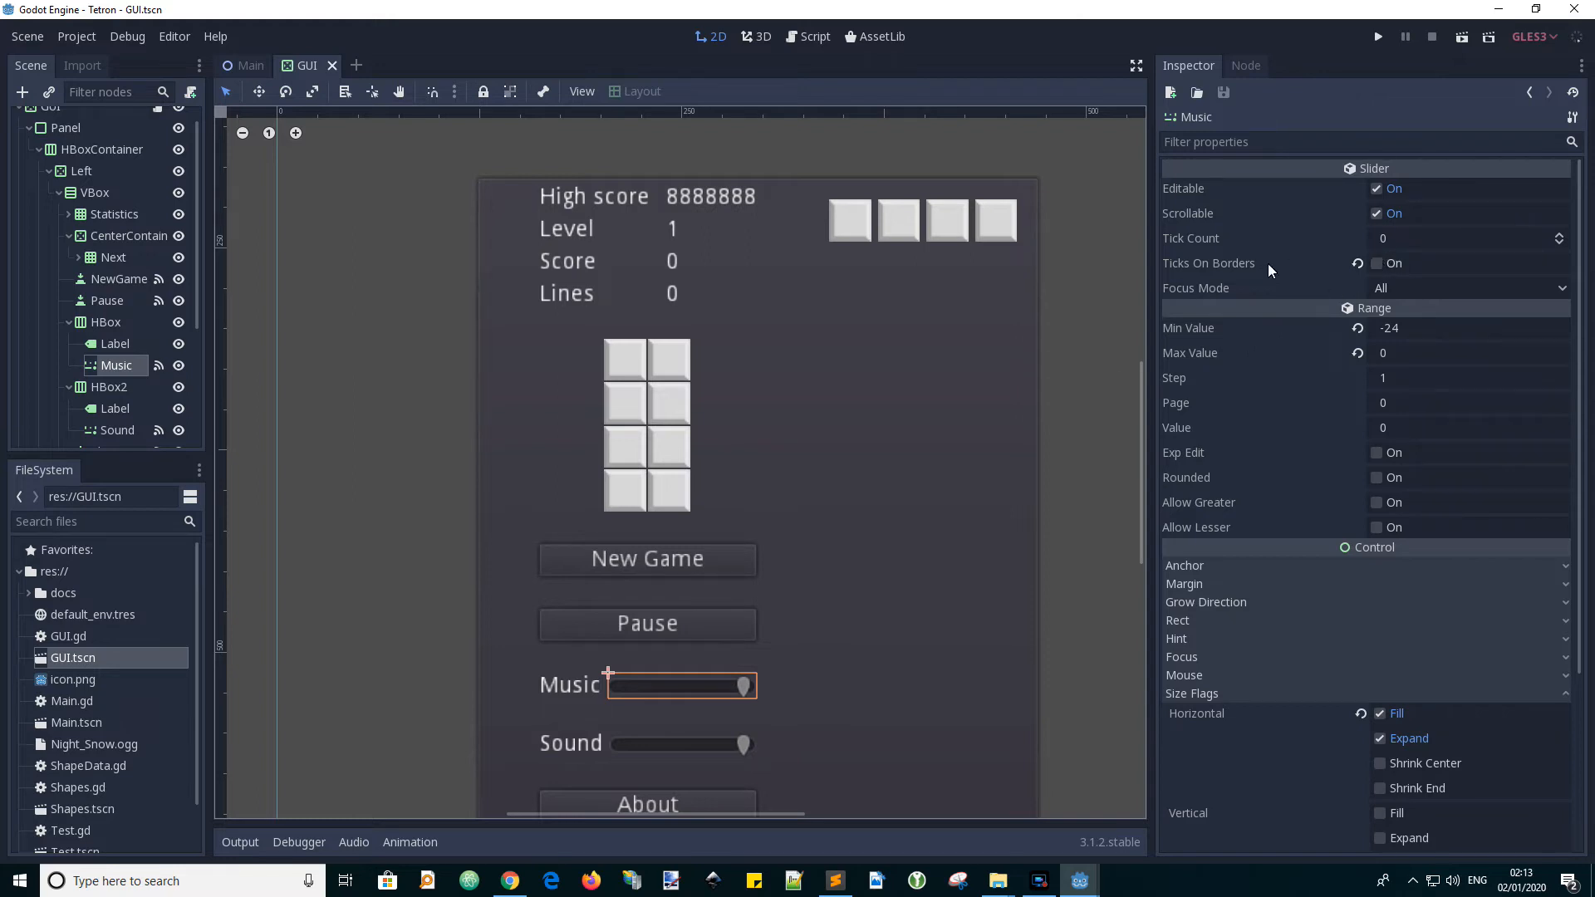
mouse_move(1025, 535)
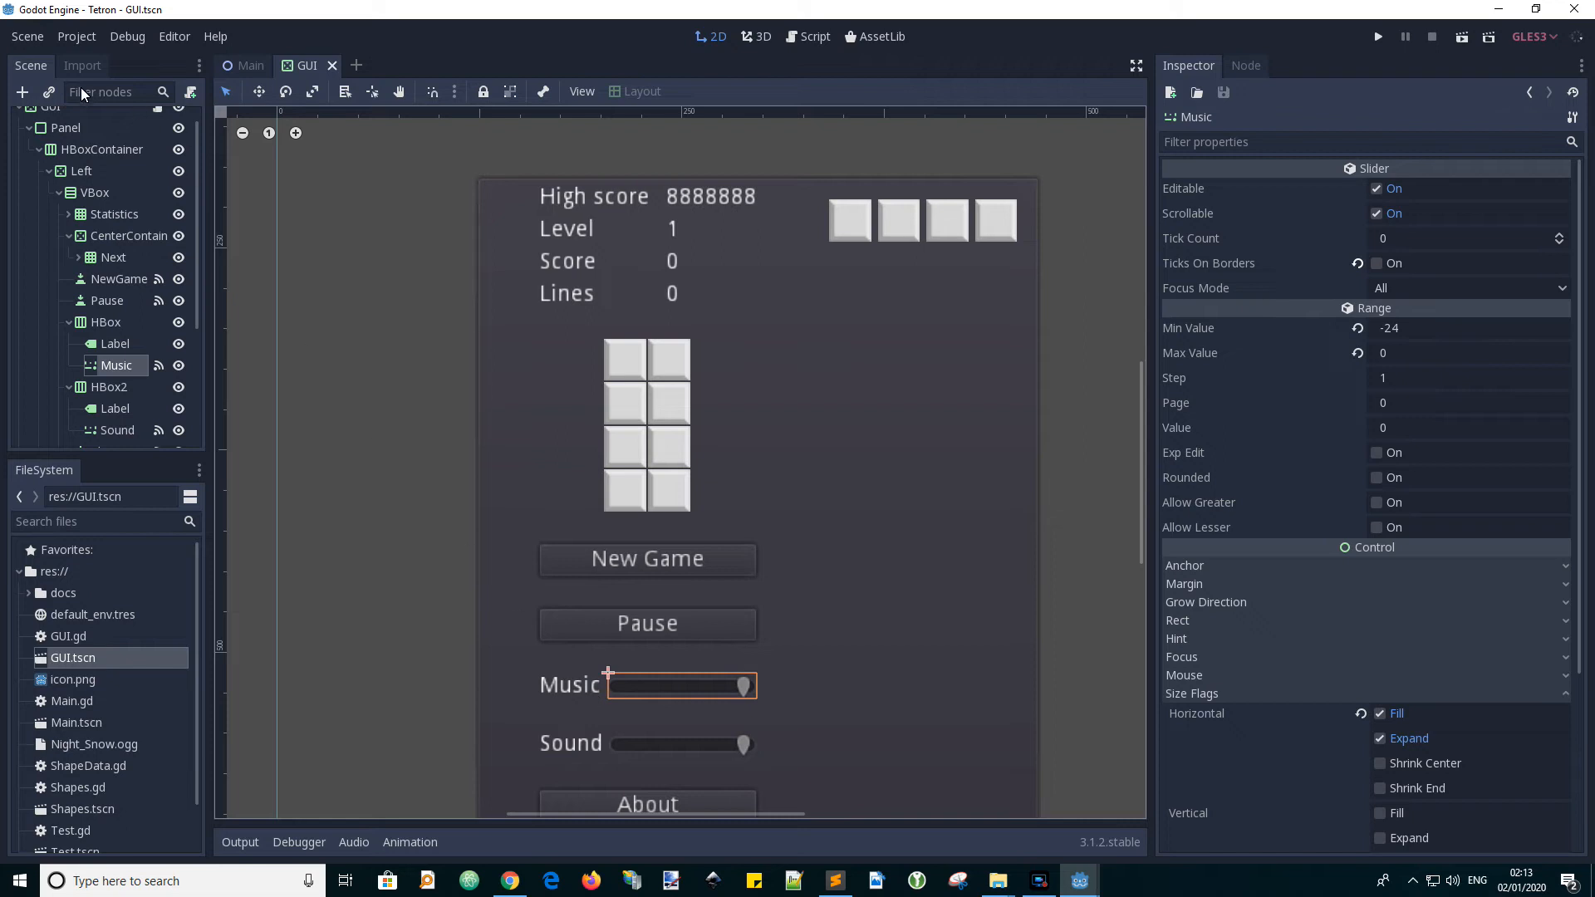
- Launch the Tetron project from the editor's Play button
left_click(50, 119)
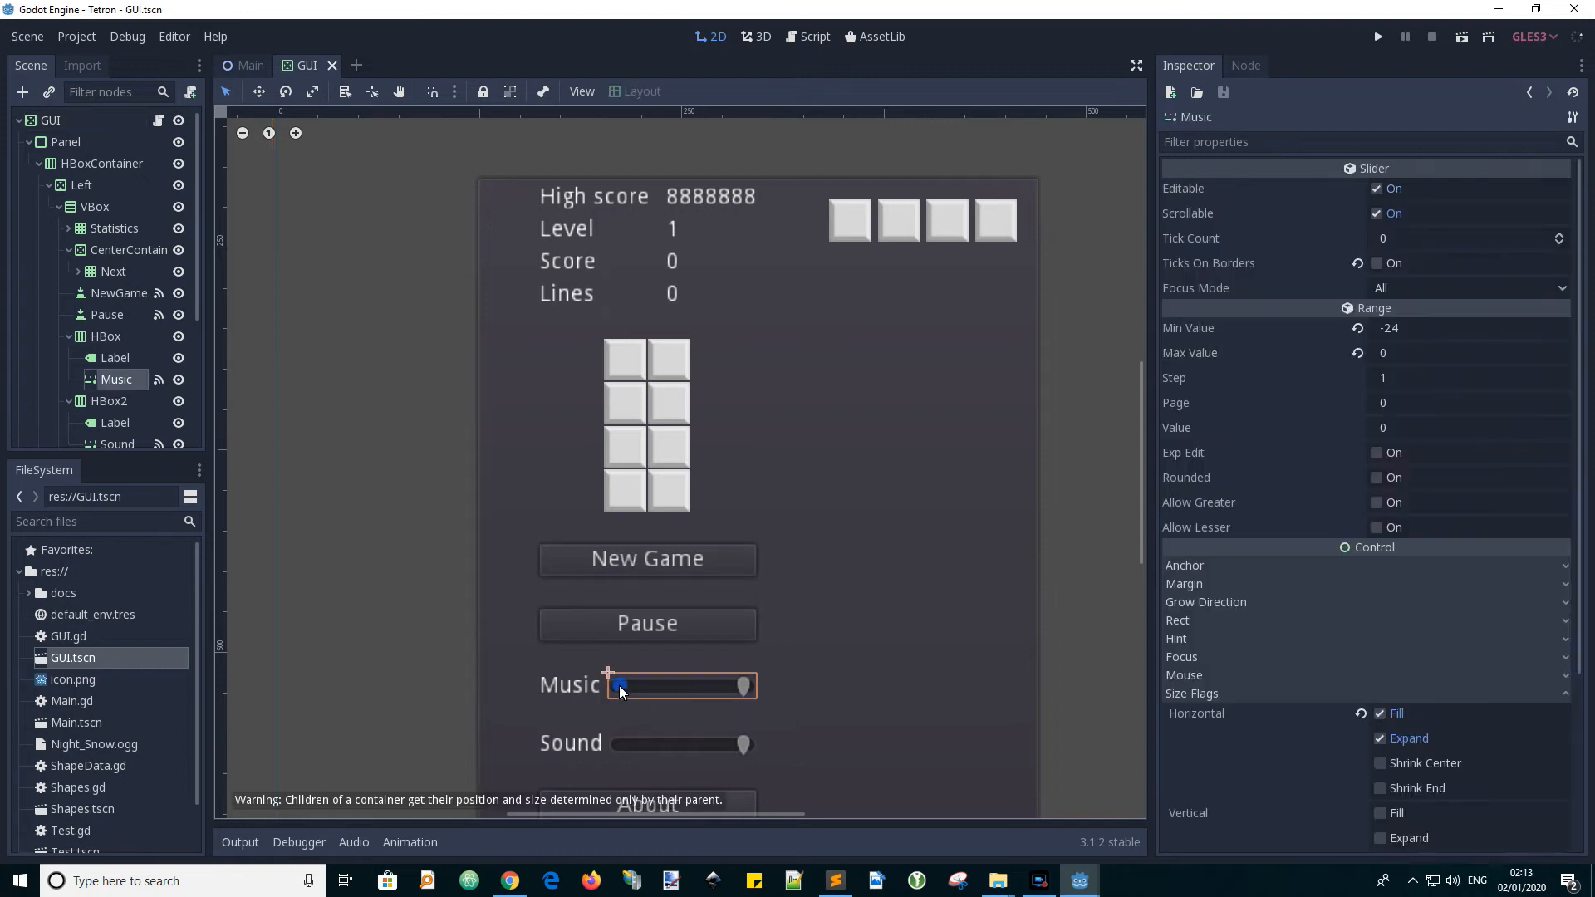
mouse_move(1264, 313)
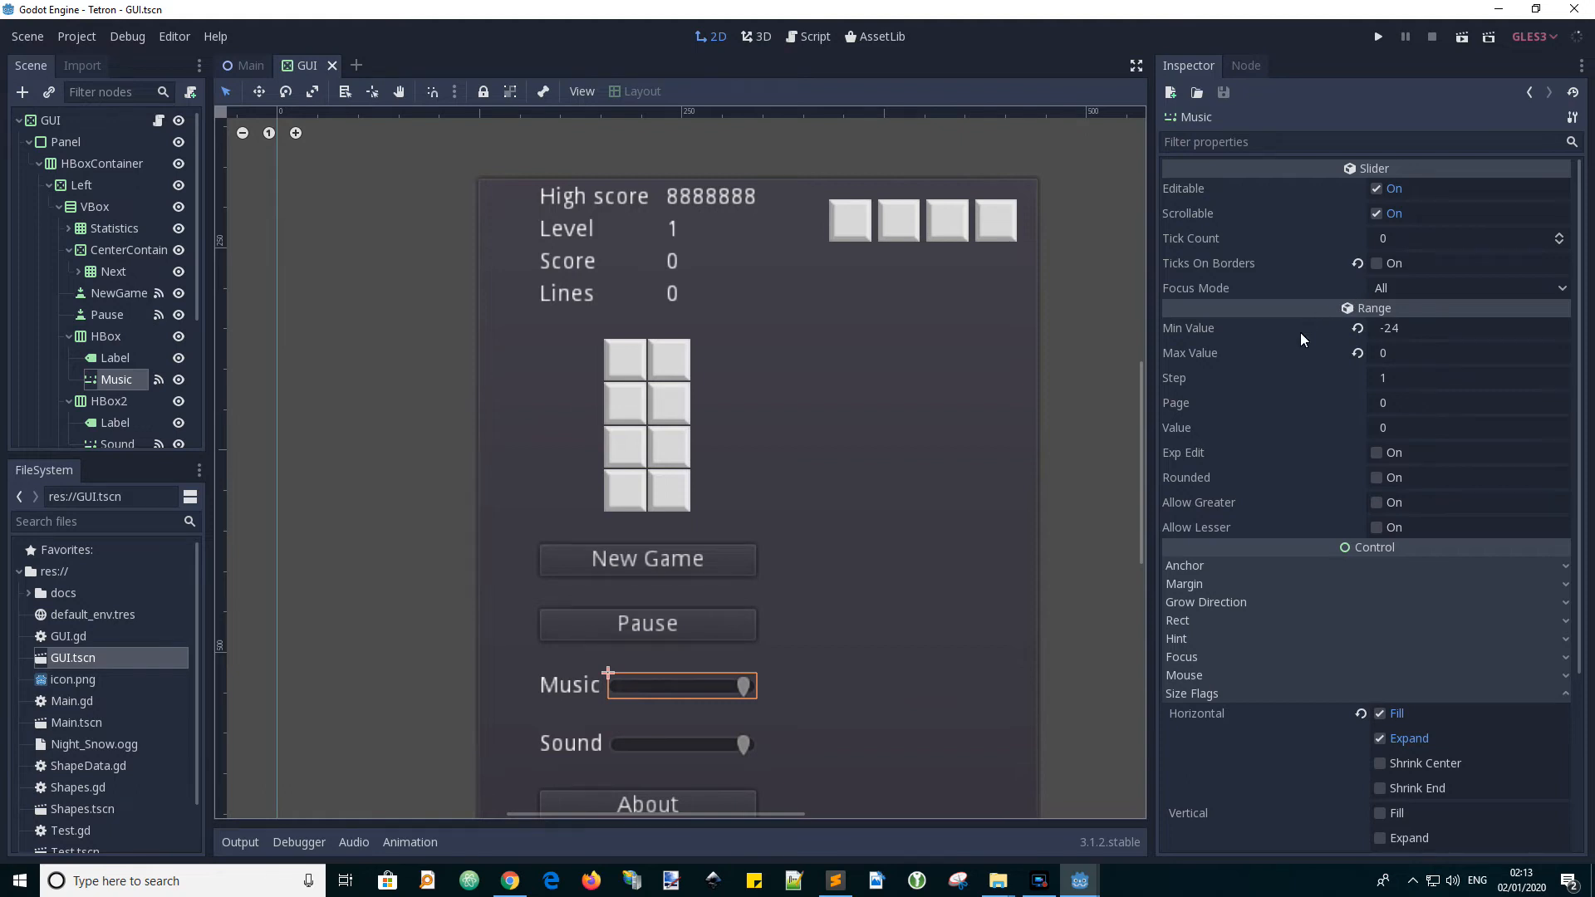
mouse_move(855, 467)
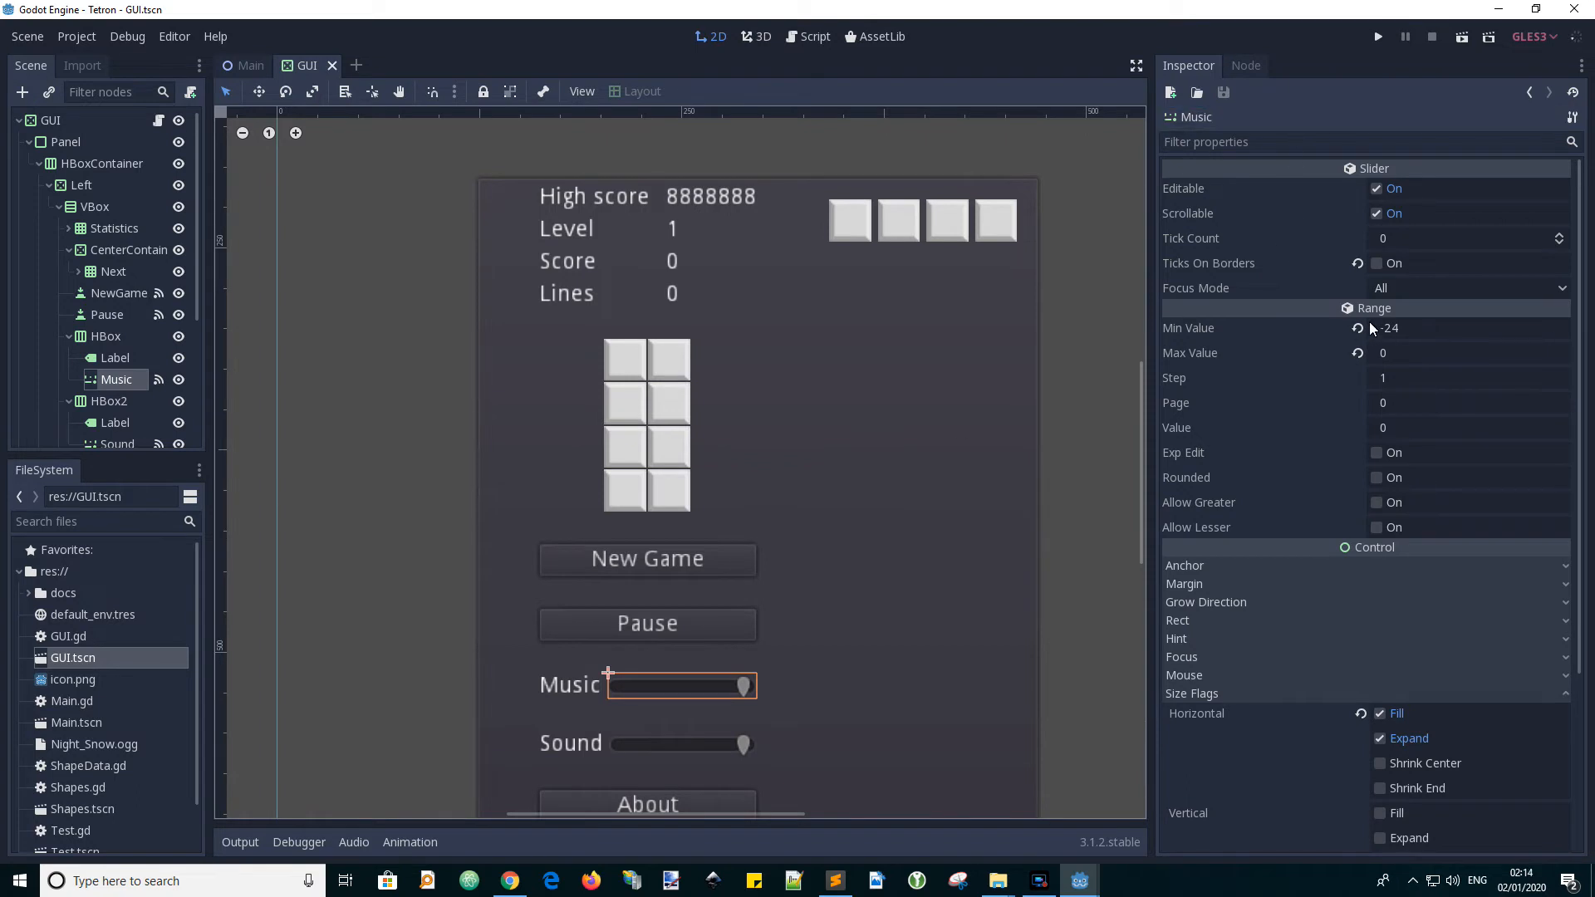
mouse_move(1301, 40)
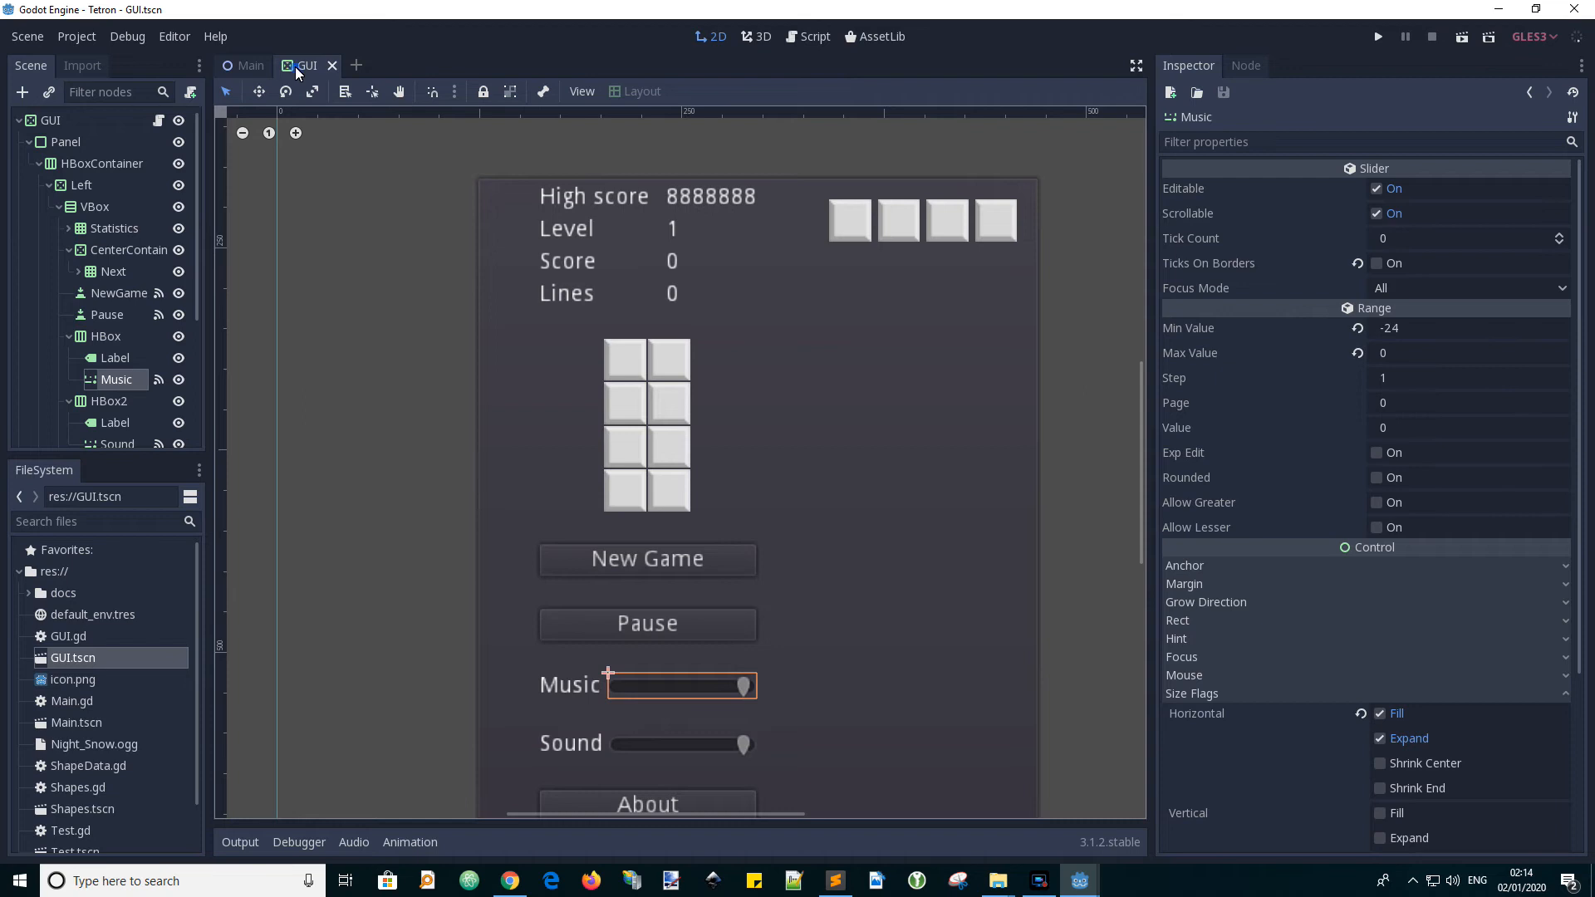
left_click(1376, 36)
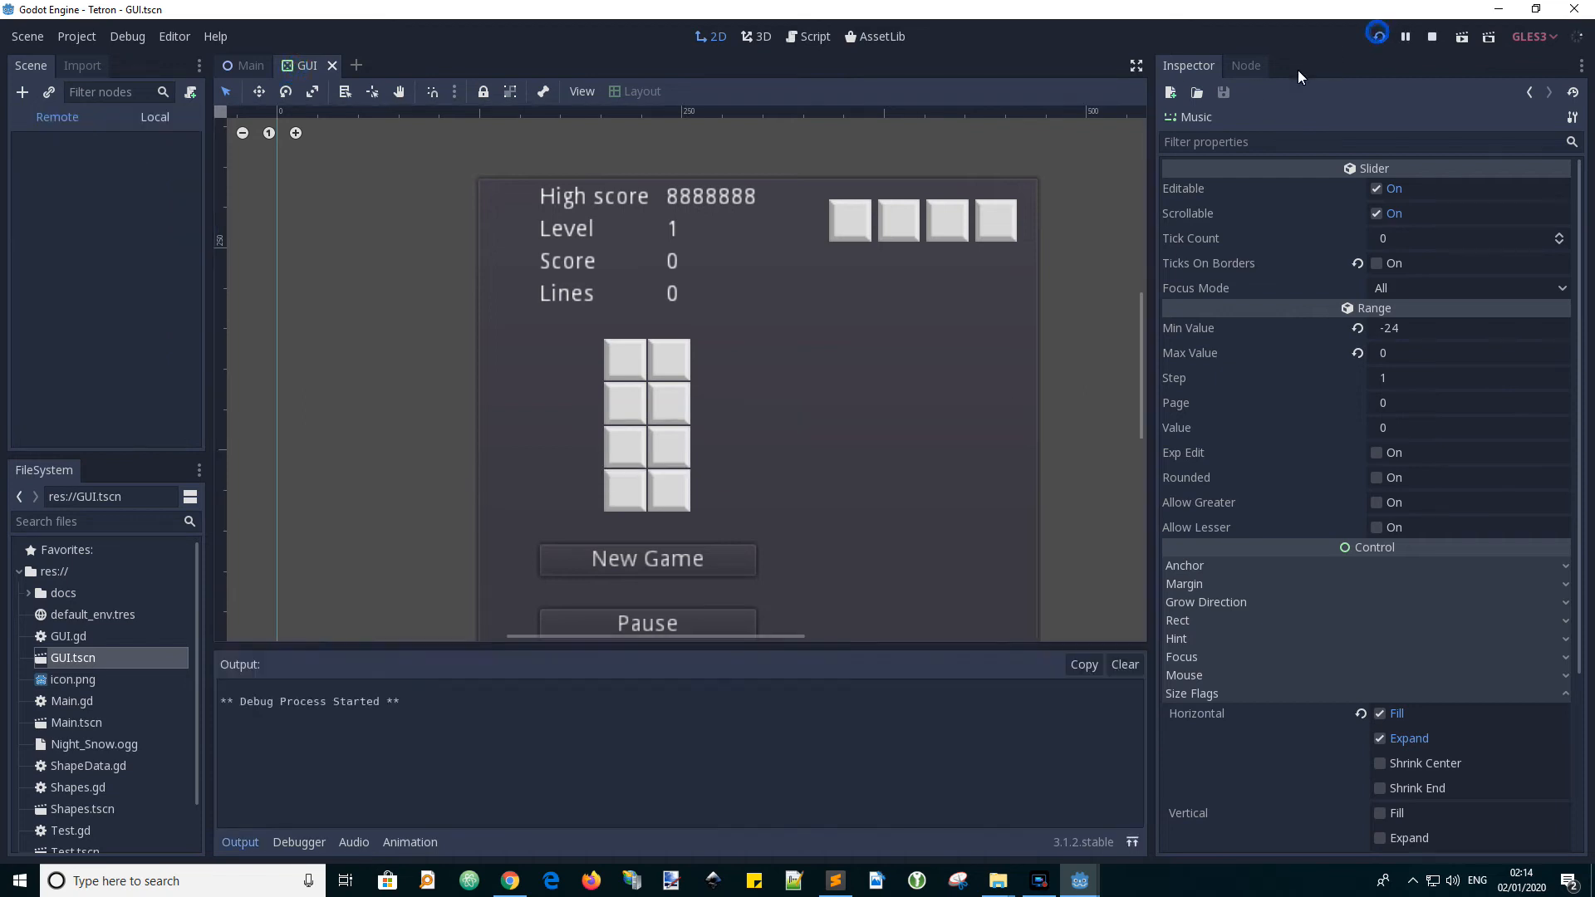
- Inspect the live MusicPlayer node in the Remote scene tree, showing volume_db 0
left_click(1460, 37)
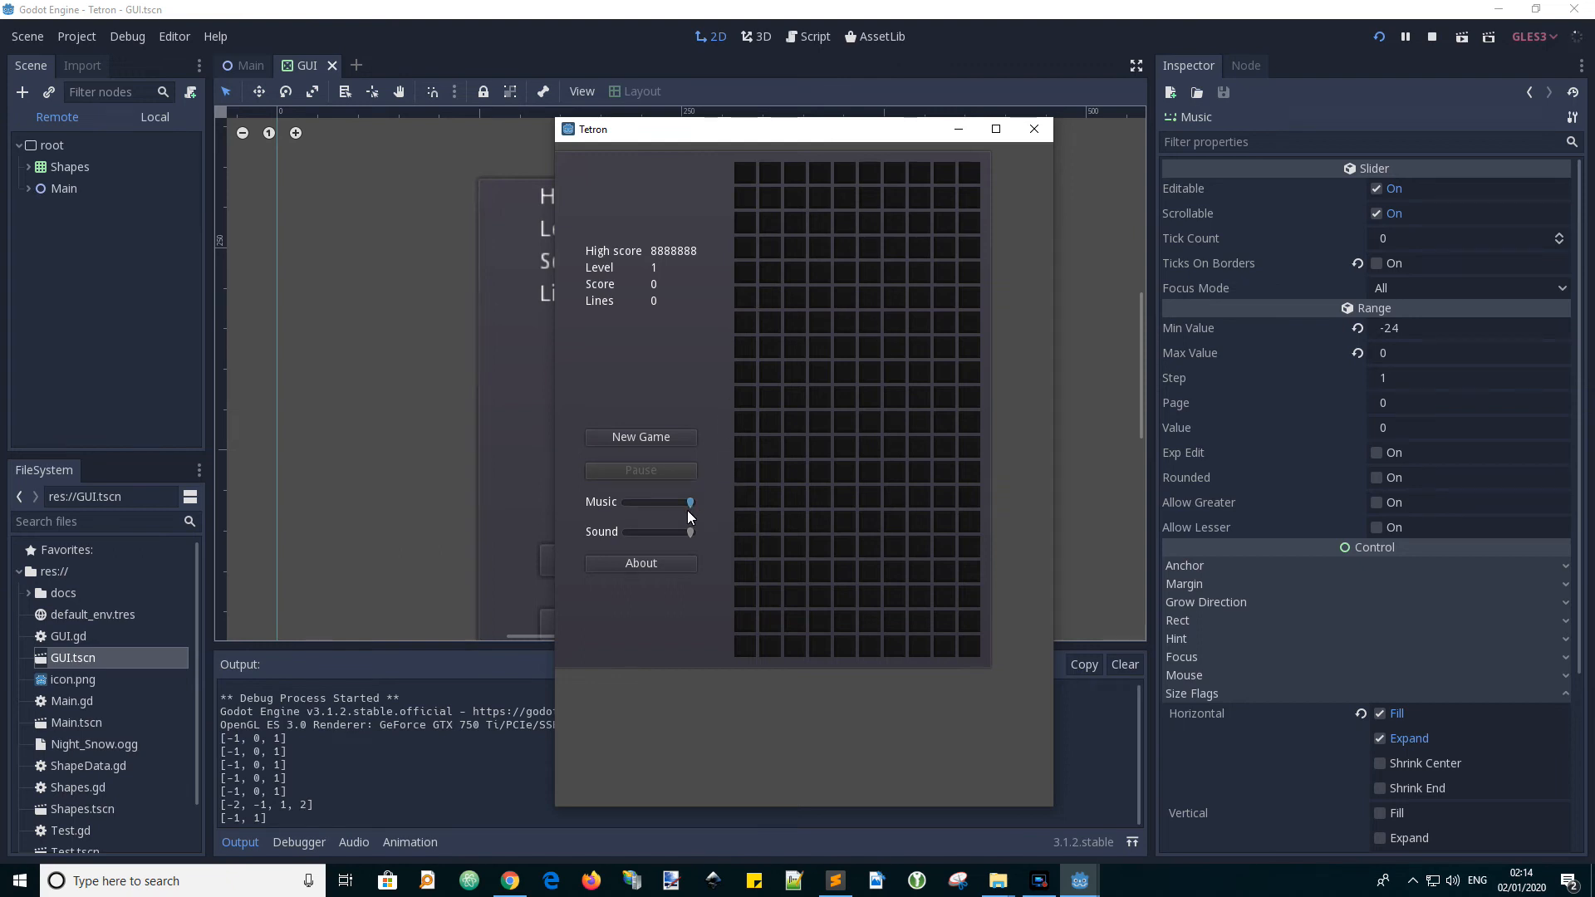
mouse_move(316, 280)
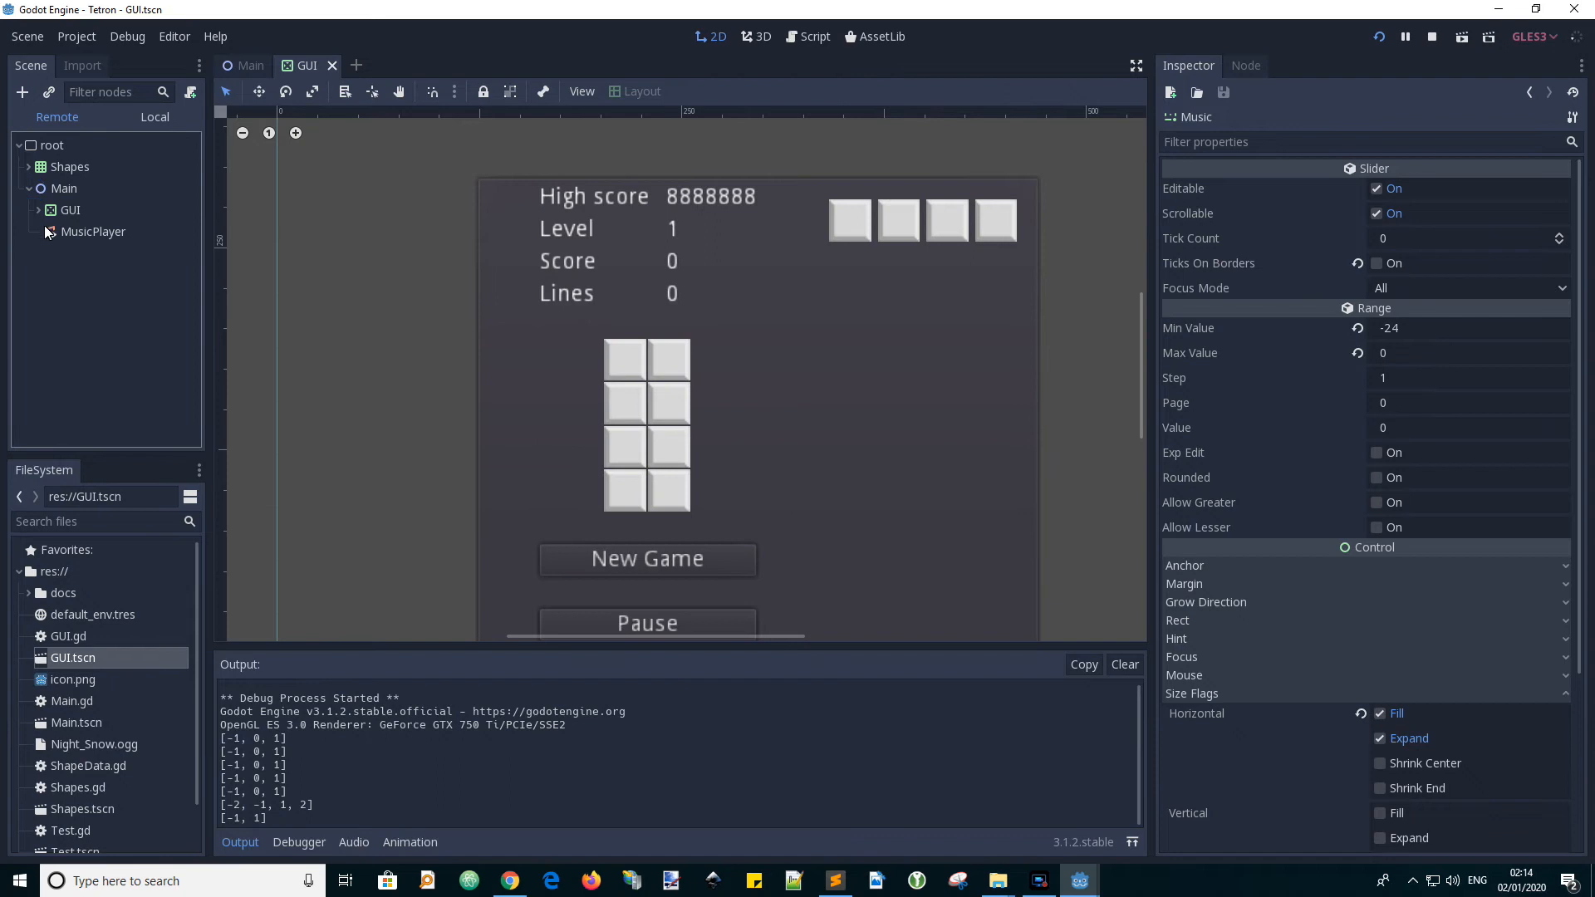
left_click(94, 231)
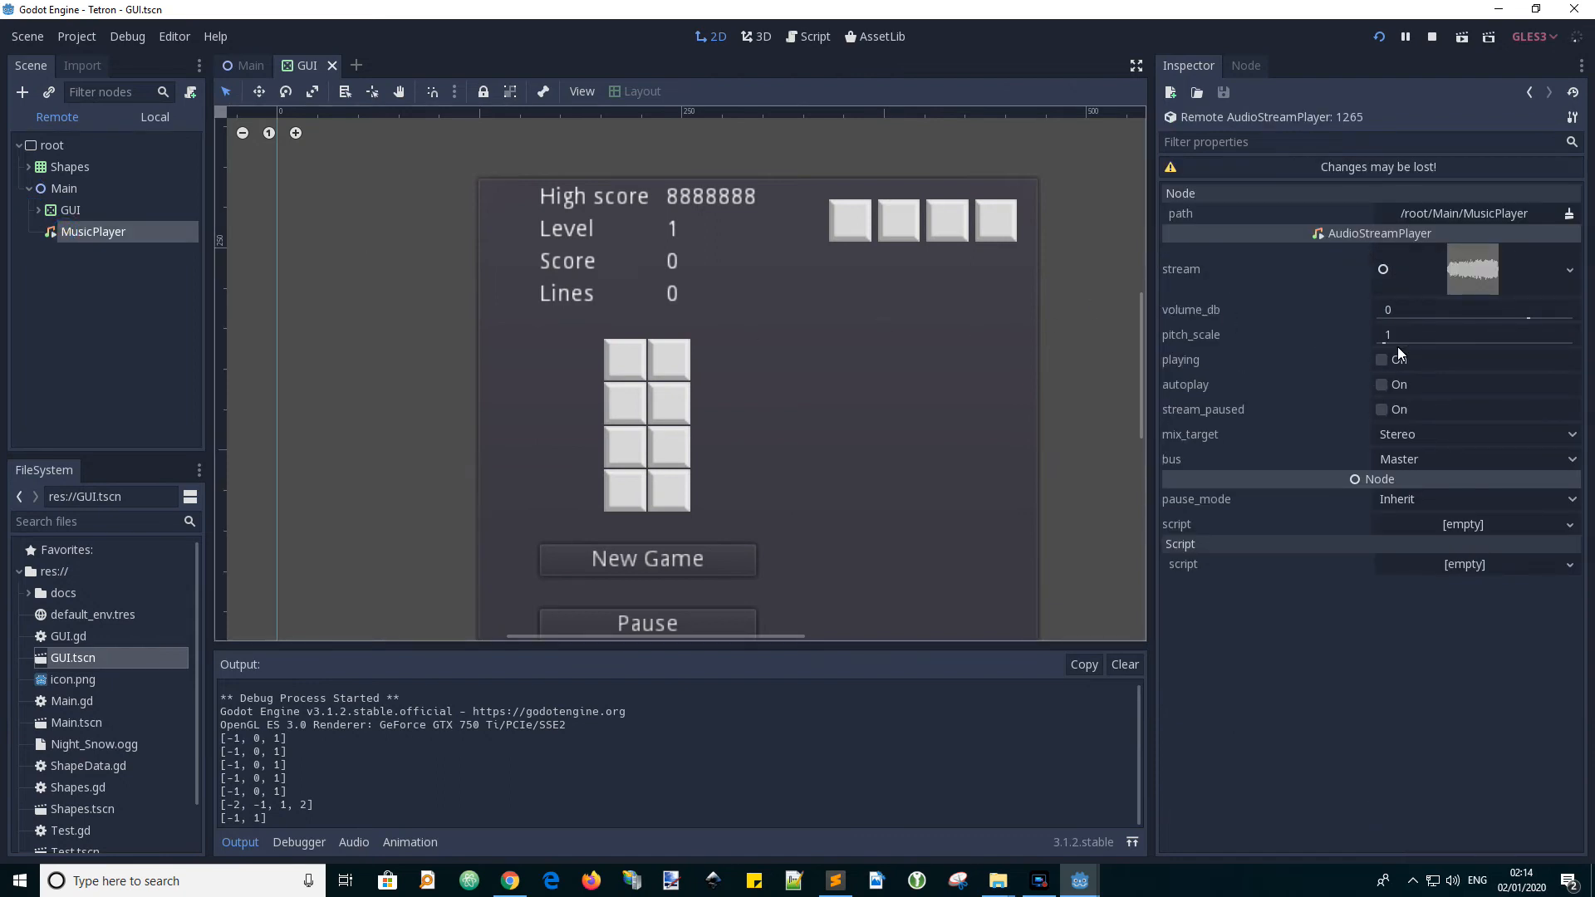
mouse_move(1386, 368)
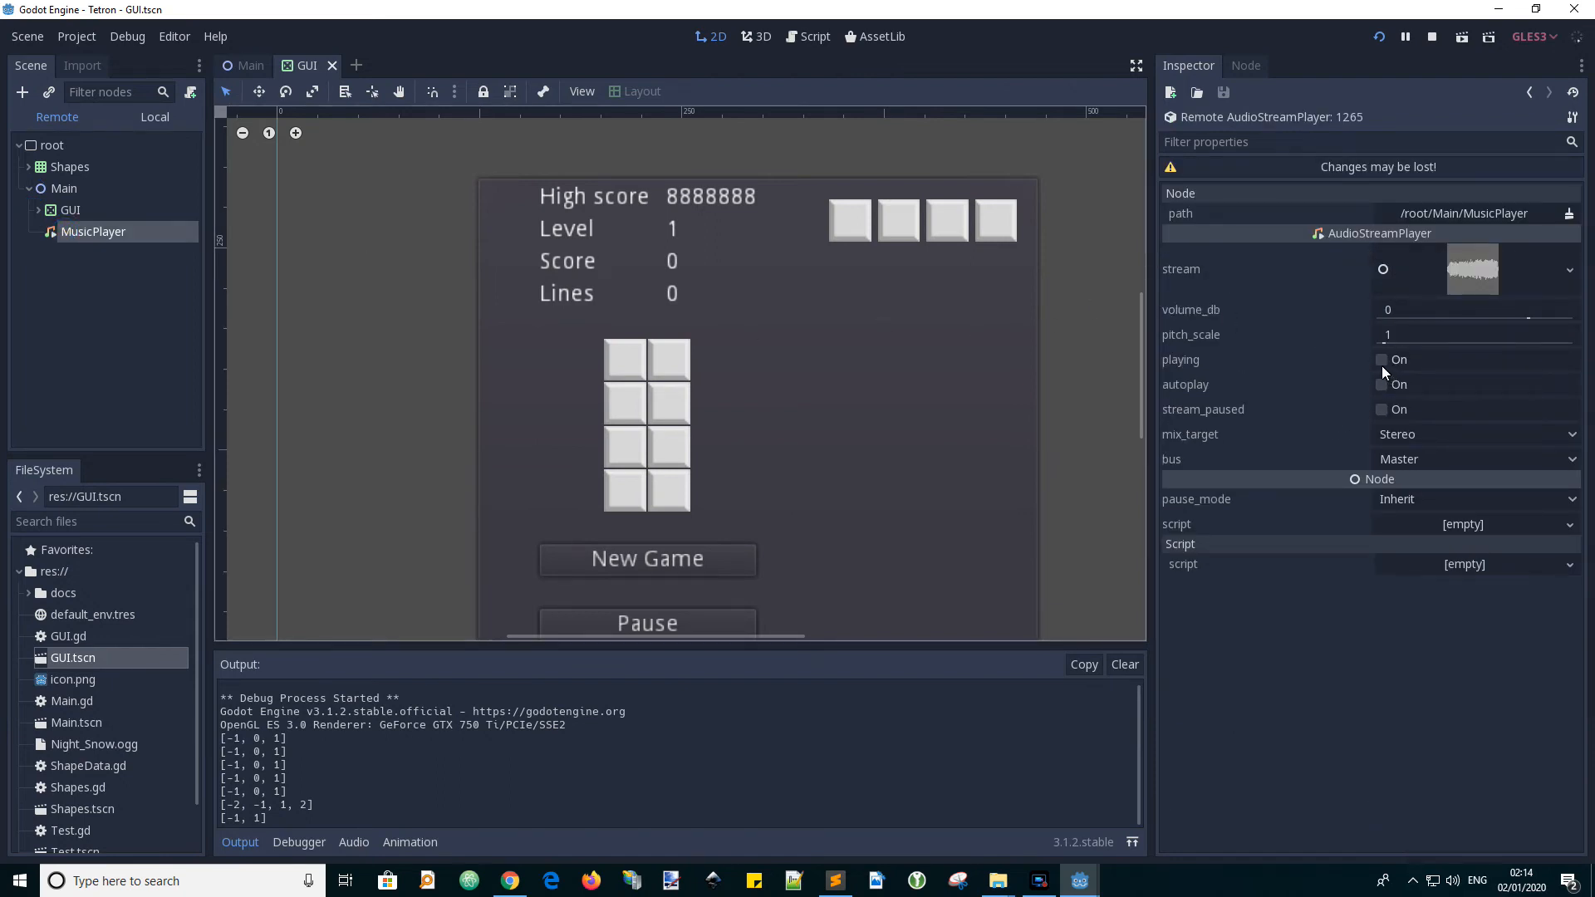
- Turn on the live MusicPlayer's playing property
left_click(1381, 359)
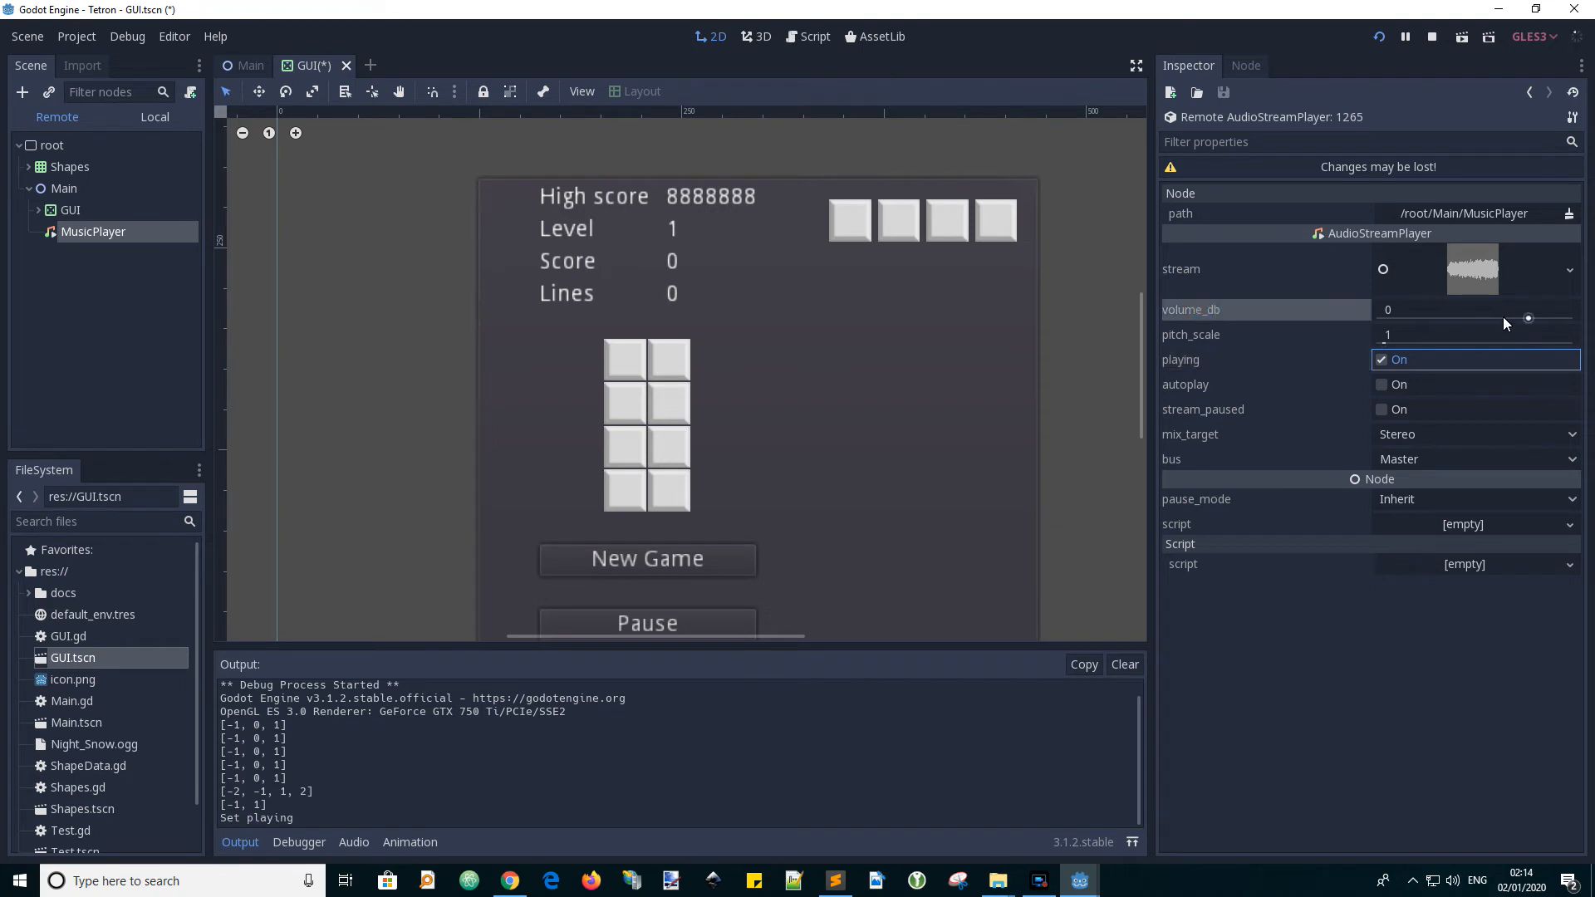
mouse_move(1528, 321)
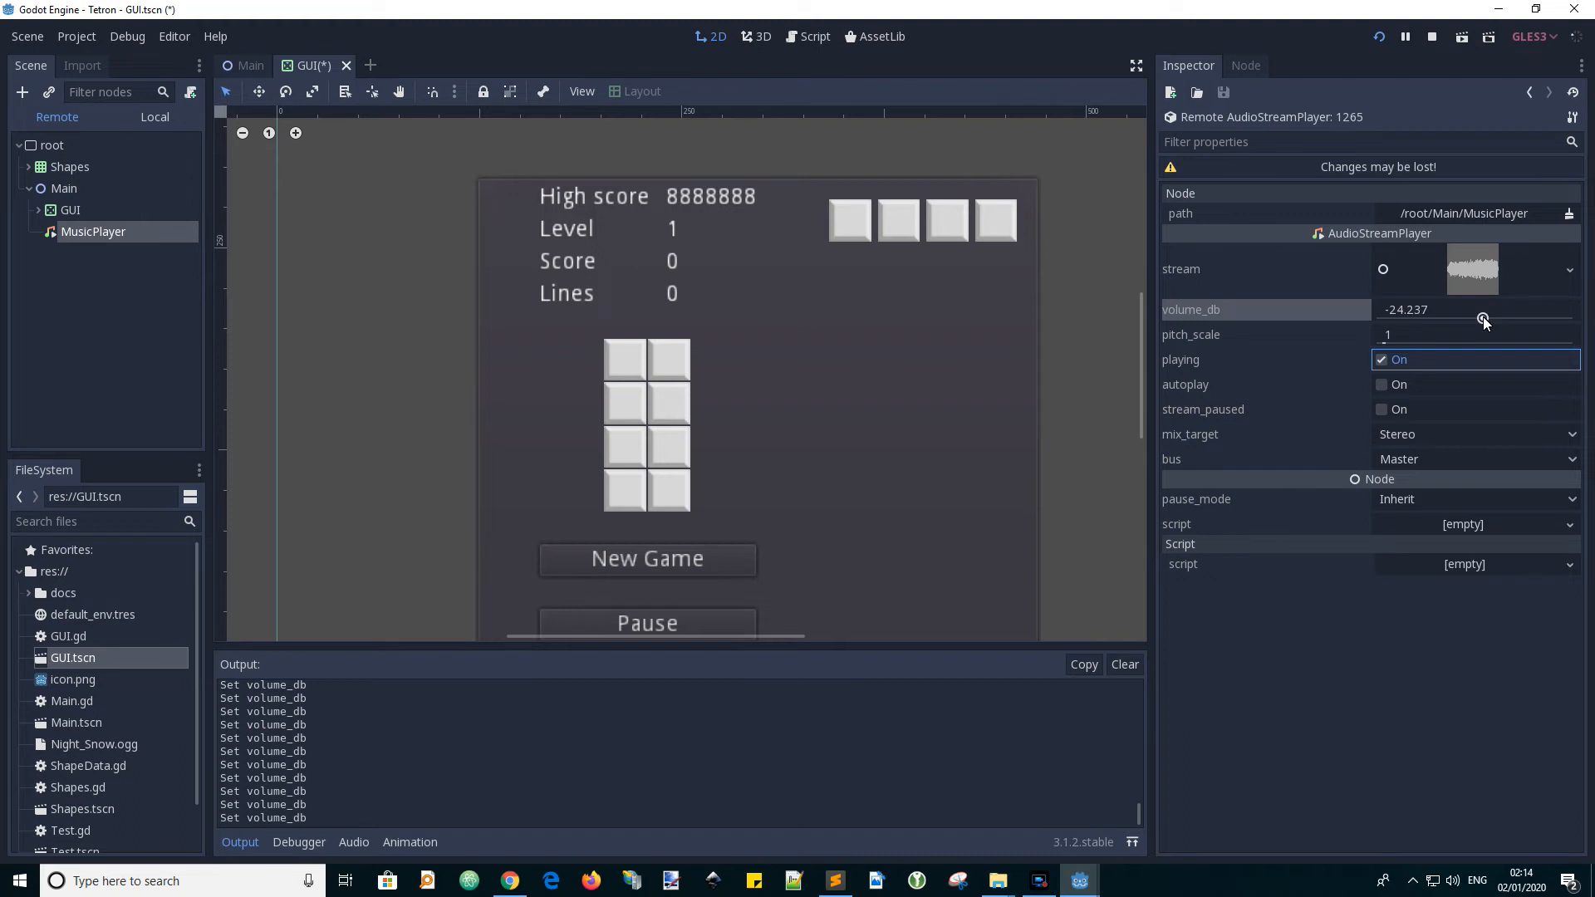
mouse_move(1233, 318)
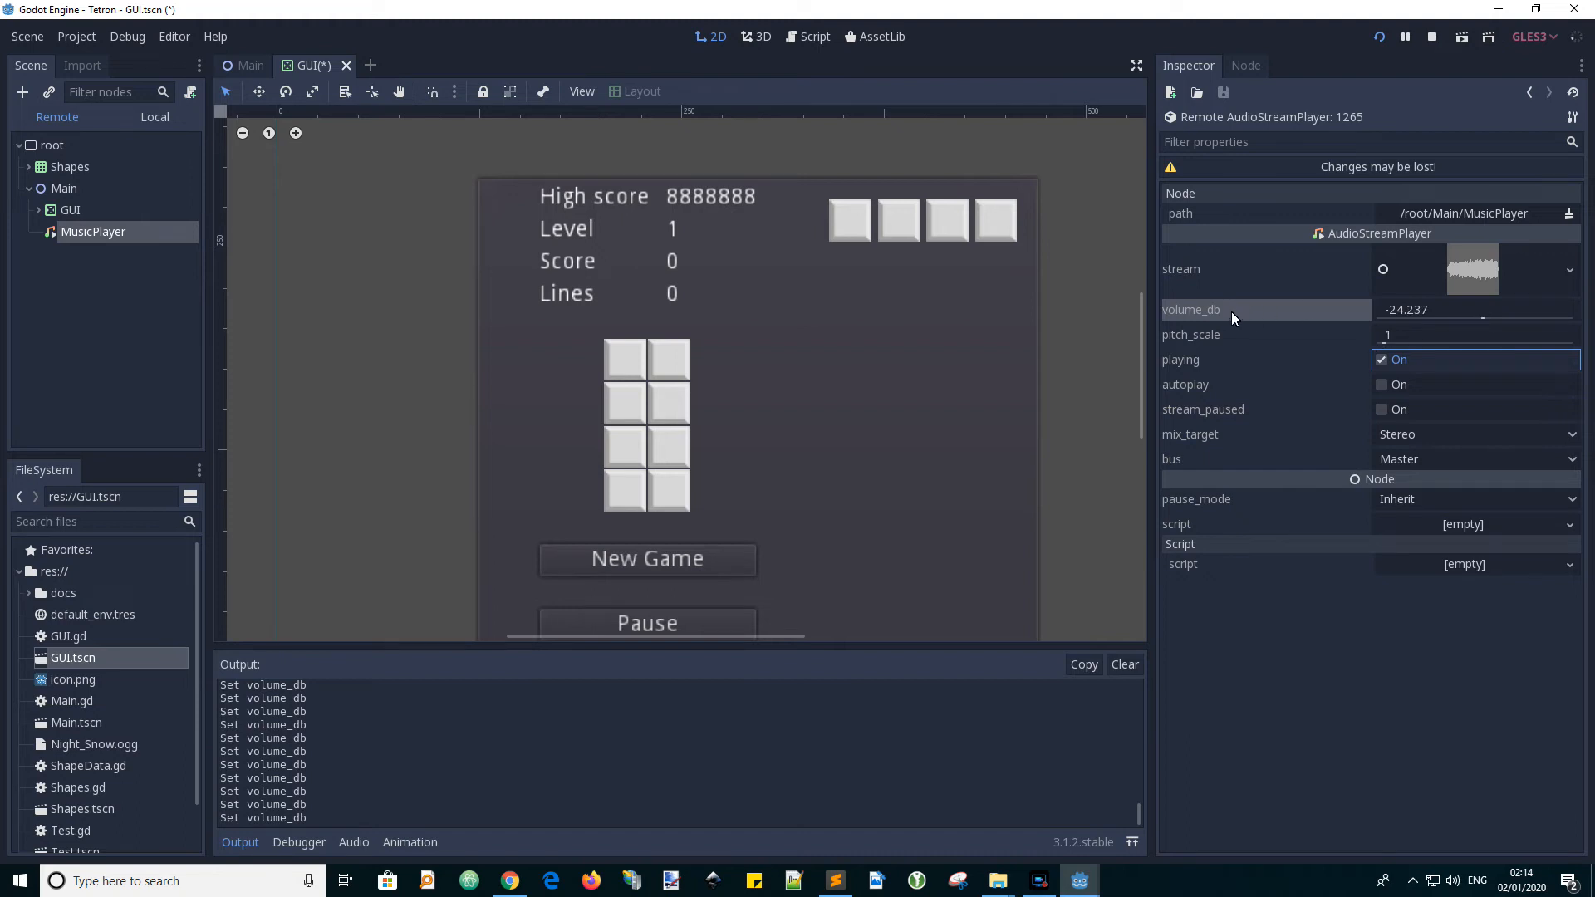
mouse_move(1190, 309)
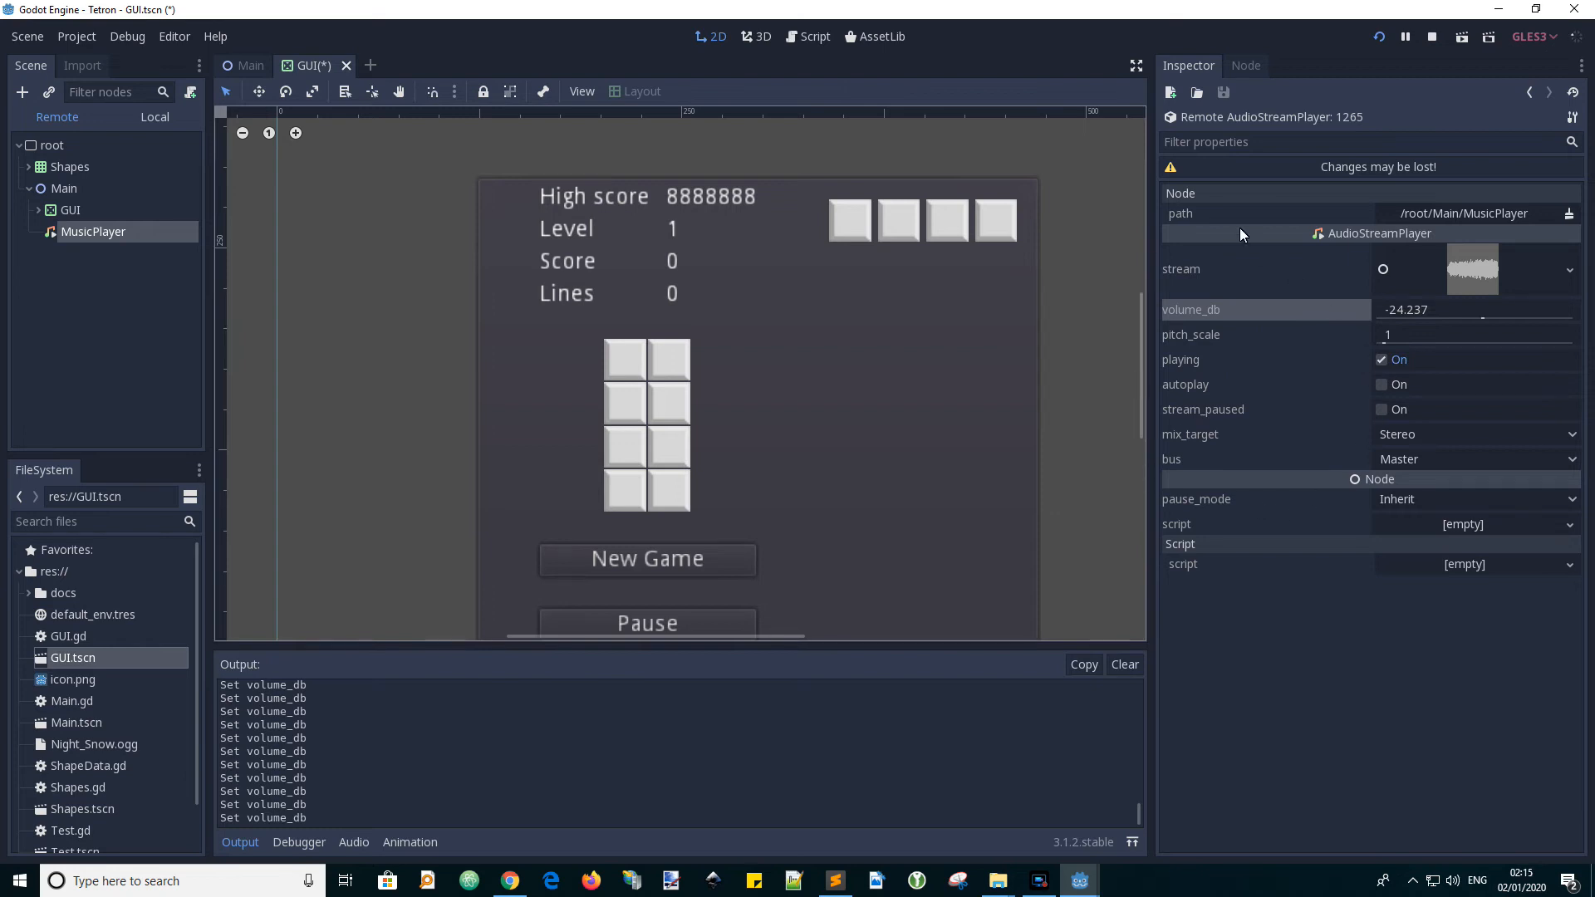
mouse_move(1046, 94)
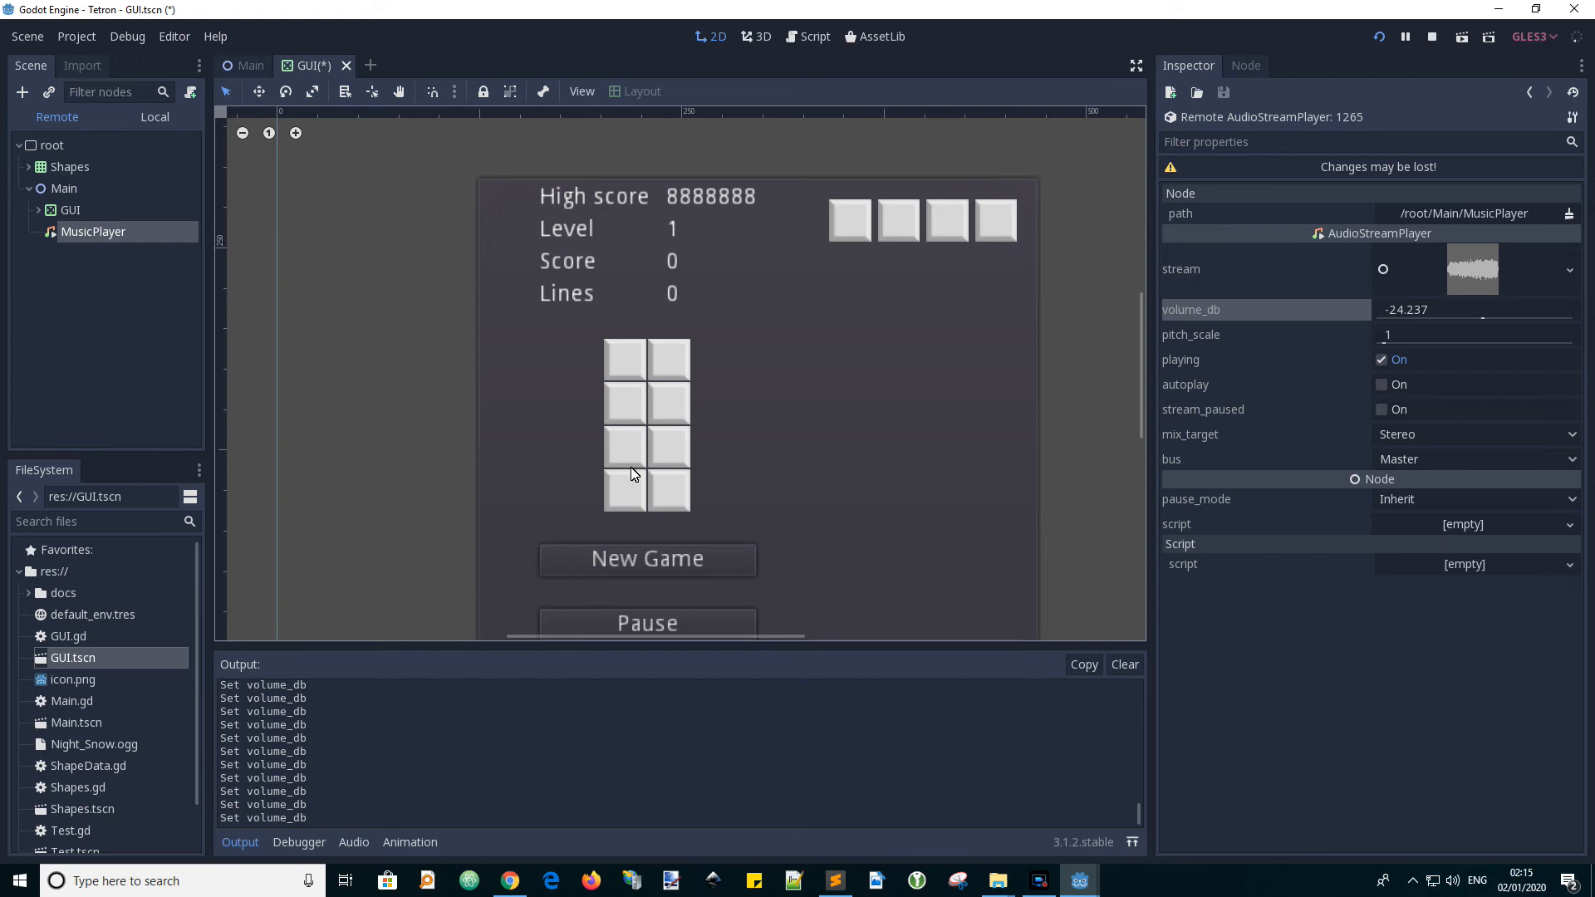
mouse_move(651, 388)
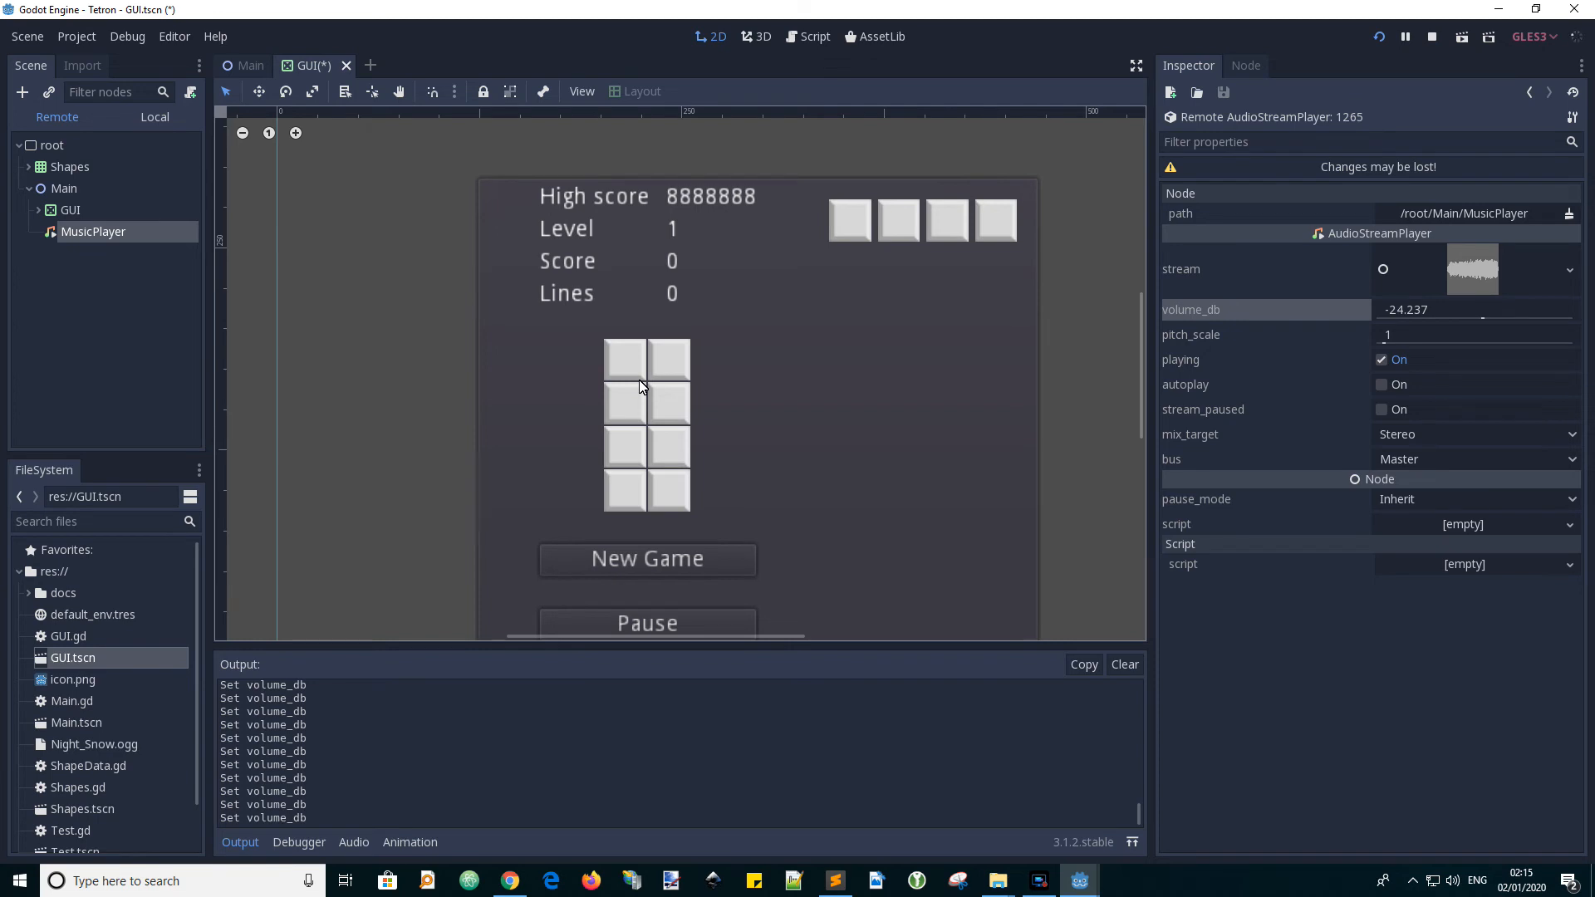
mouse_move(453, 518)
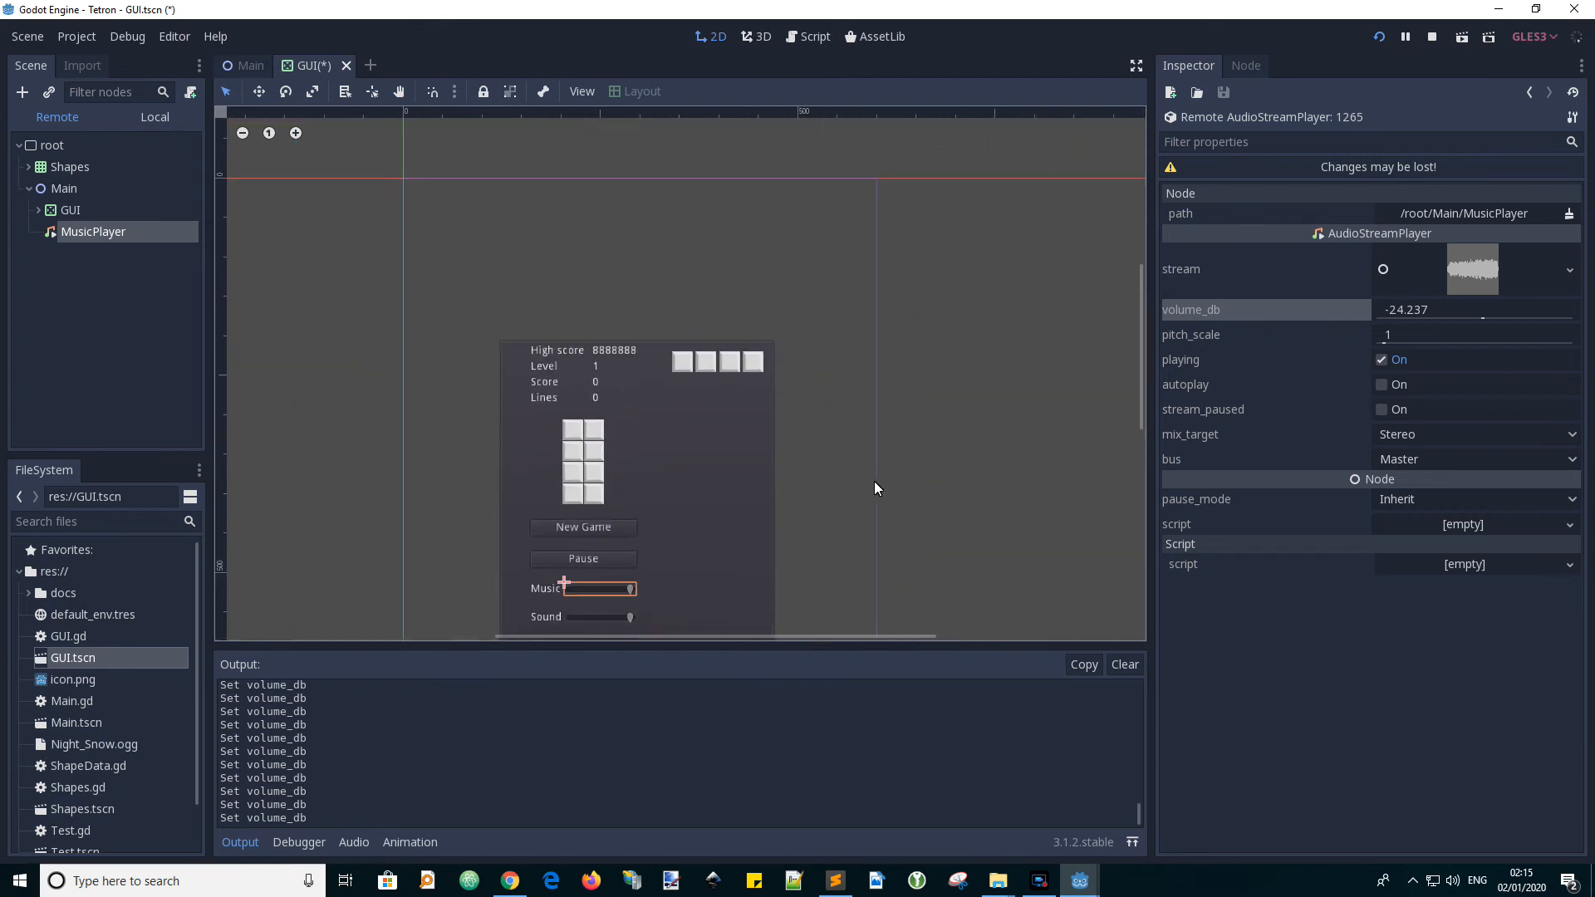
- Select the Sound slider and enter -24 as its Min Value
left_click(598, 617)
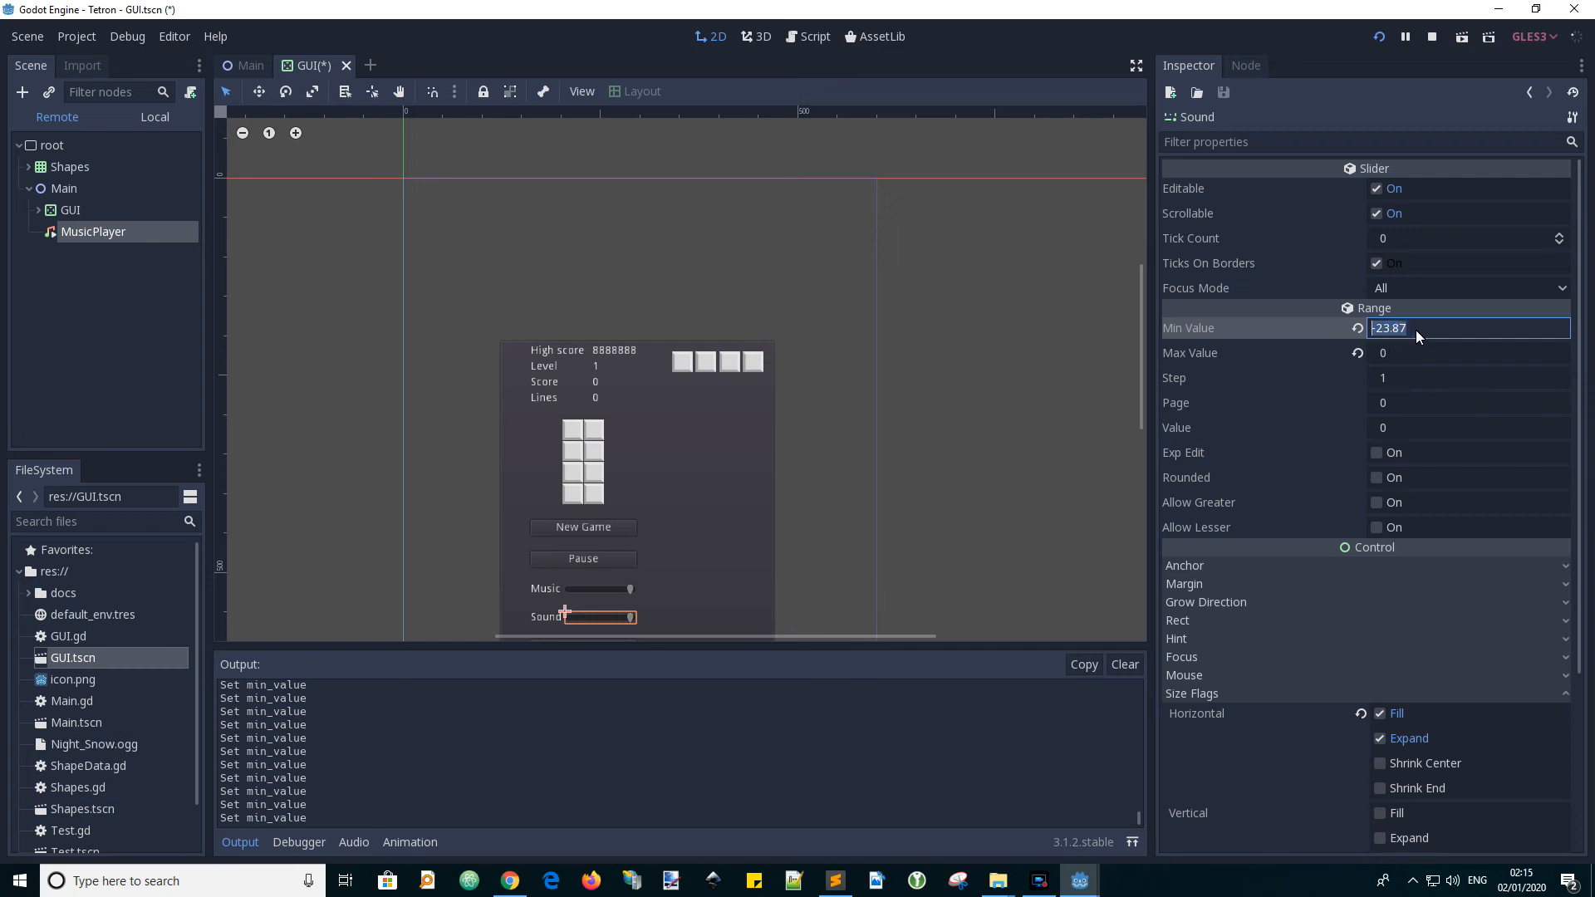
type("-0")
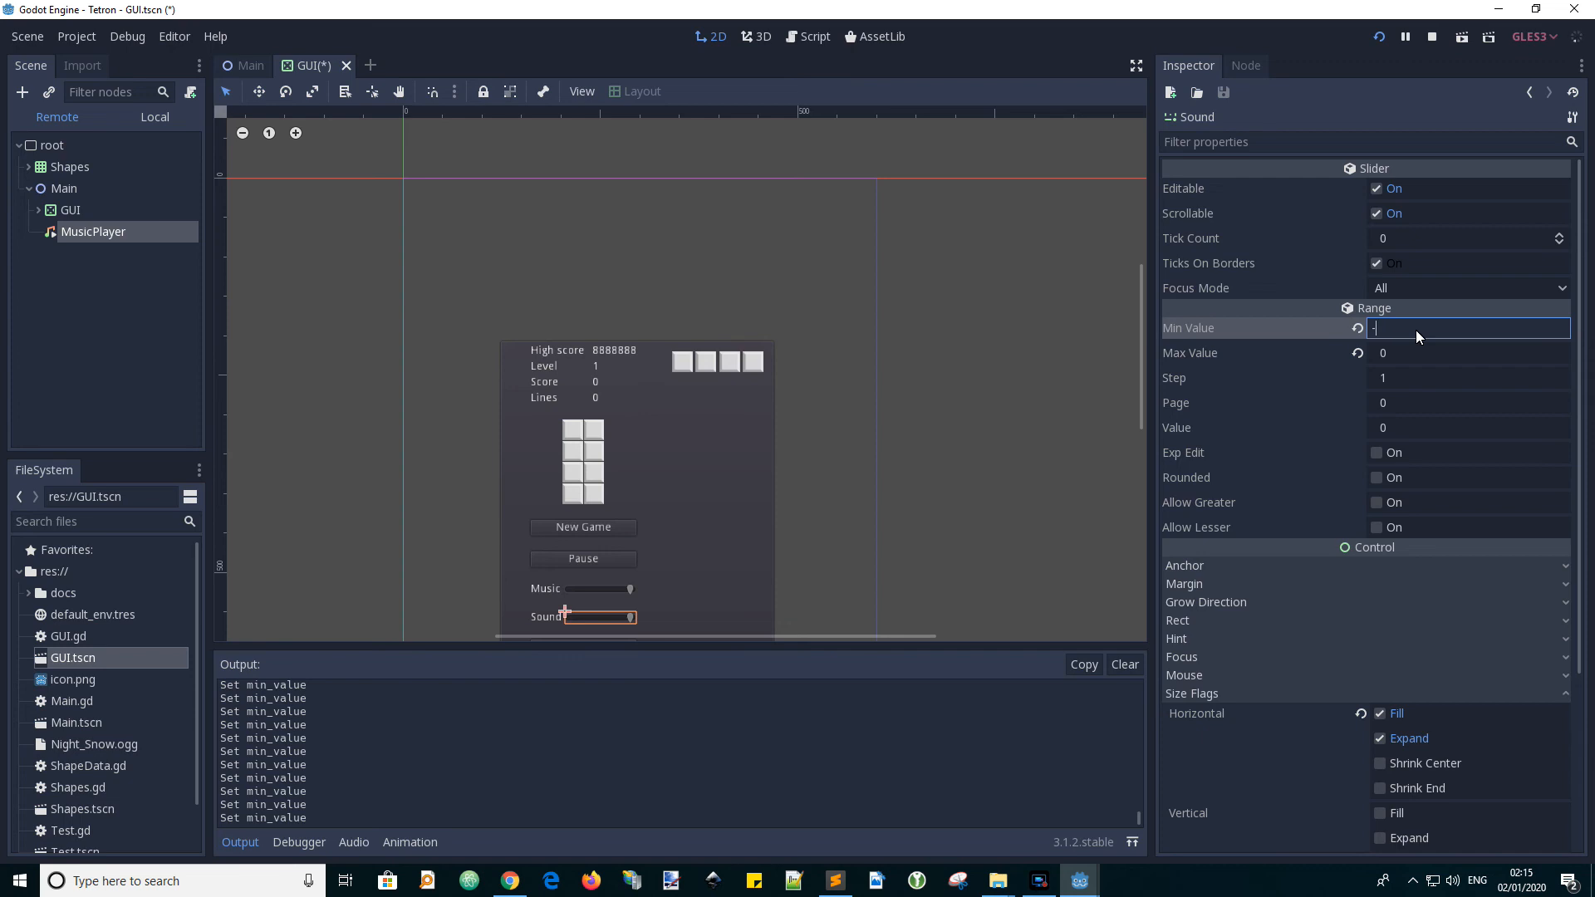
type("-2")
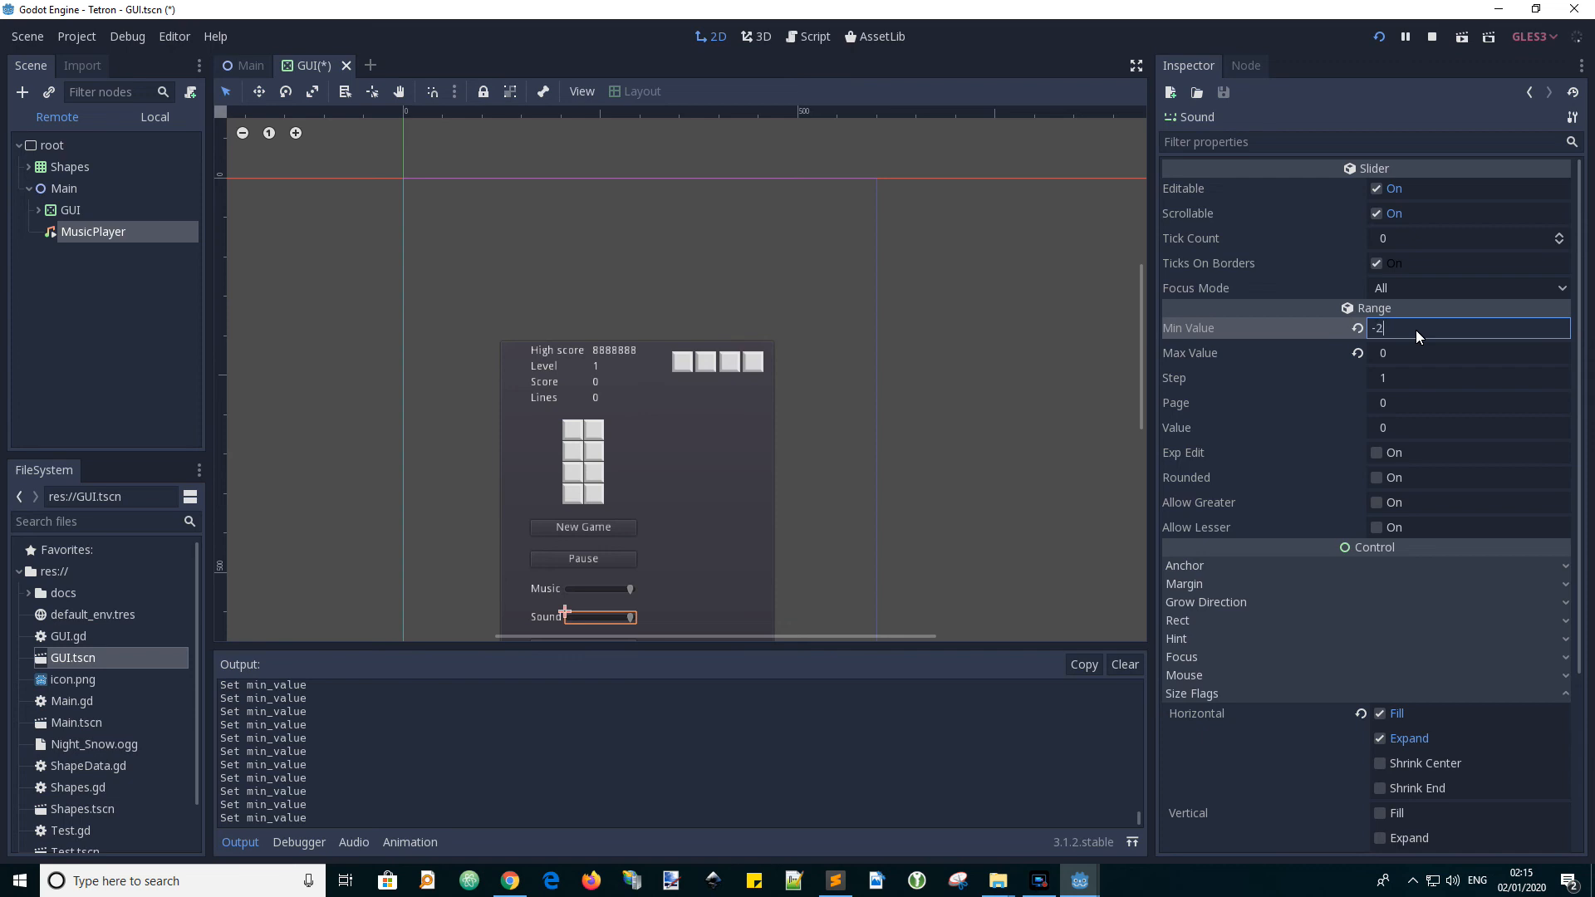
type("4")
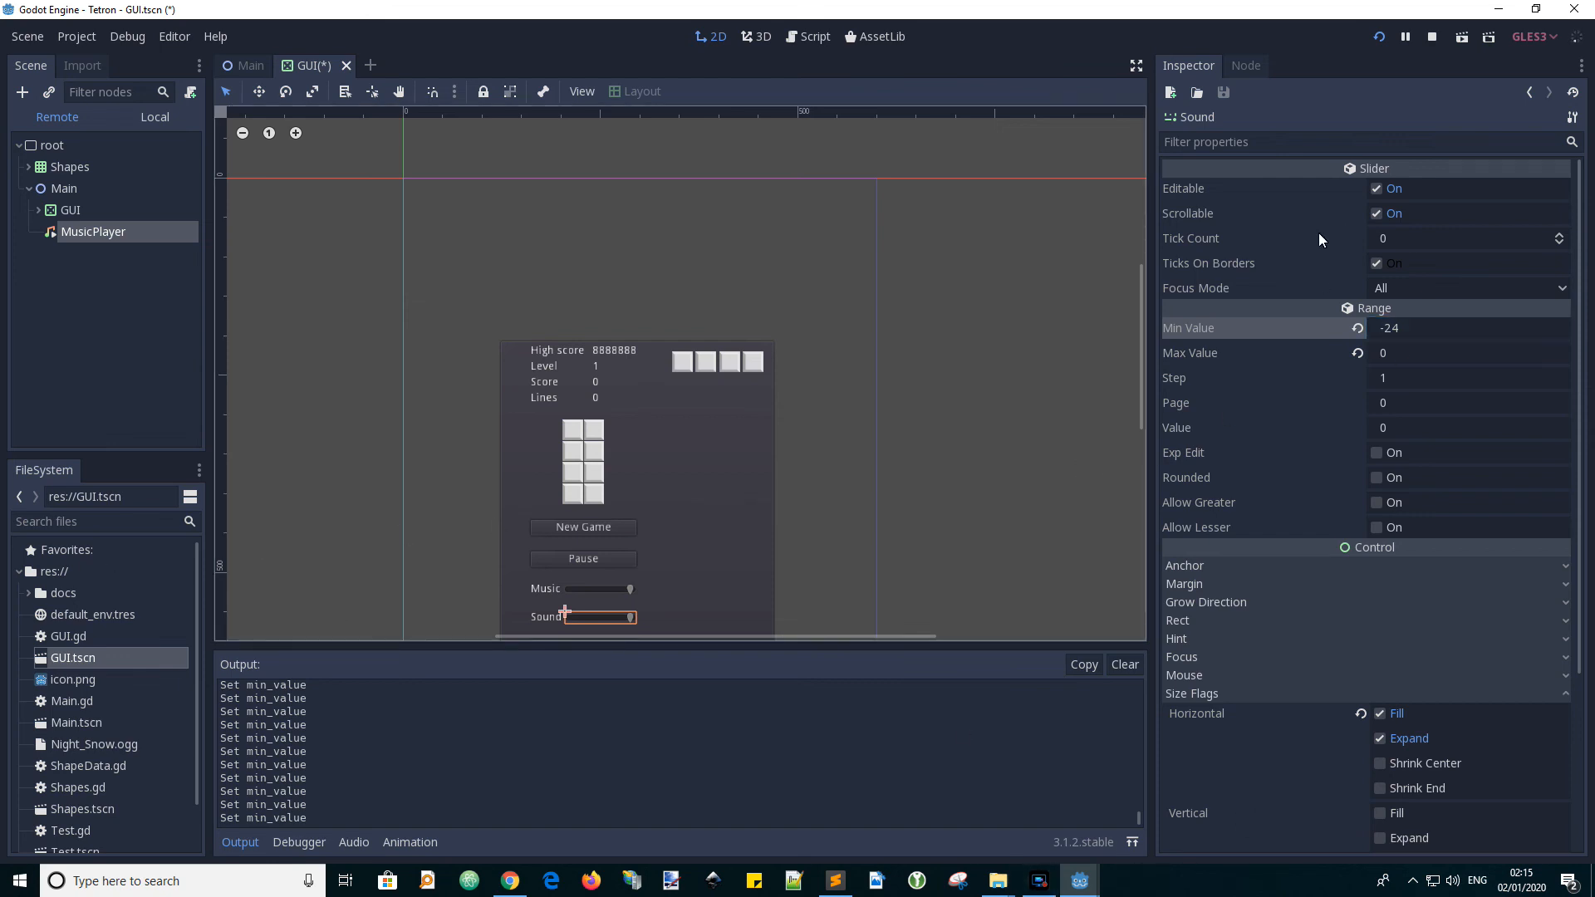
mouse_move(1338, 310)
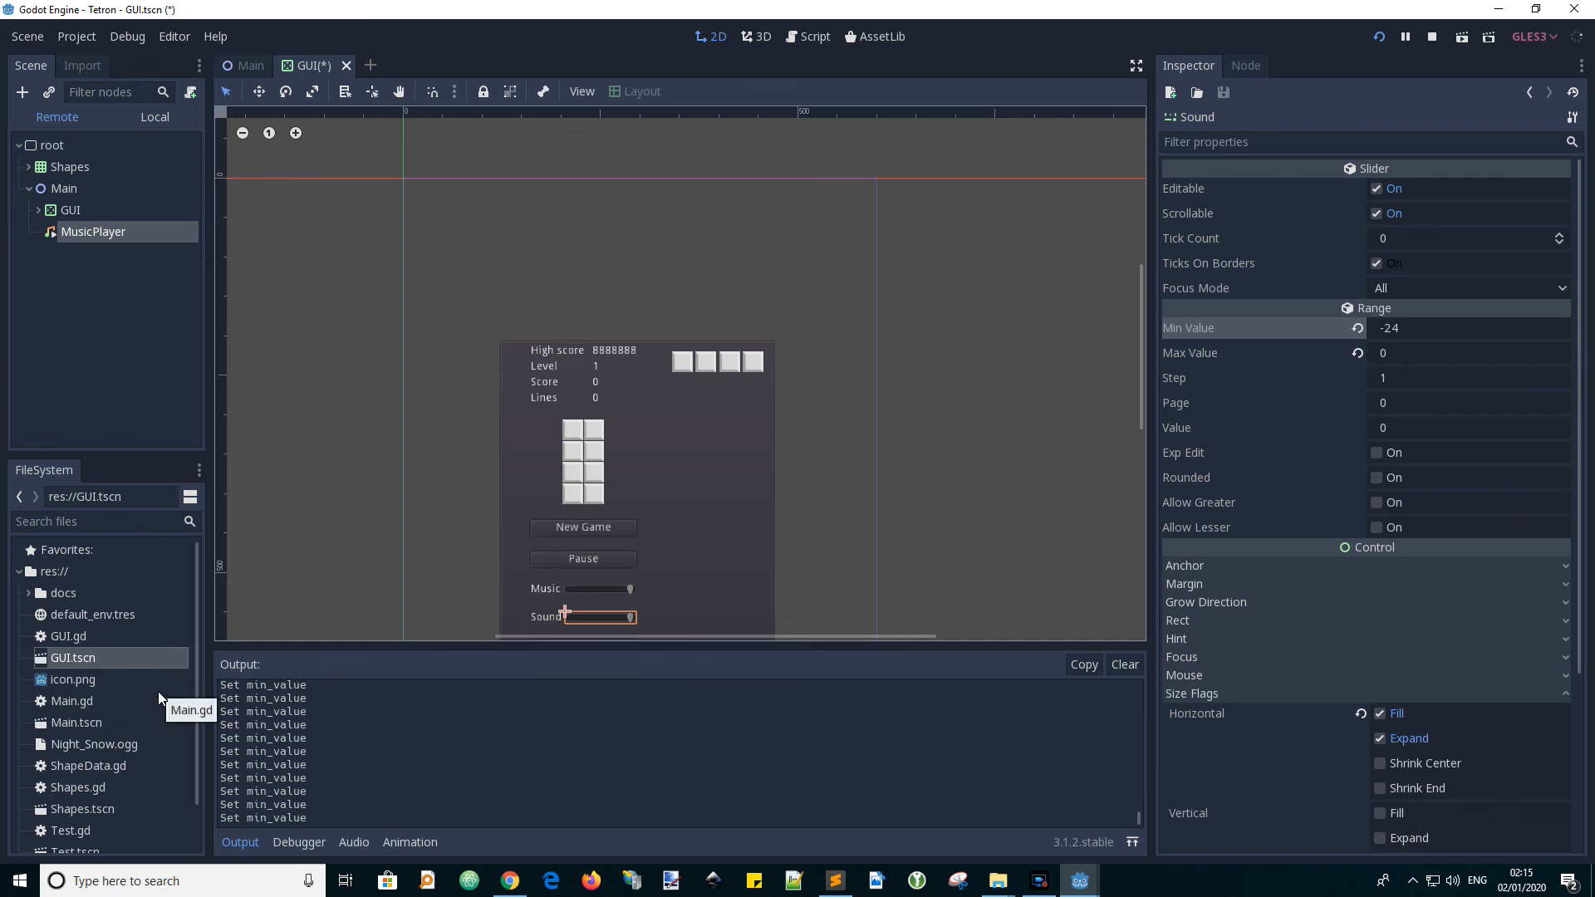
mouse_move(158, 698)
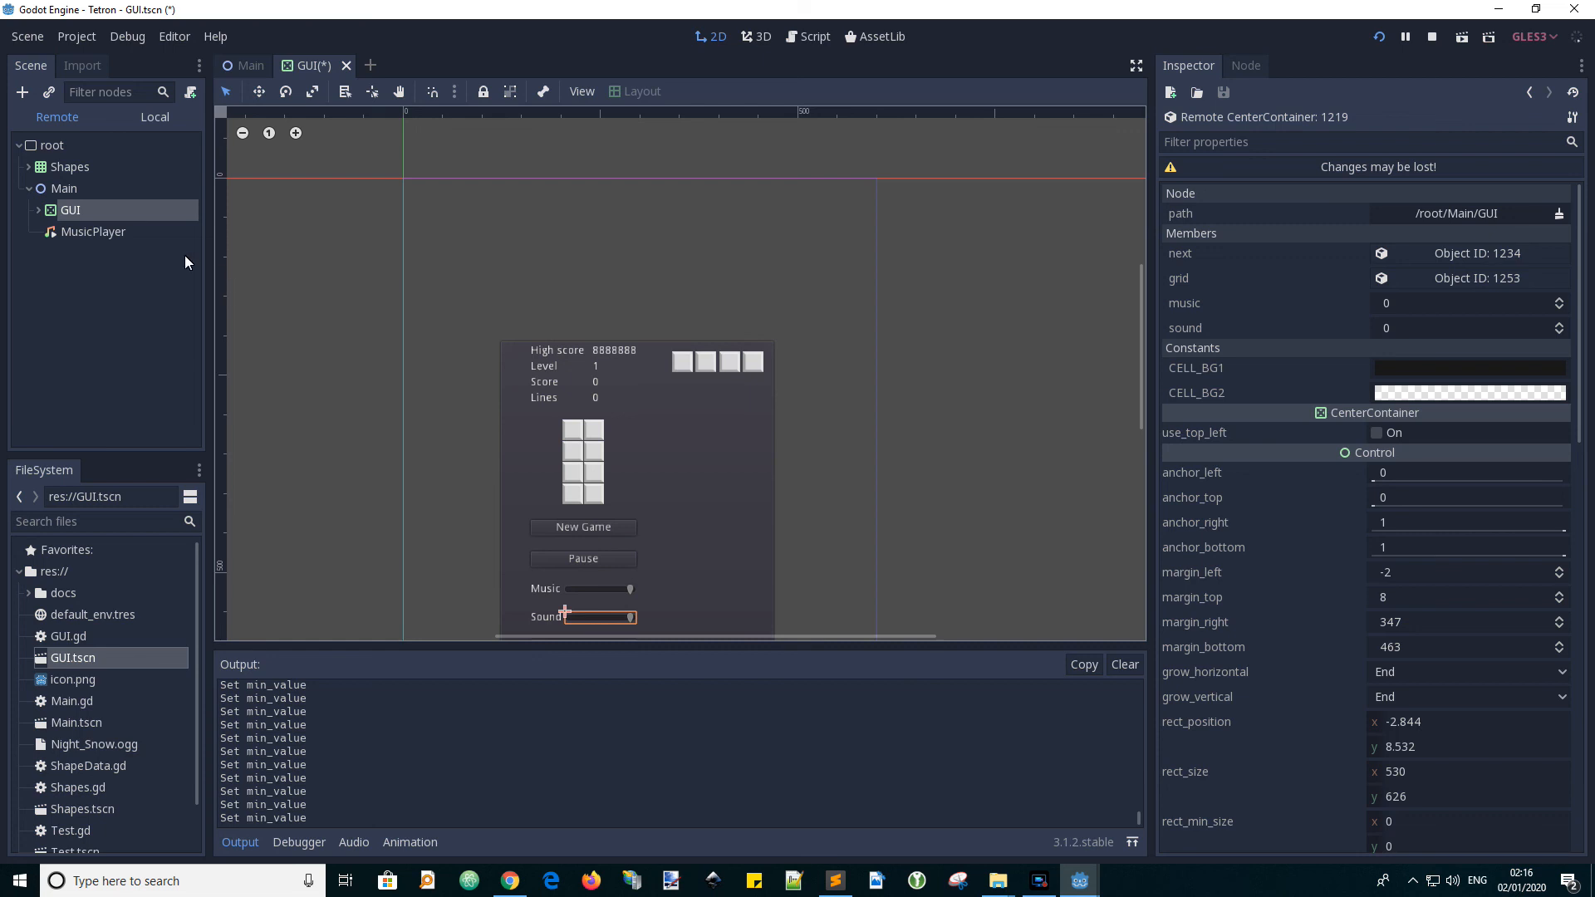
mouse_move(678, 367)
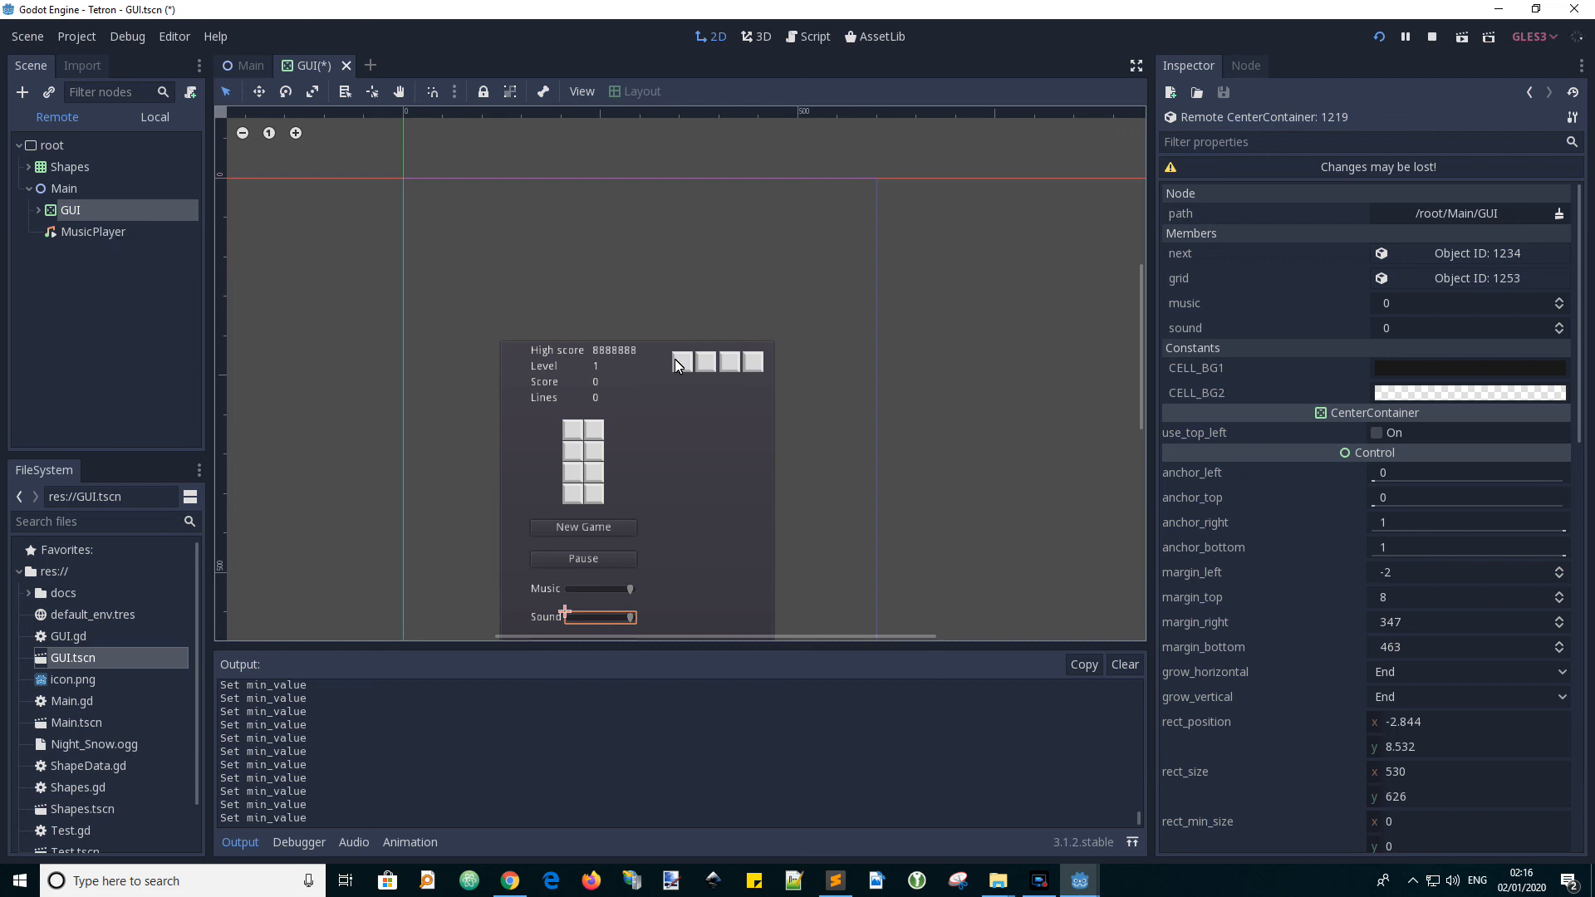
- Select the Music slider to show its -23.94 Min Value in the Inspector
left_click(606, 588)
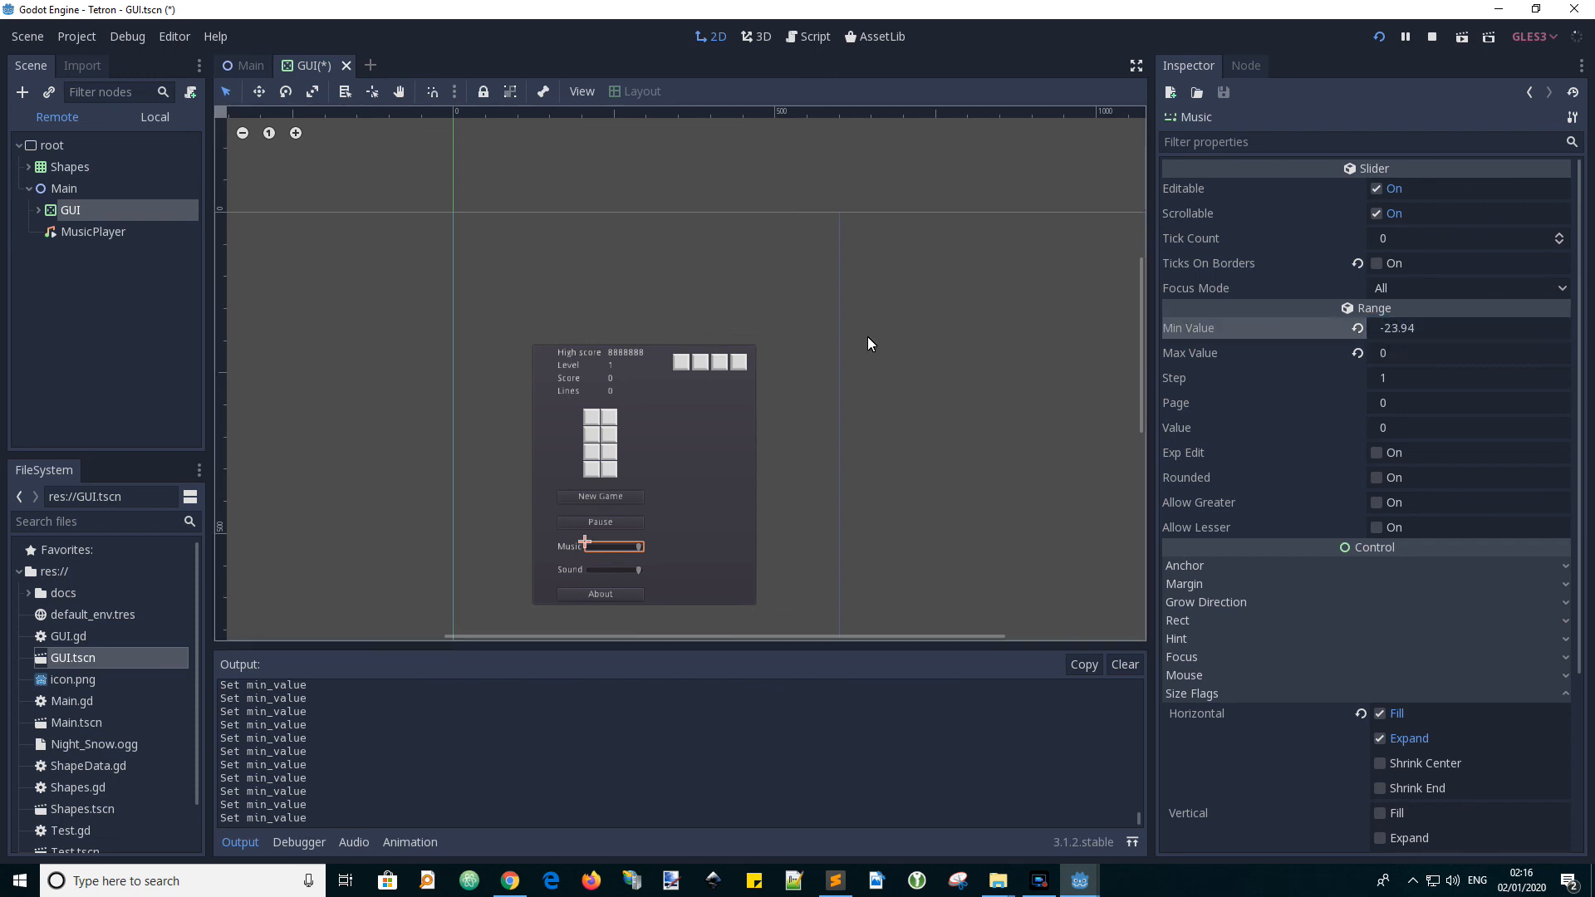
mouse_move(877, 342)
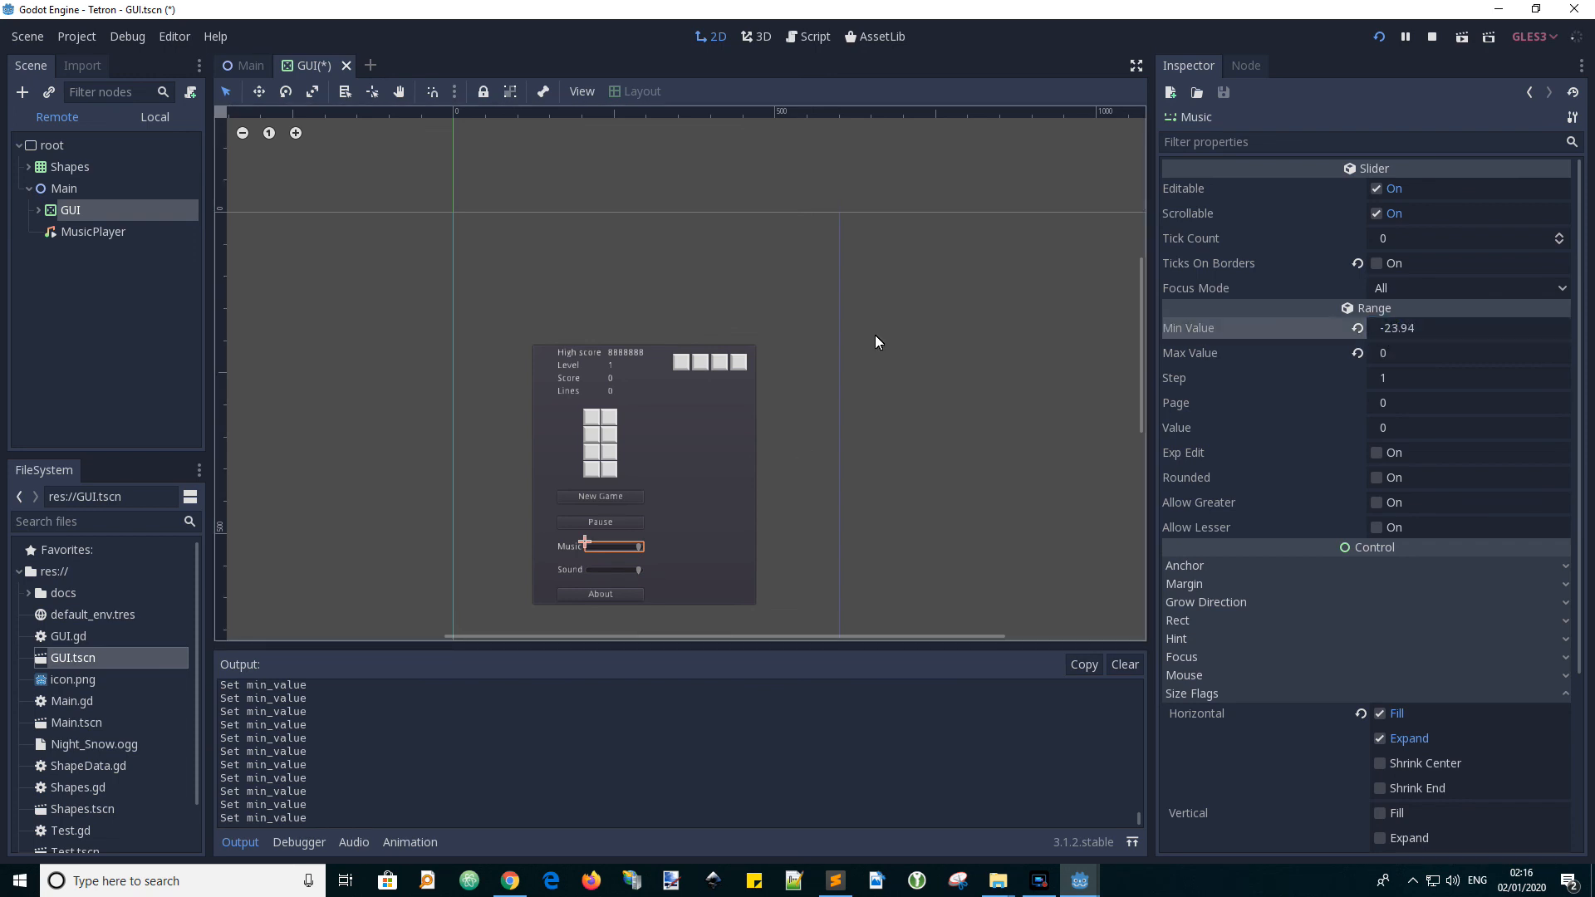